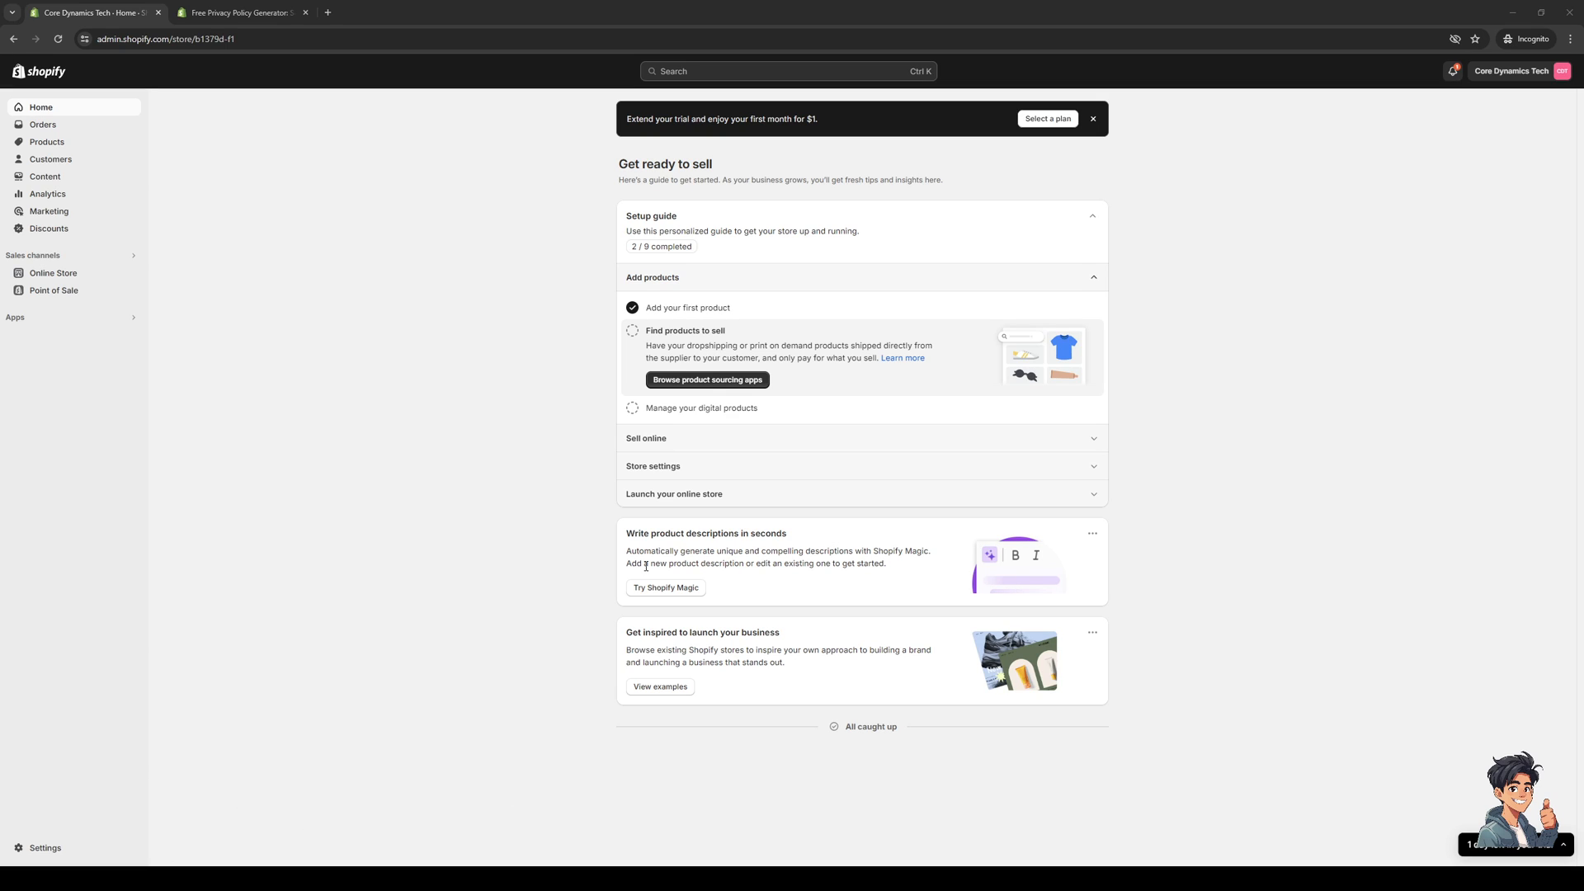
mouse_move(457, 612)
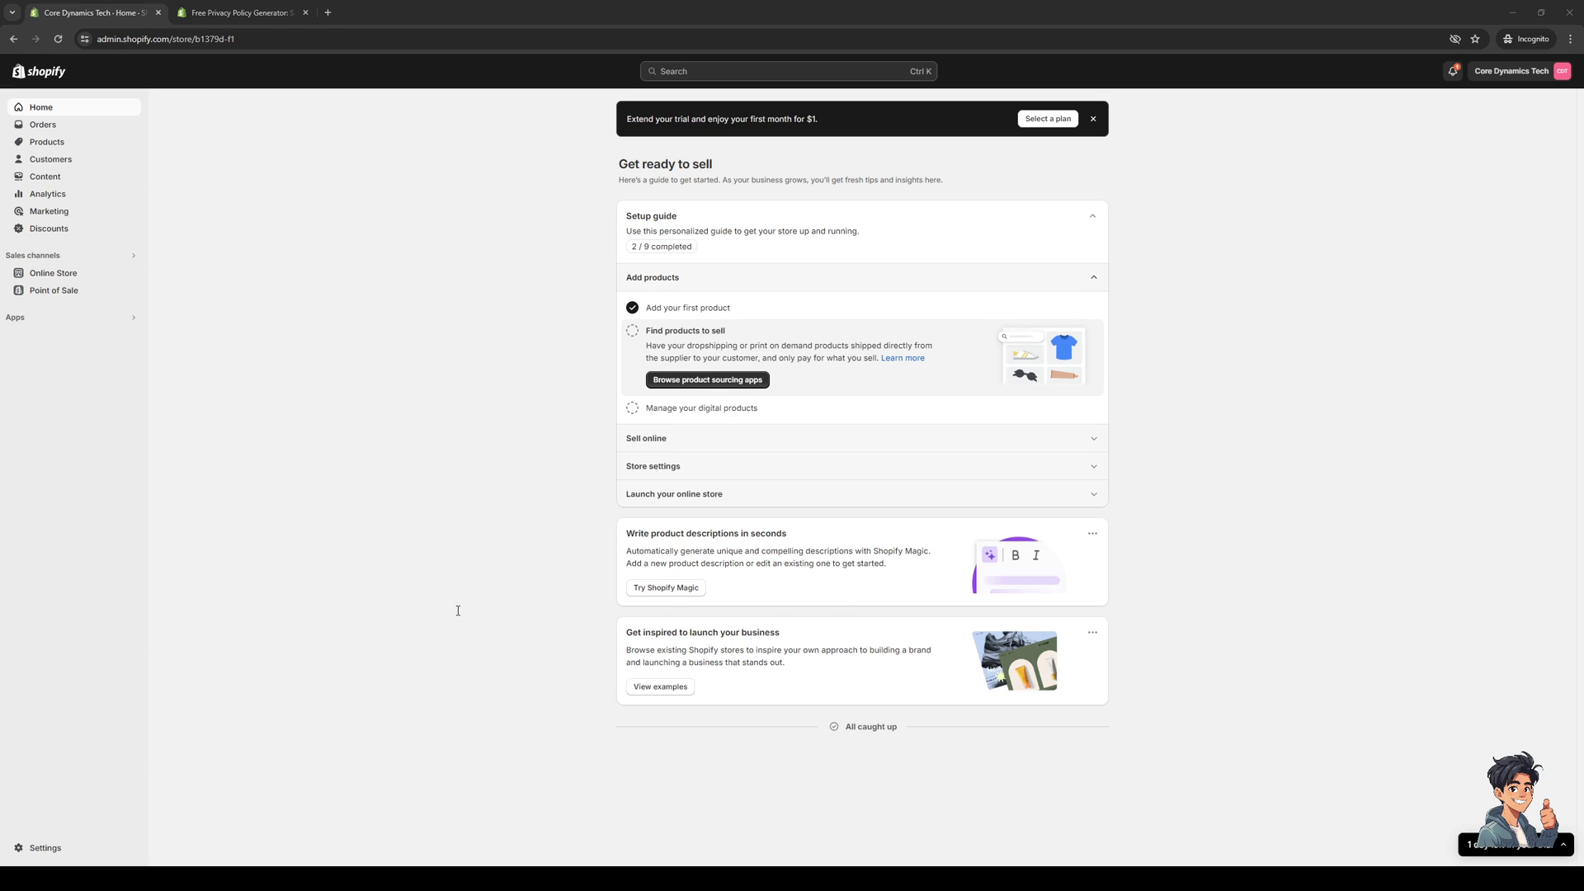
mouse_move(698, 626)
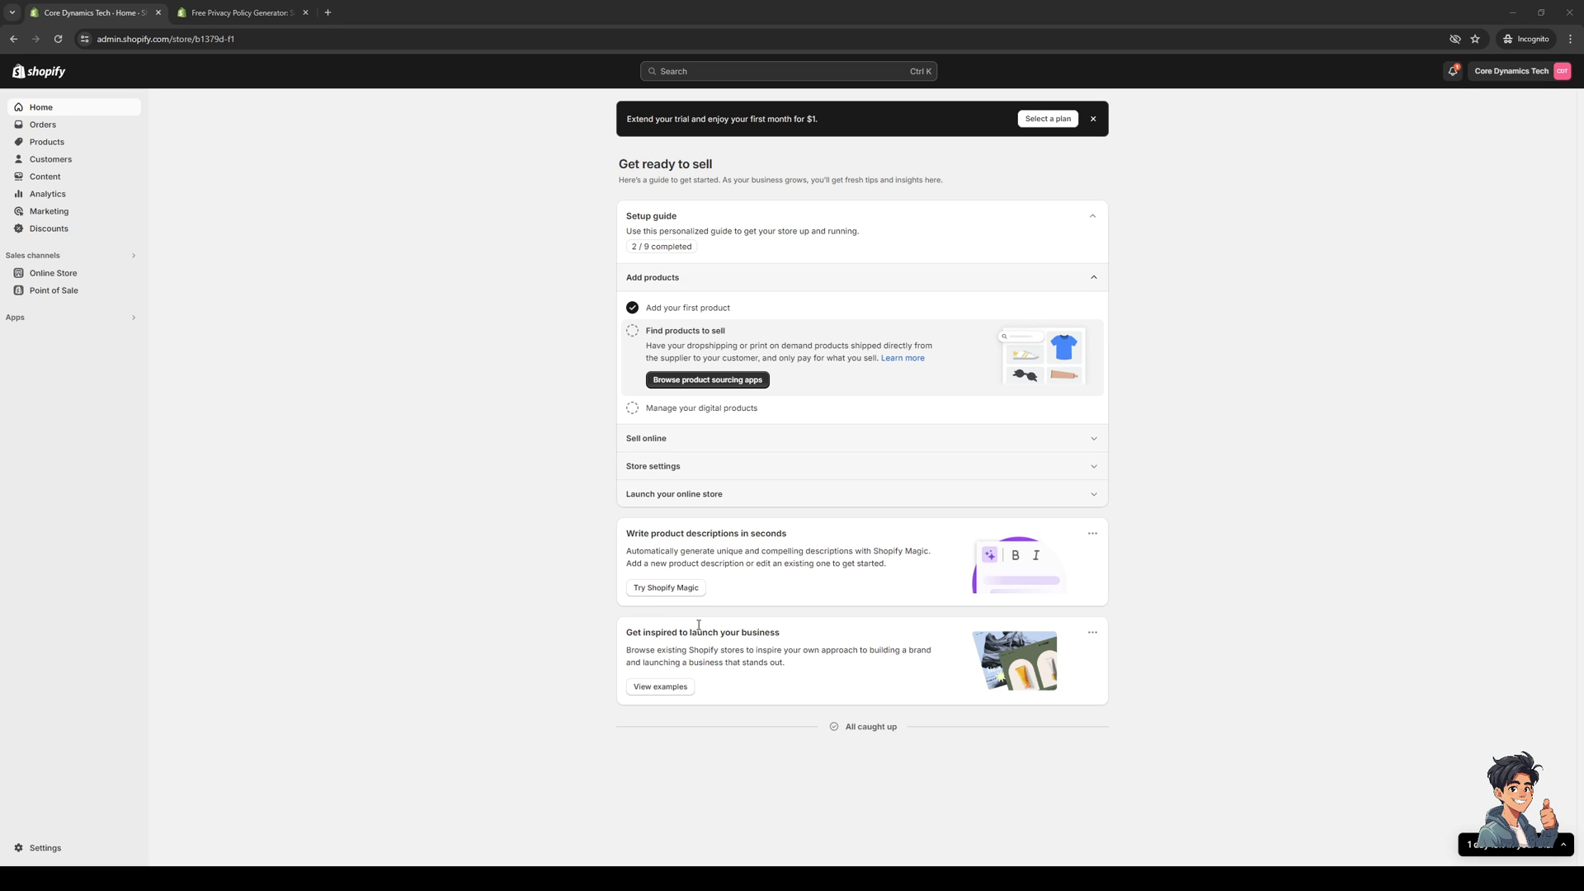
mouse_move(724, 603)
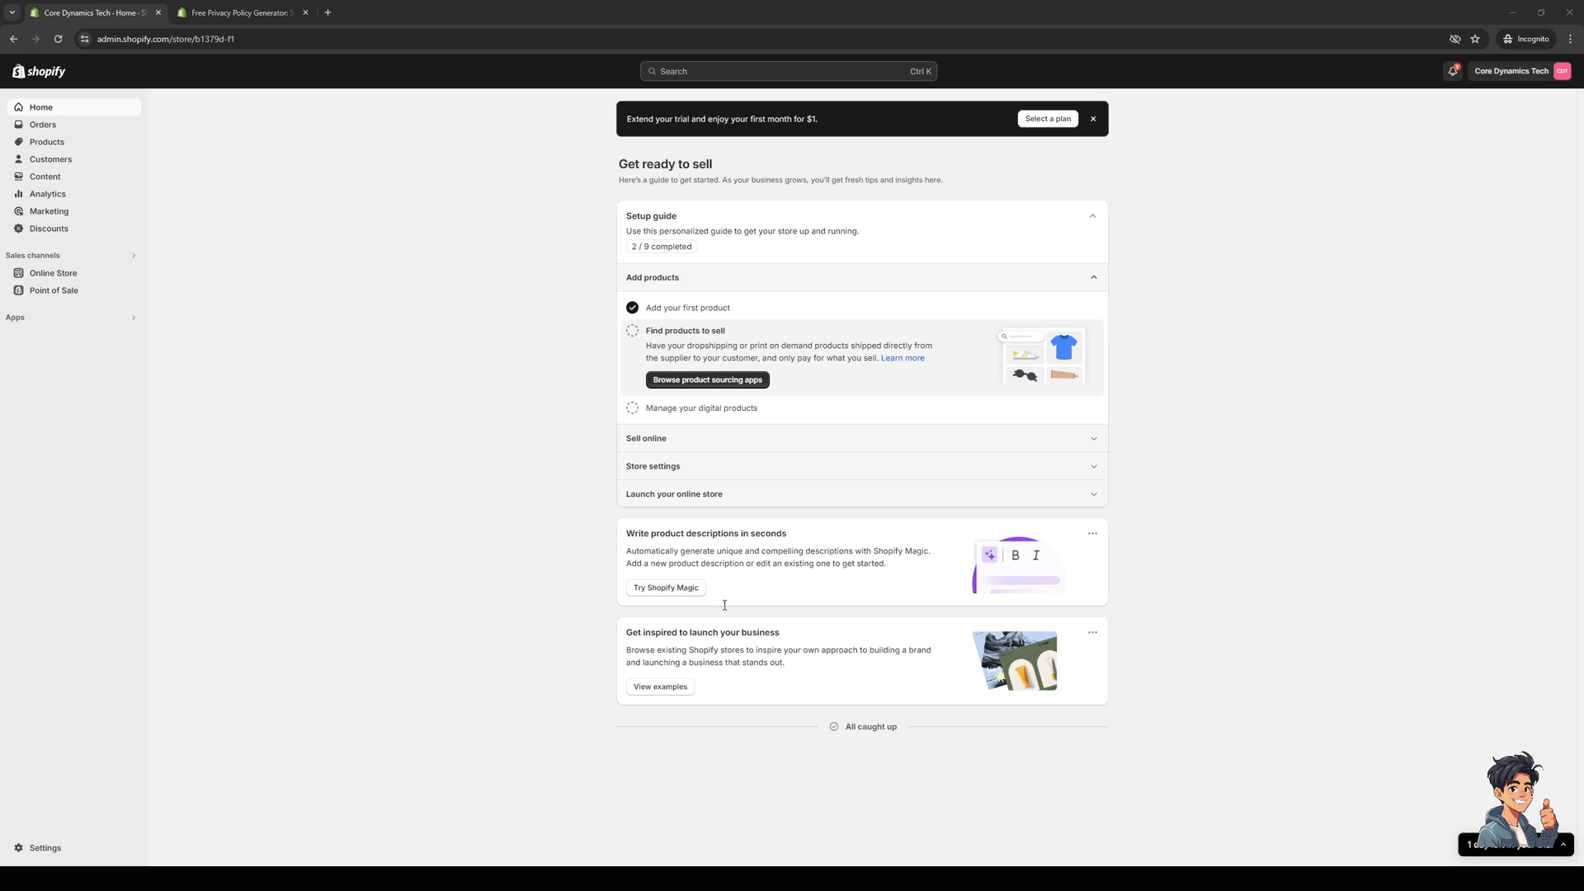
mouse_move(863, 595)
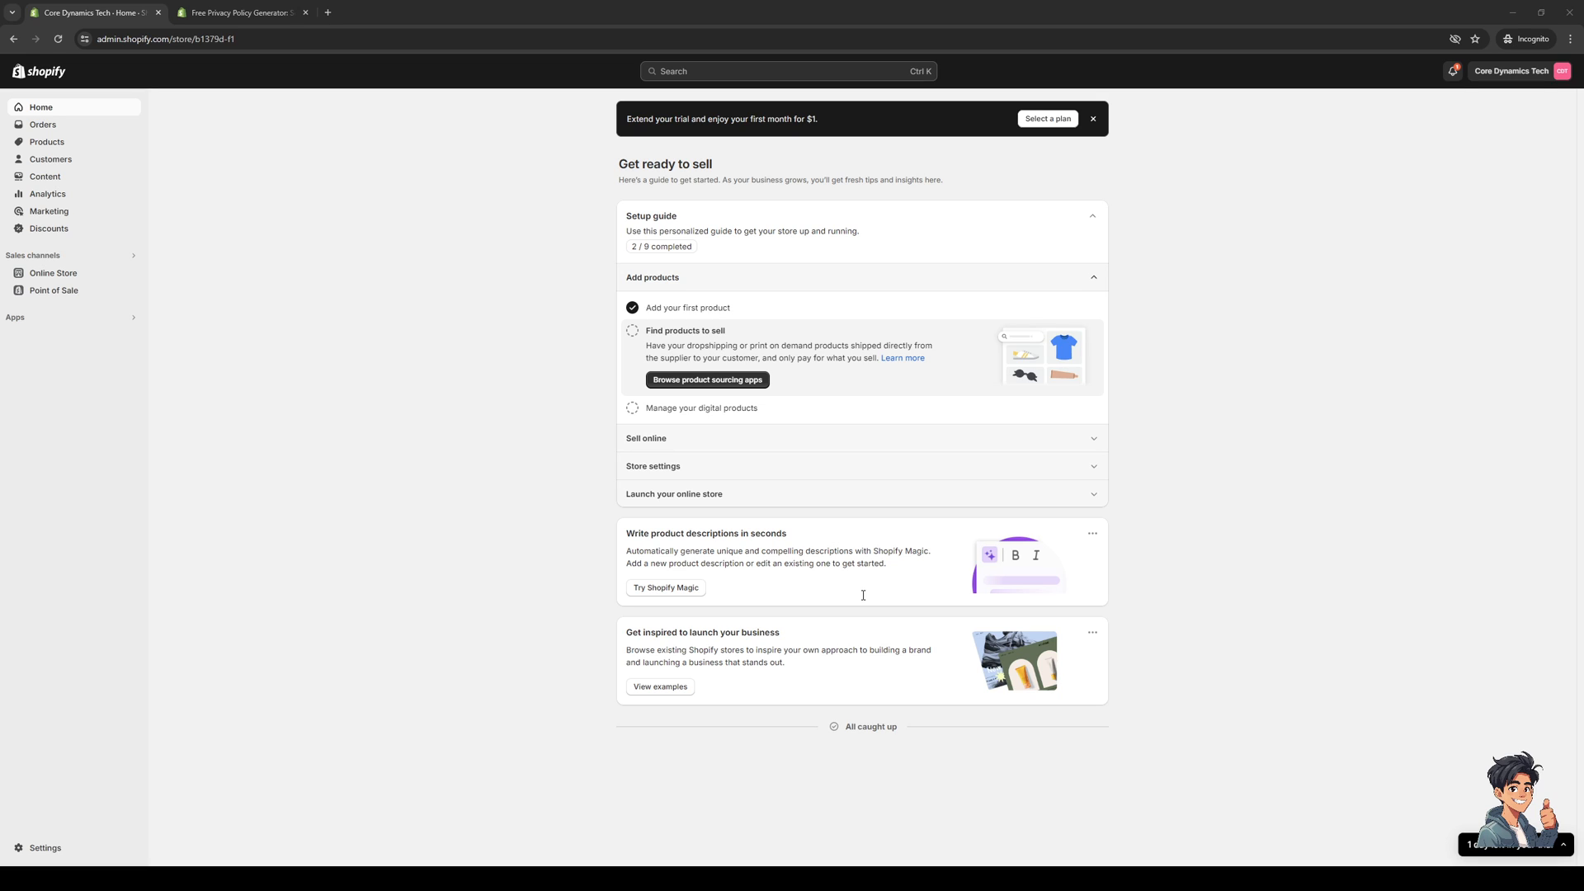
mouse_move(868, 581)
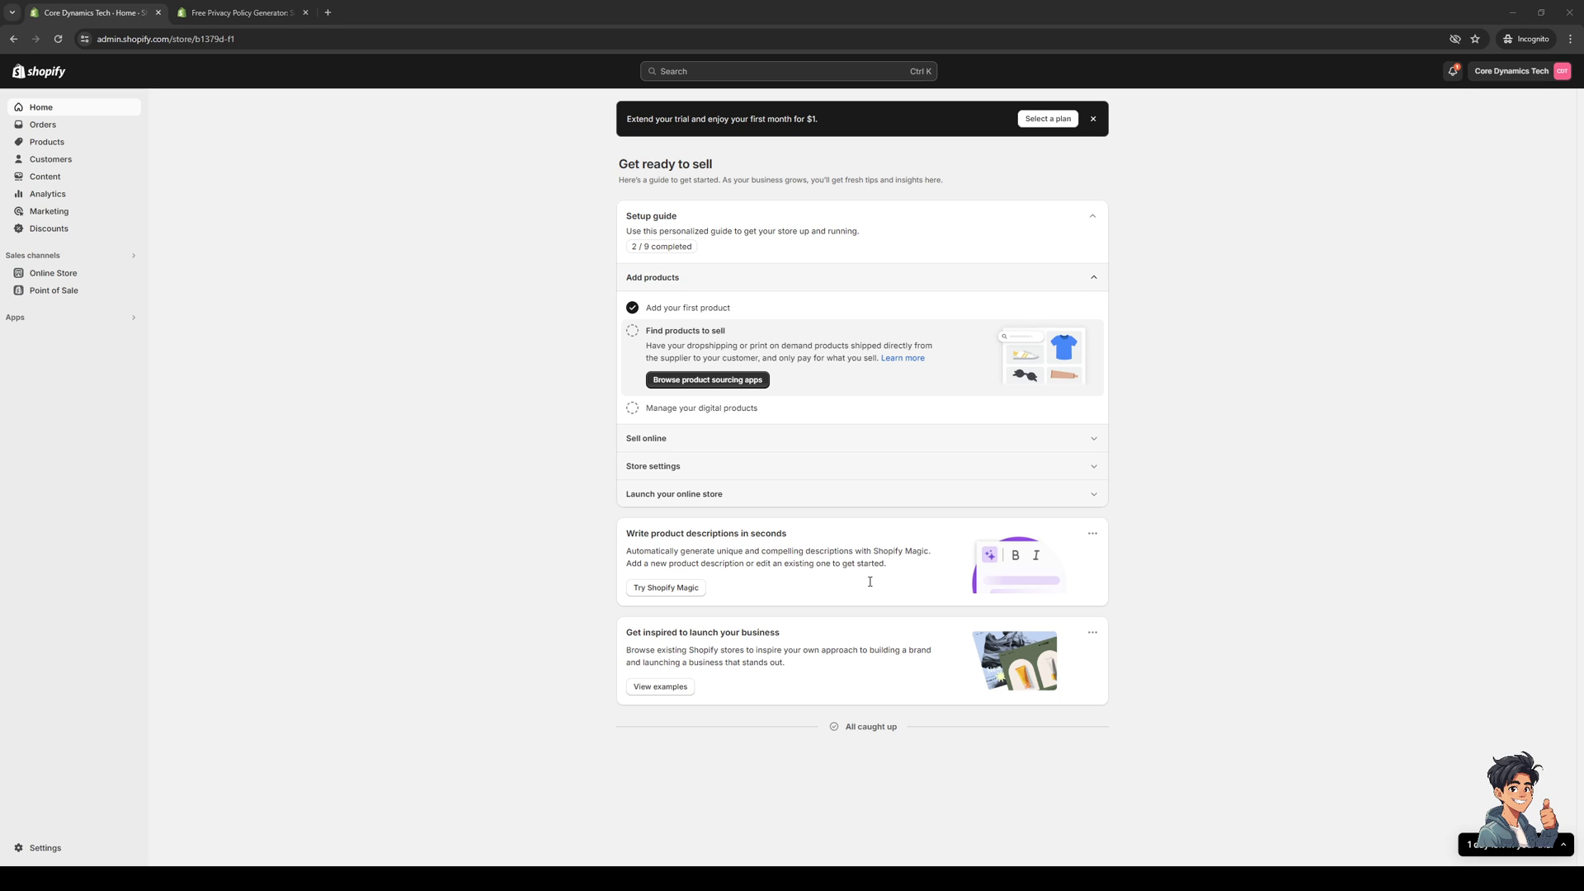
mouse_move(1273, 392)
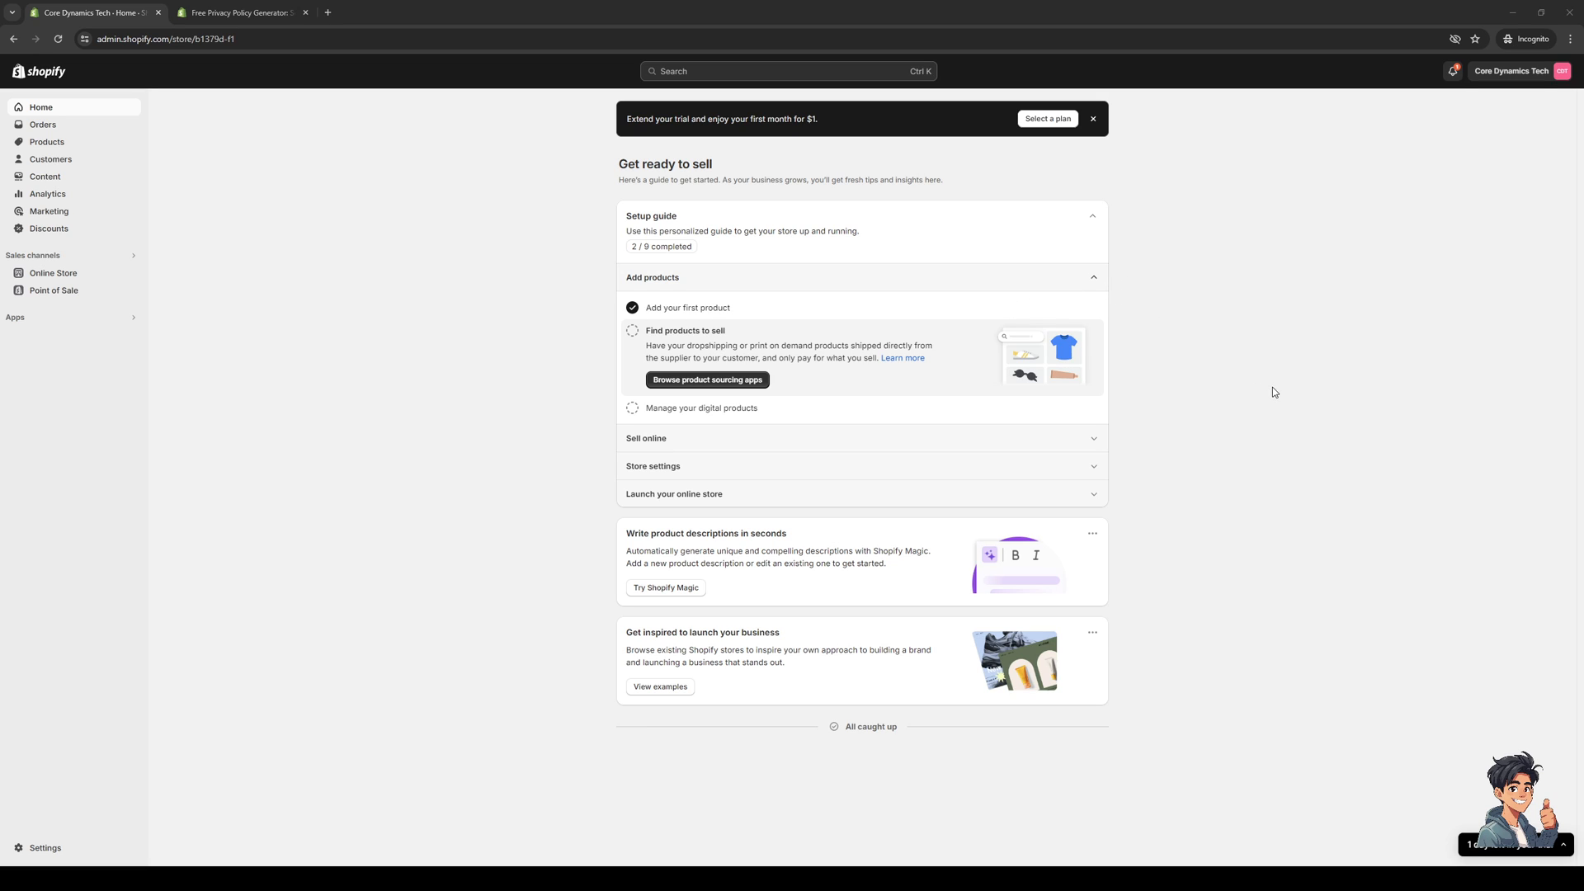
mouse_move(977, 613)
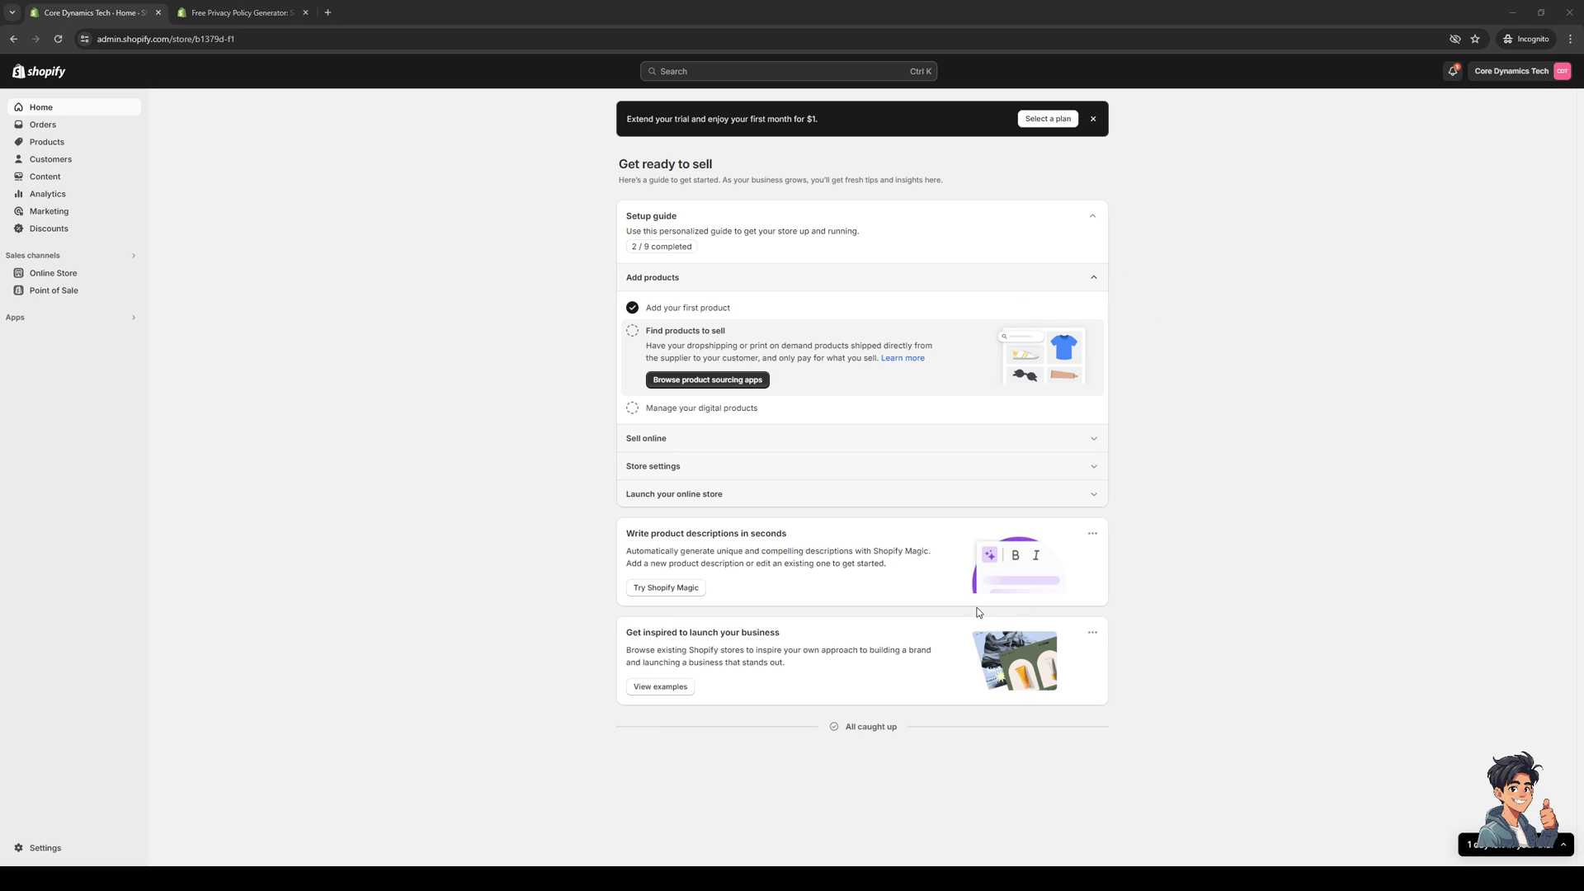
mouse_move(979, 610)
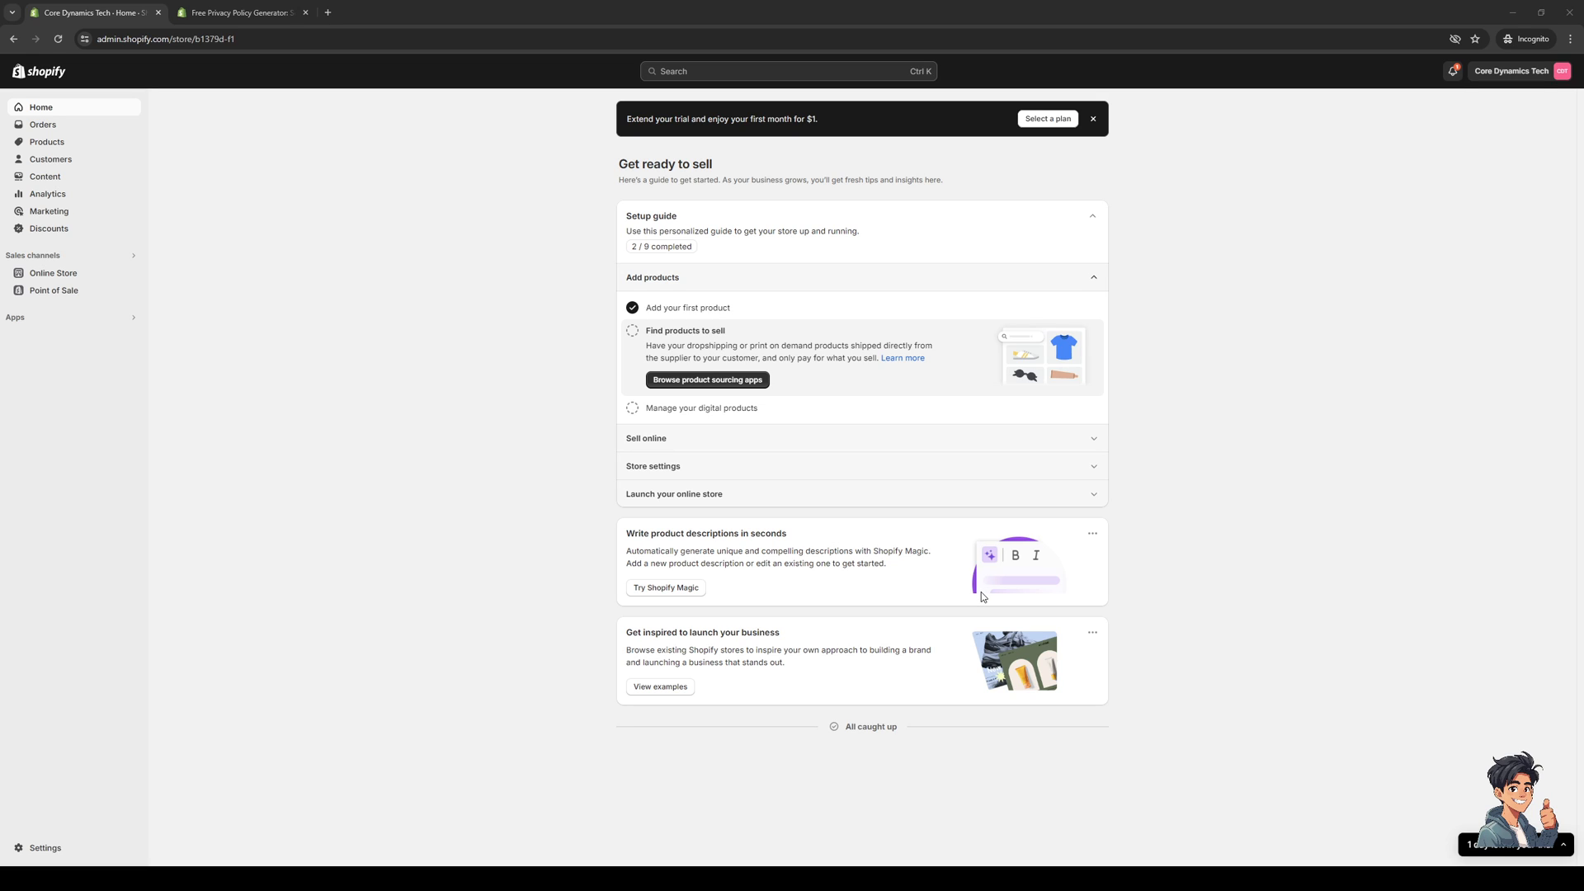
mouse_move(386, 472)
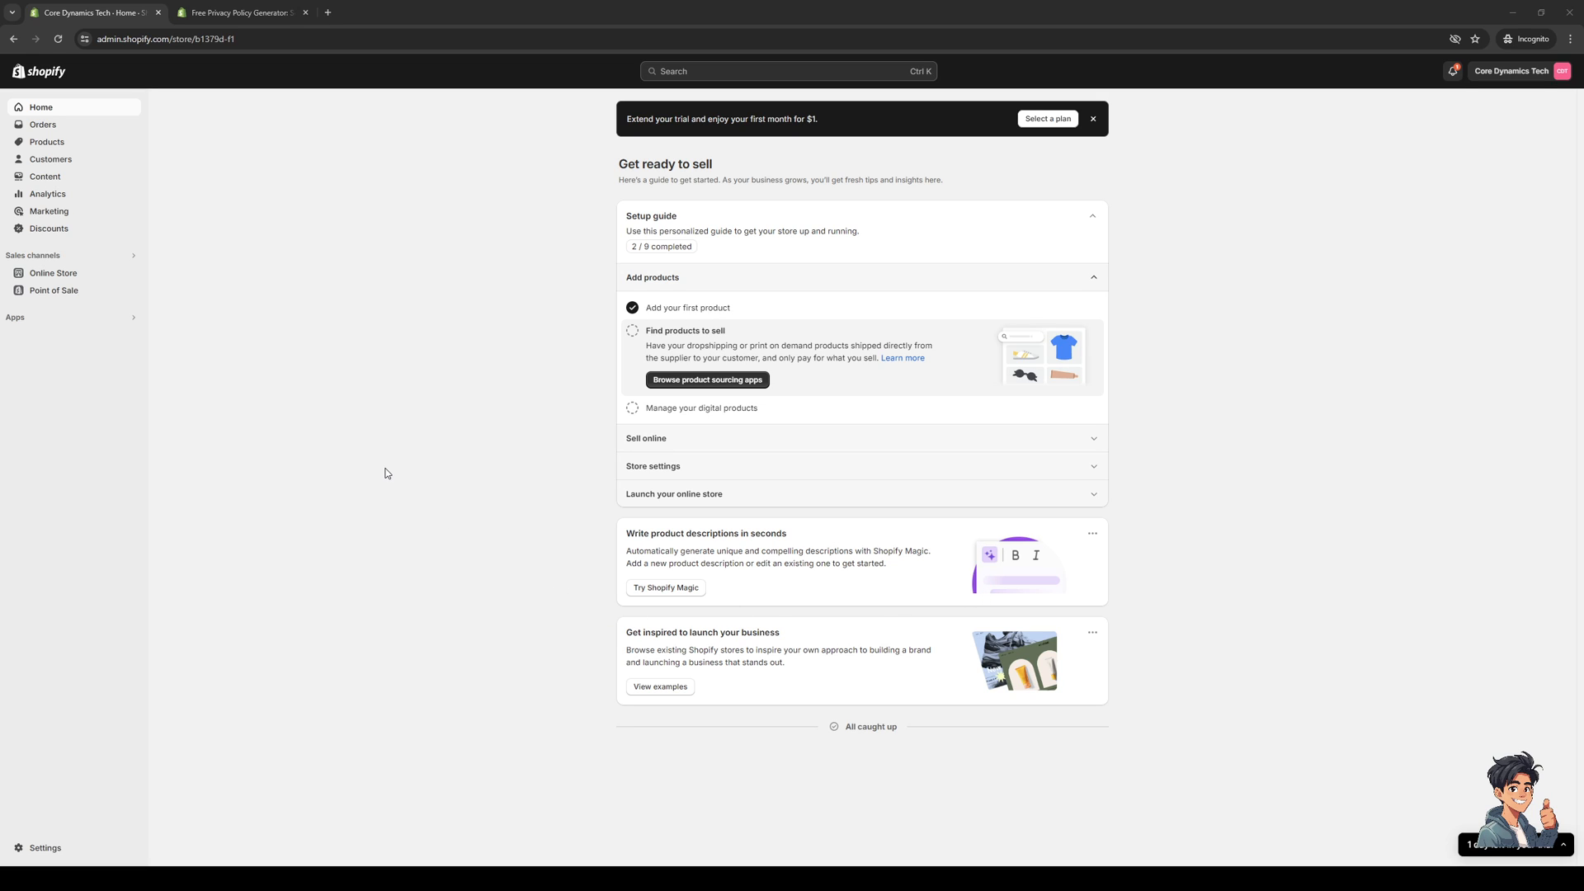
mouse_move(422, 471)
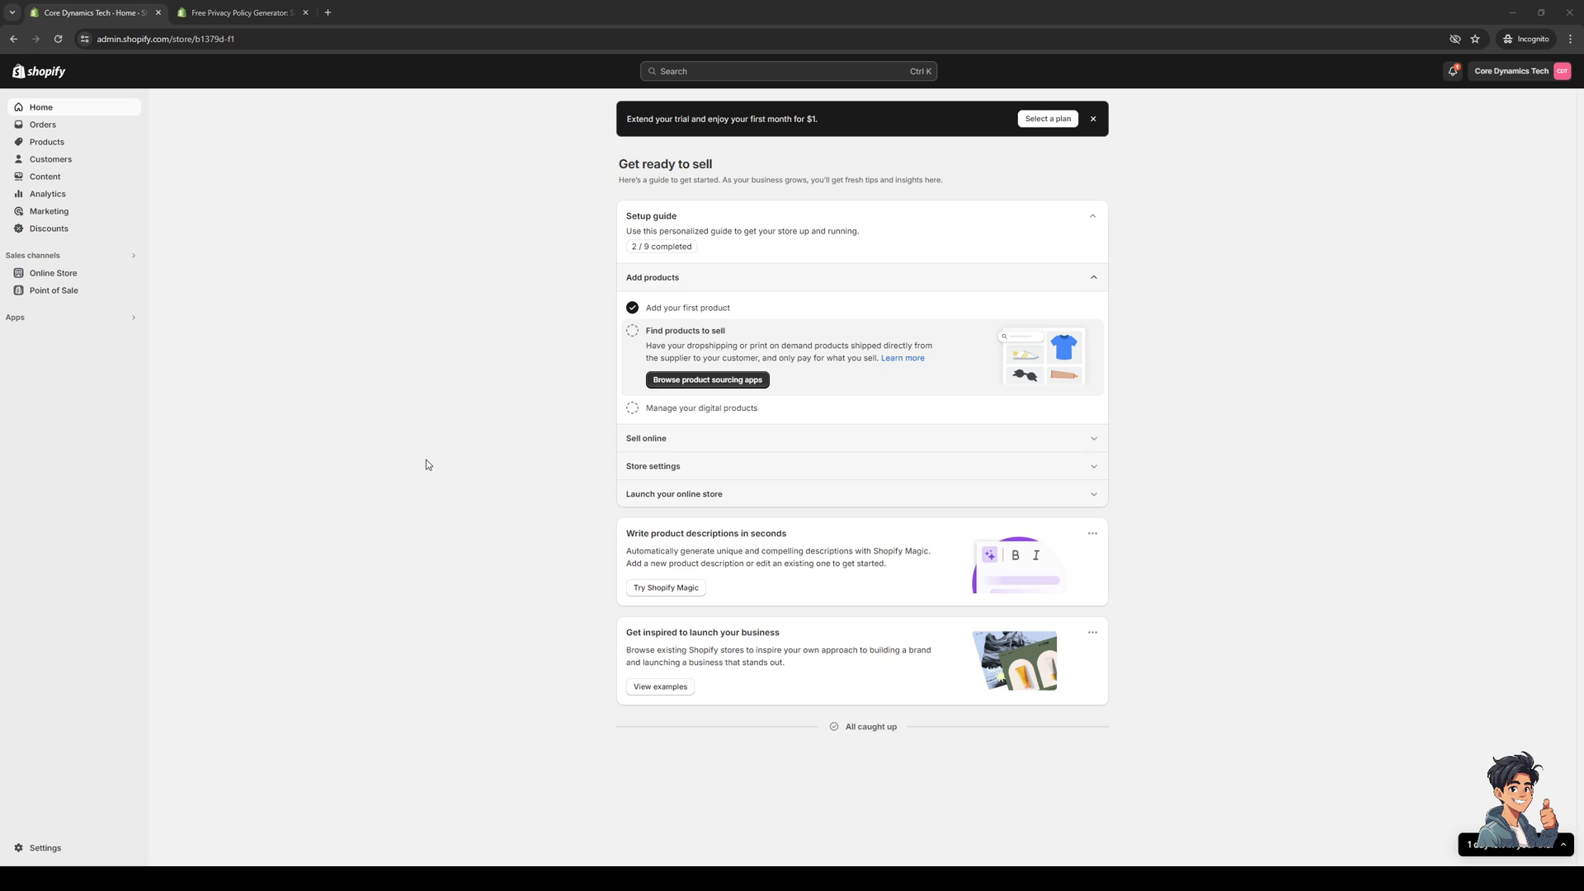
mouse_move(406, 463)
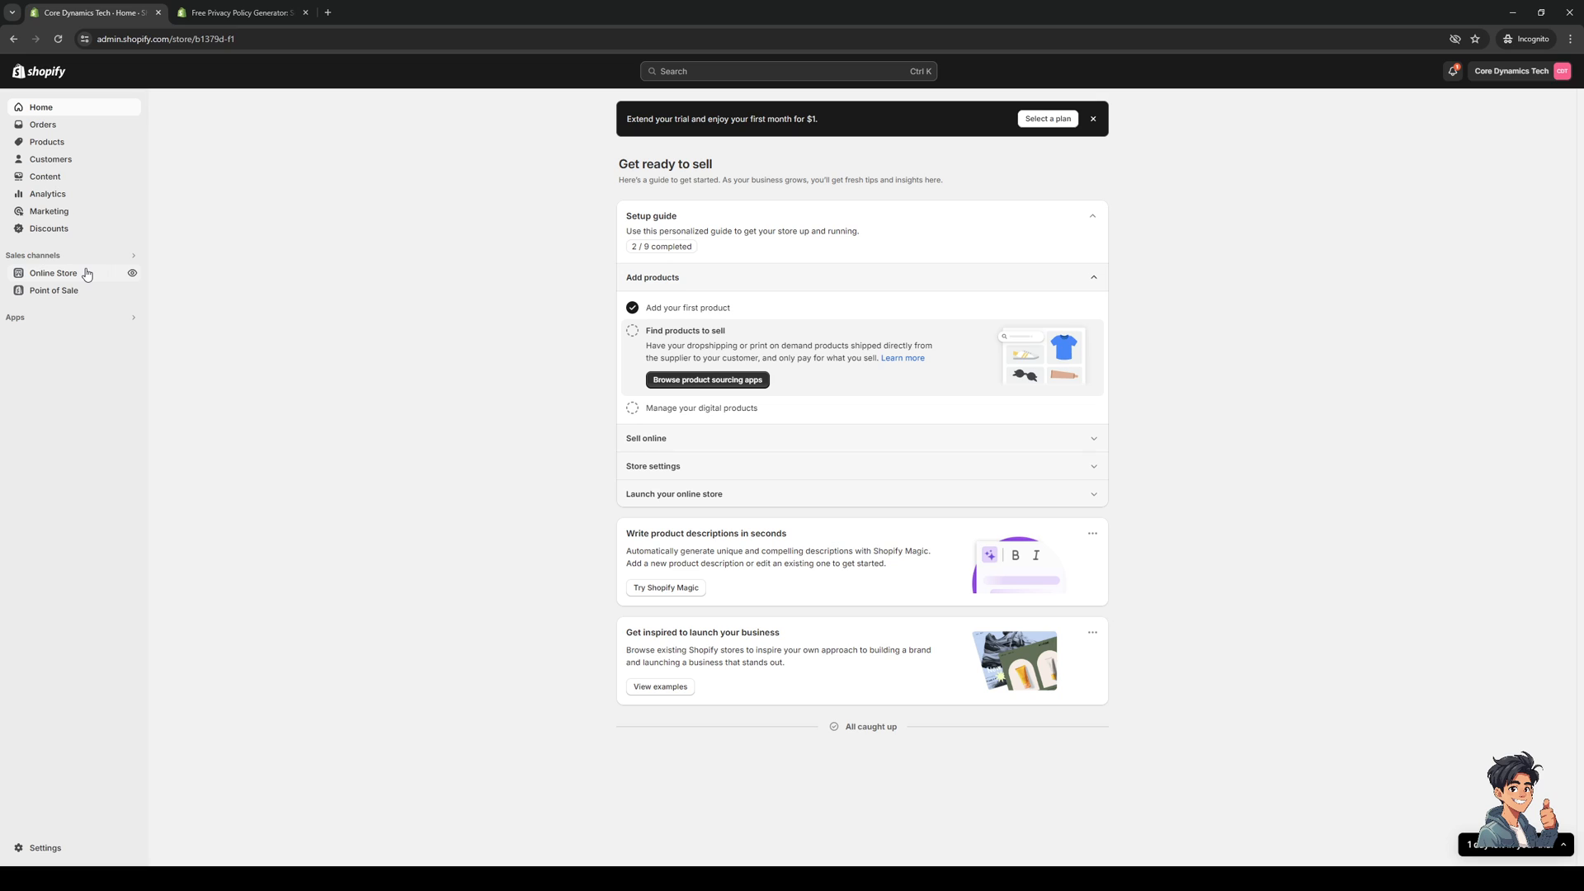
mouse_move(91, 276)
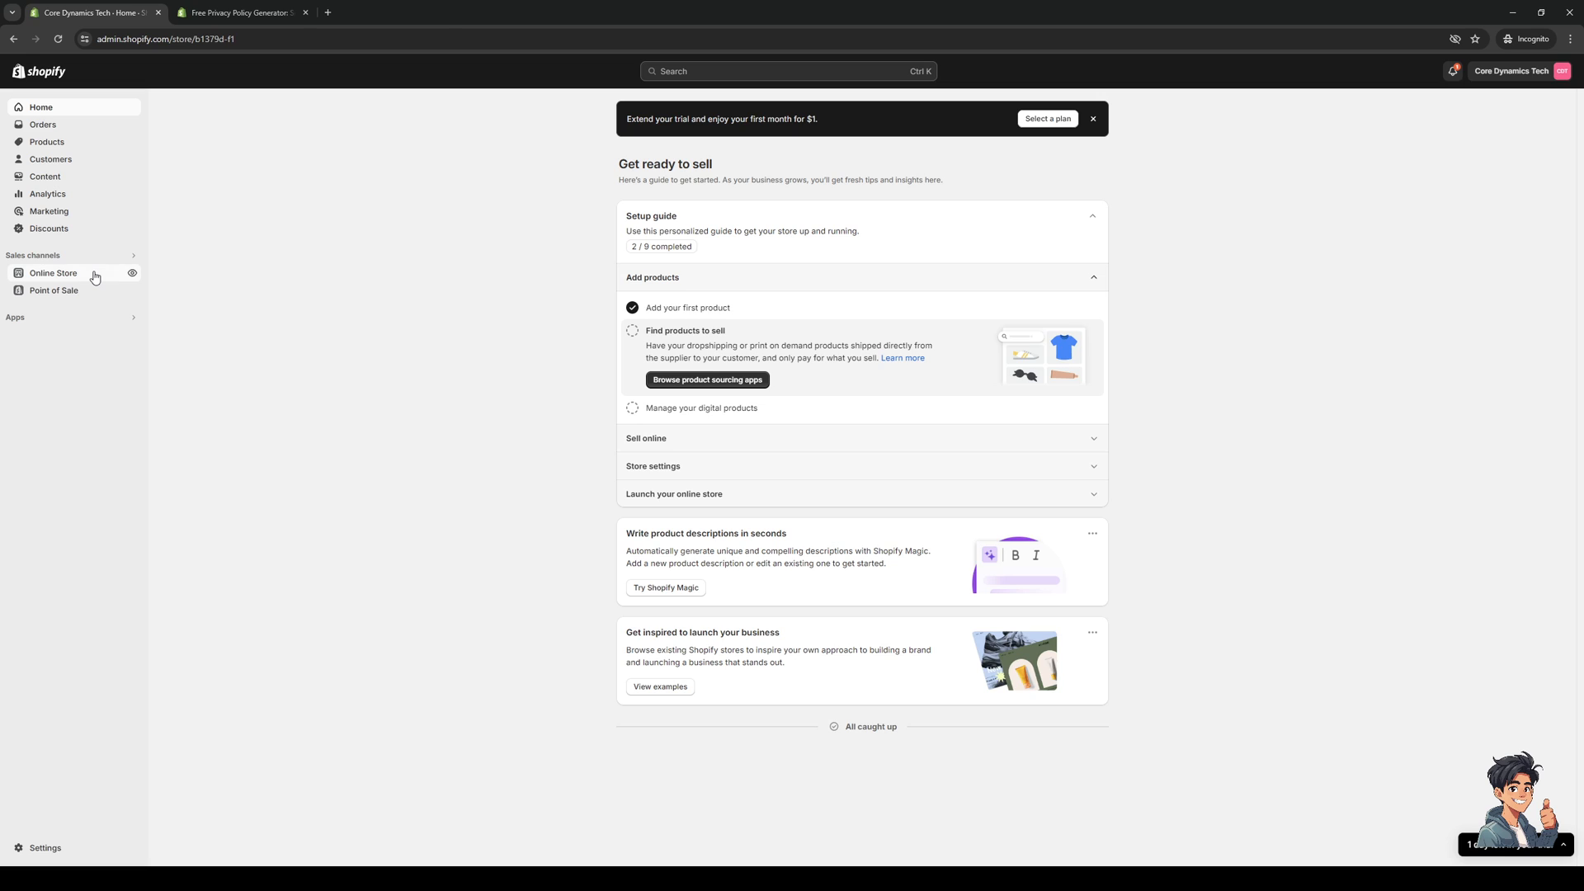
Step: Open Online Store to view the themes list with Dawn as current theme
left_click(52, 273)
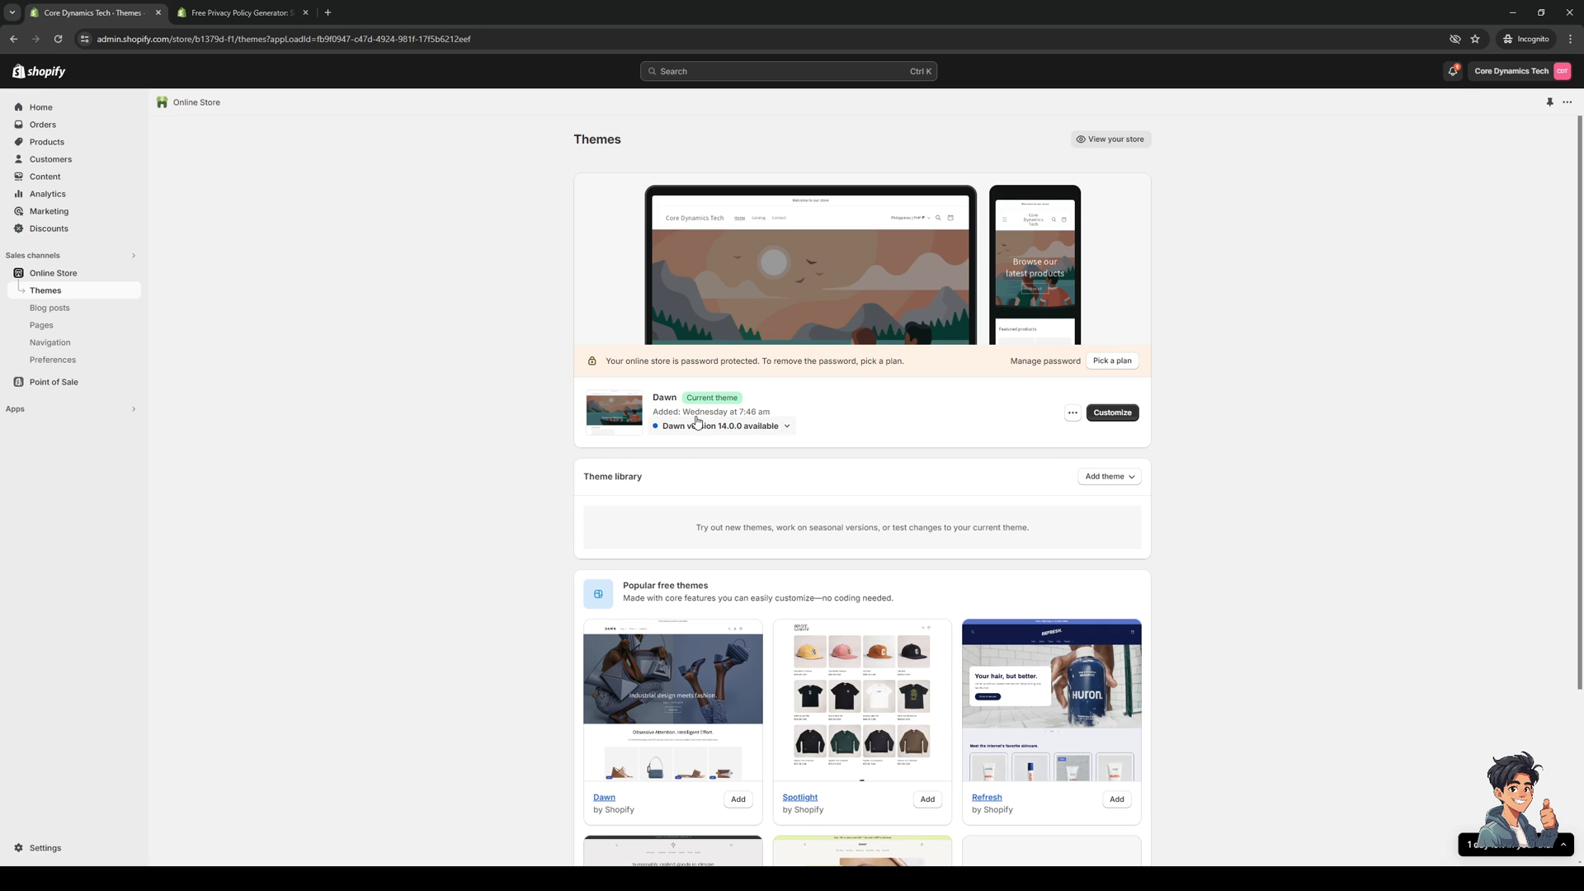
mouse_move(847, 391)
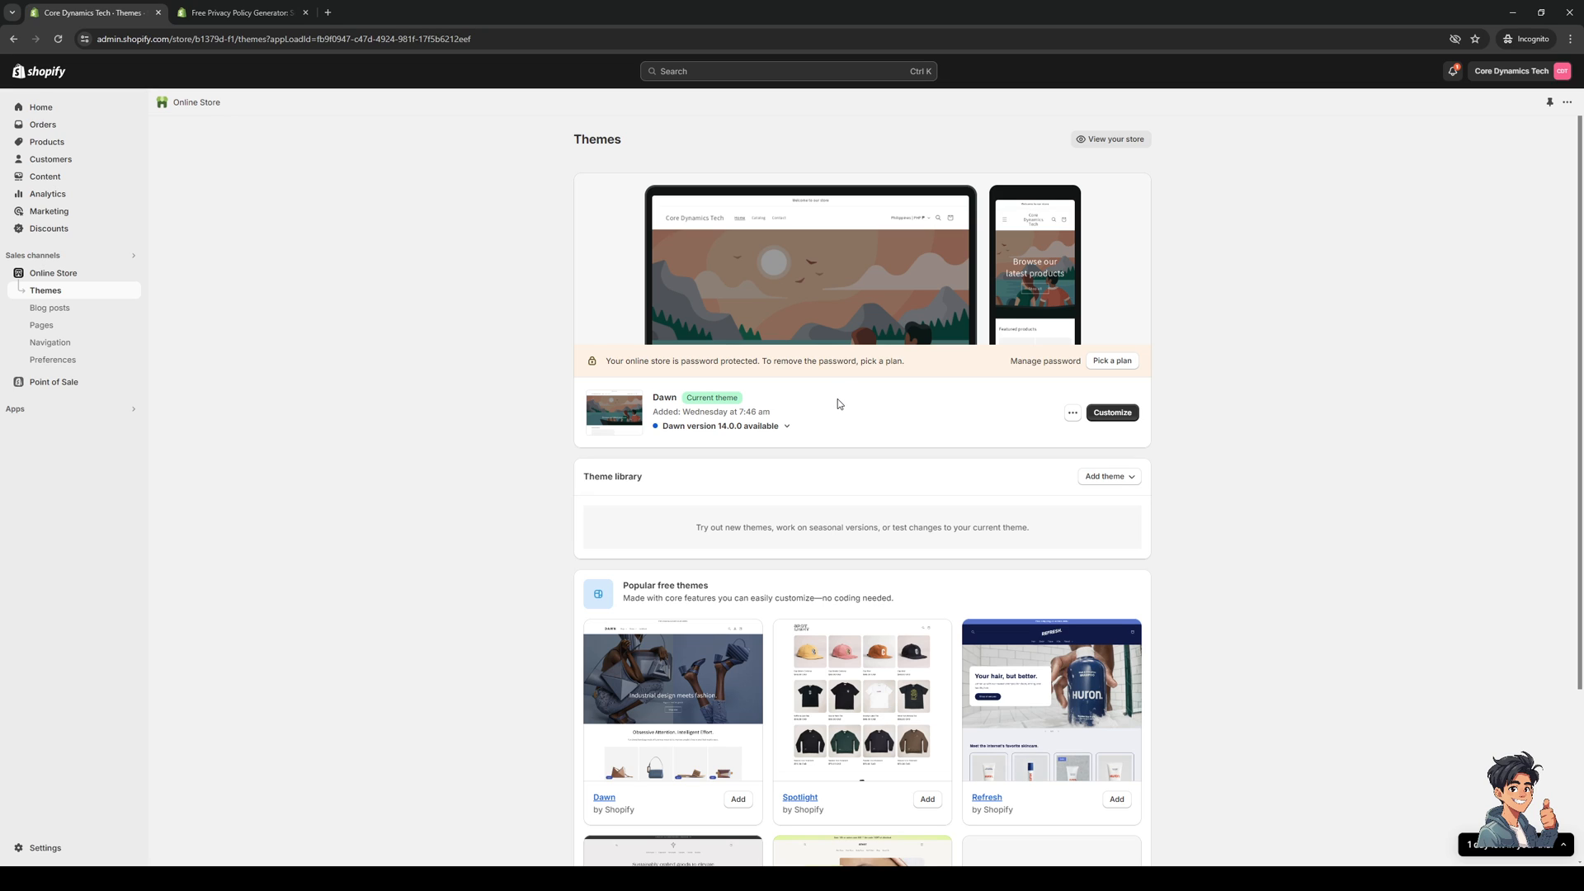
mouse_move(1065, 453)
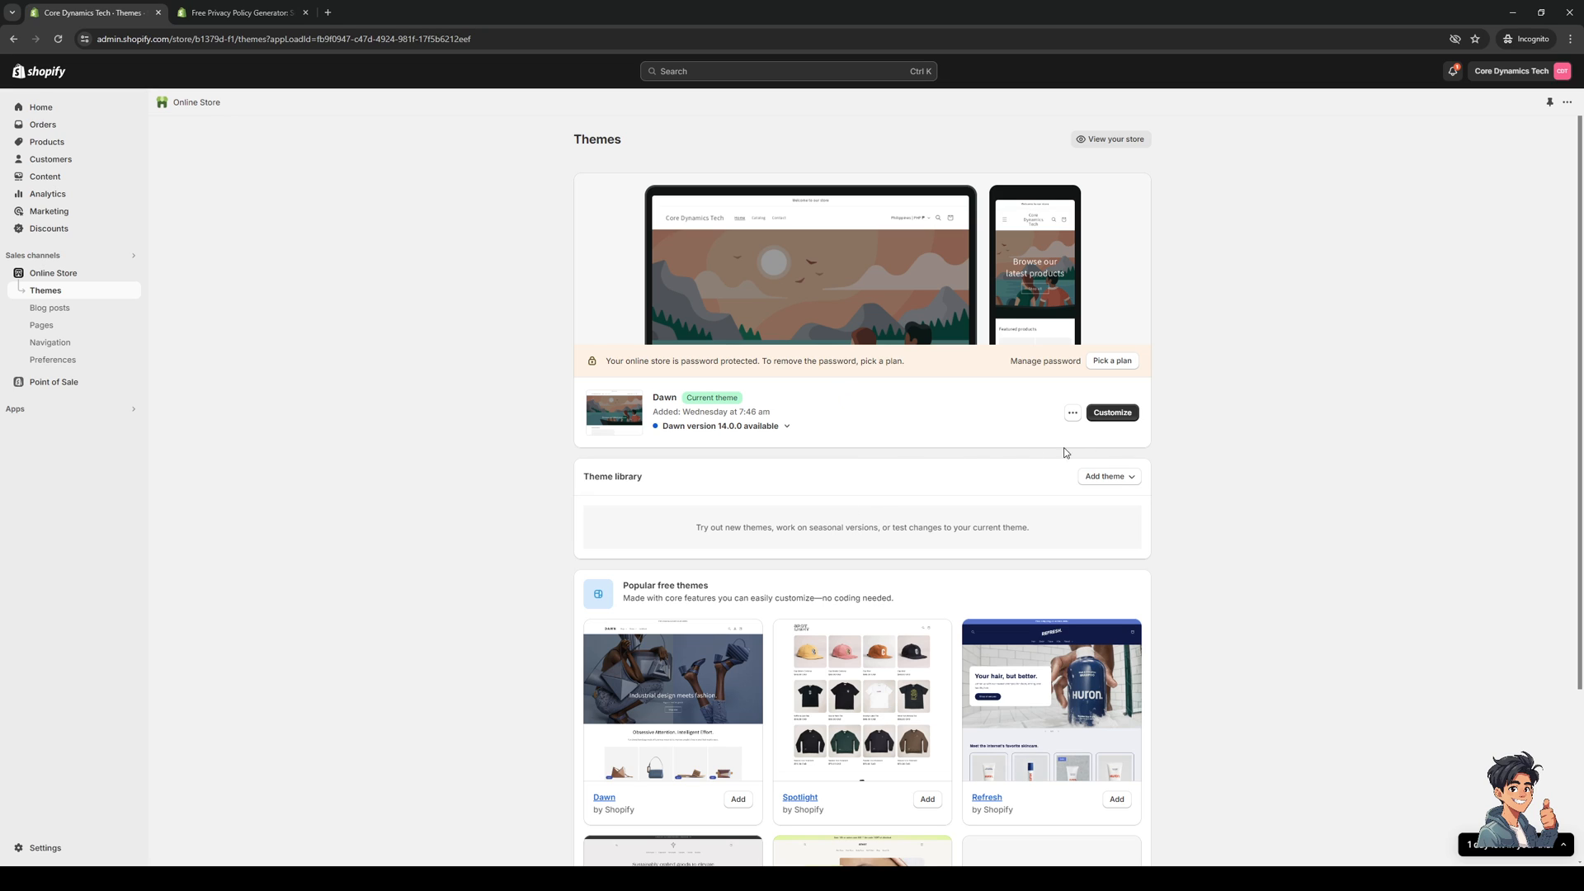
mouse_move(1111, 413)
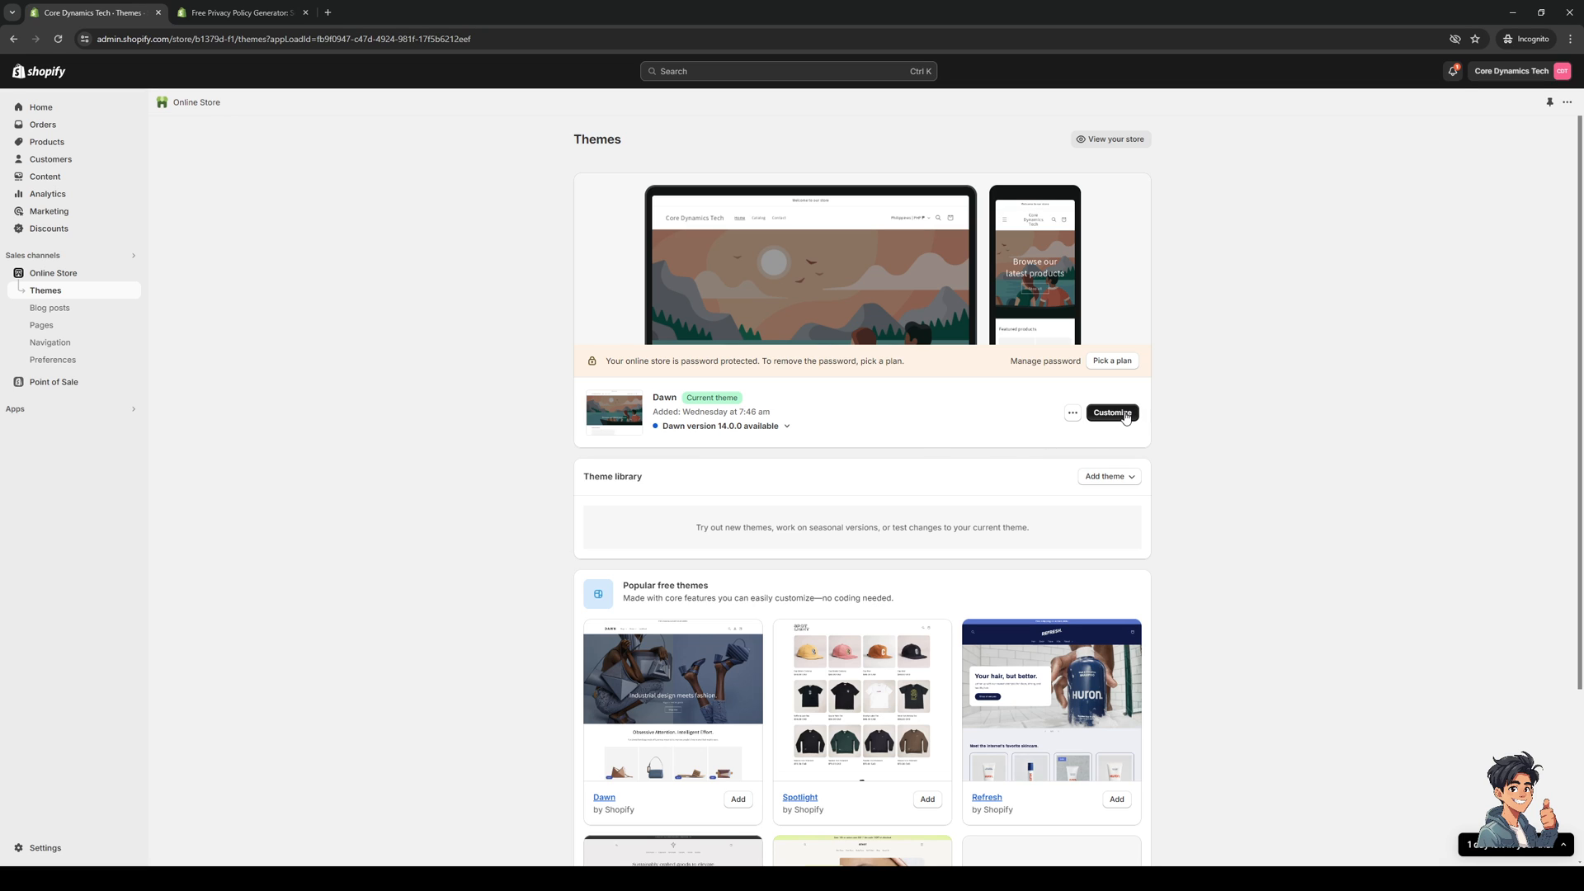
Step: Customize the Dawn theme, close the cookies notice, and show the Password template
left_click(1110, 412)
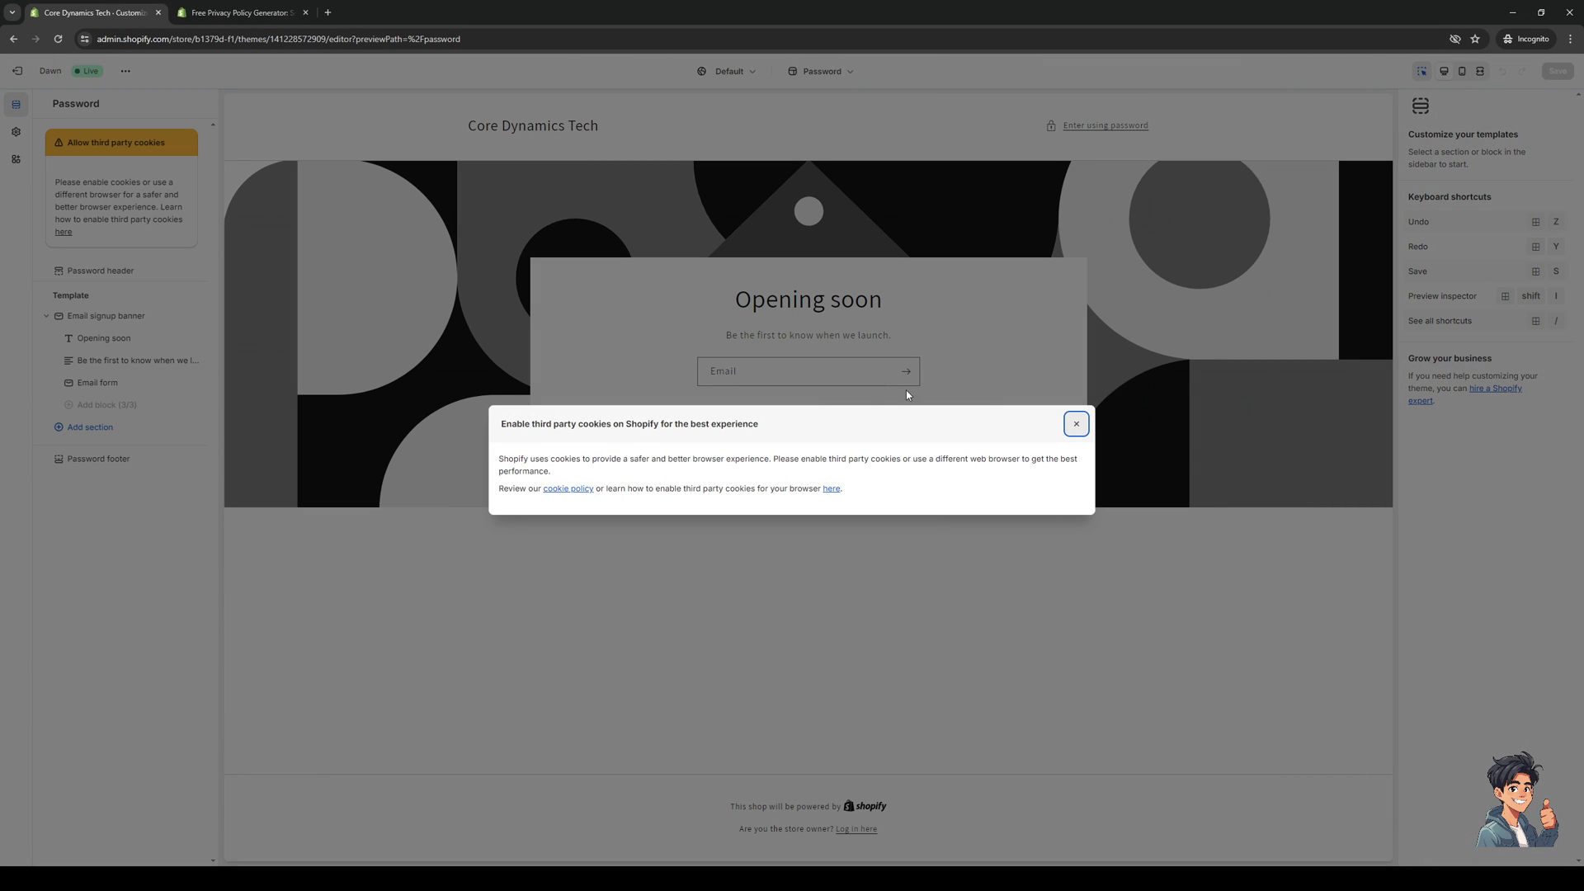
left_click(1075, 422)
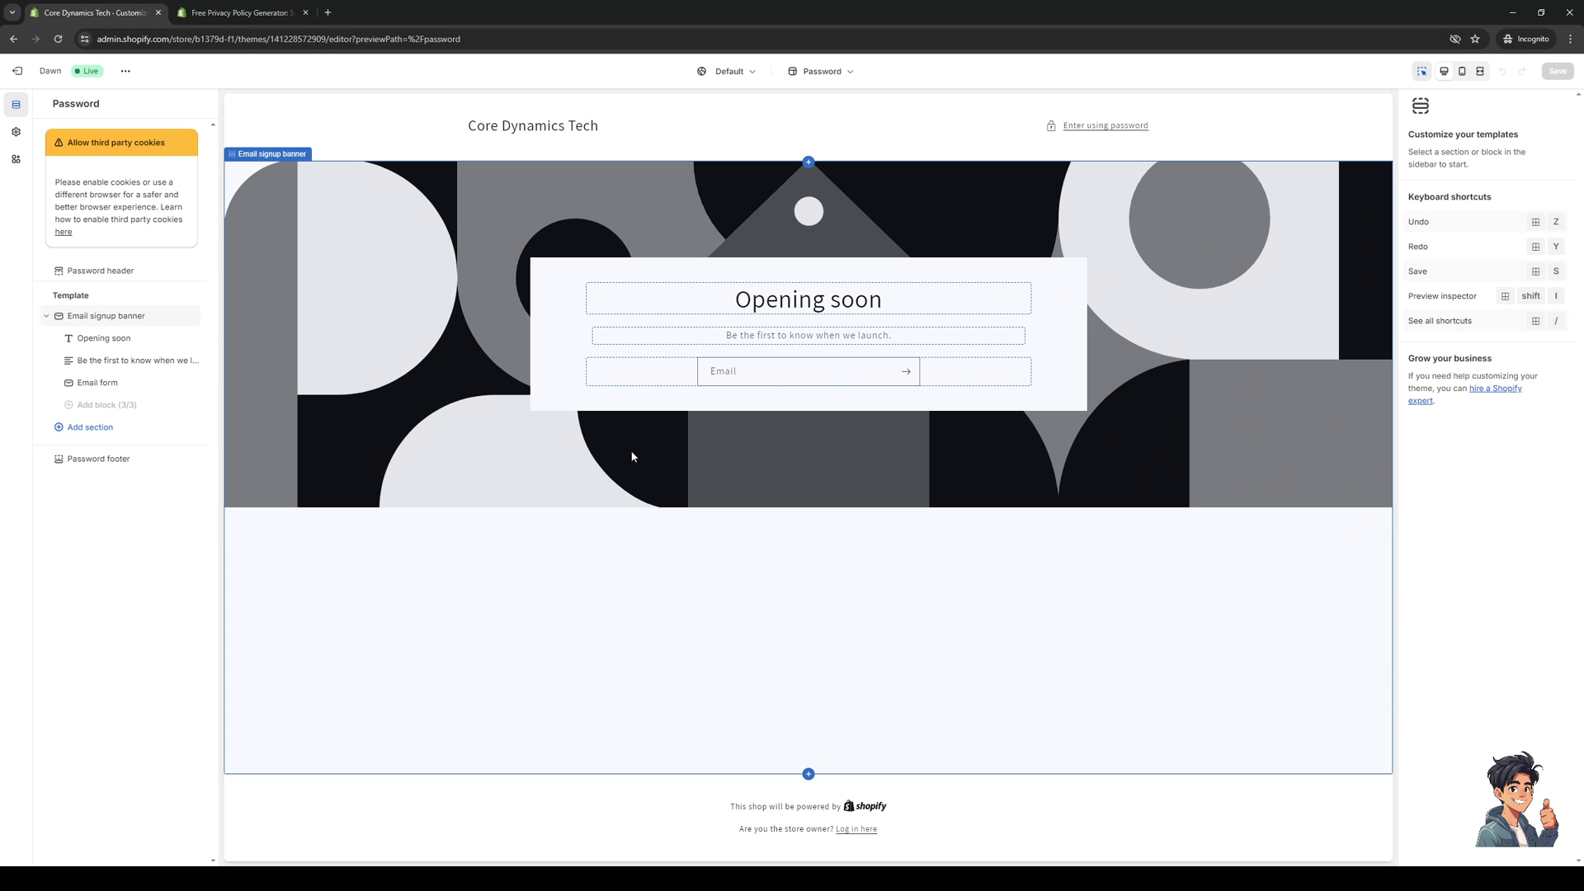
left_click(98, 382)
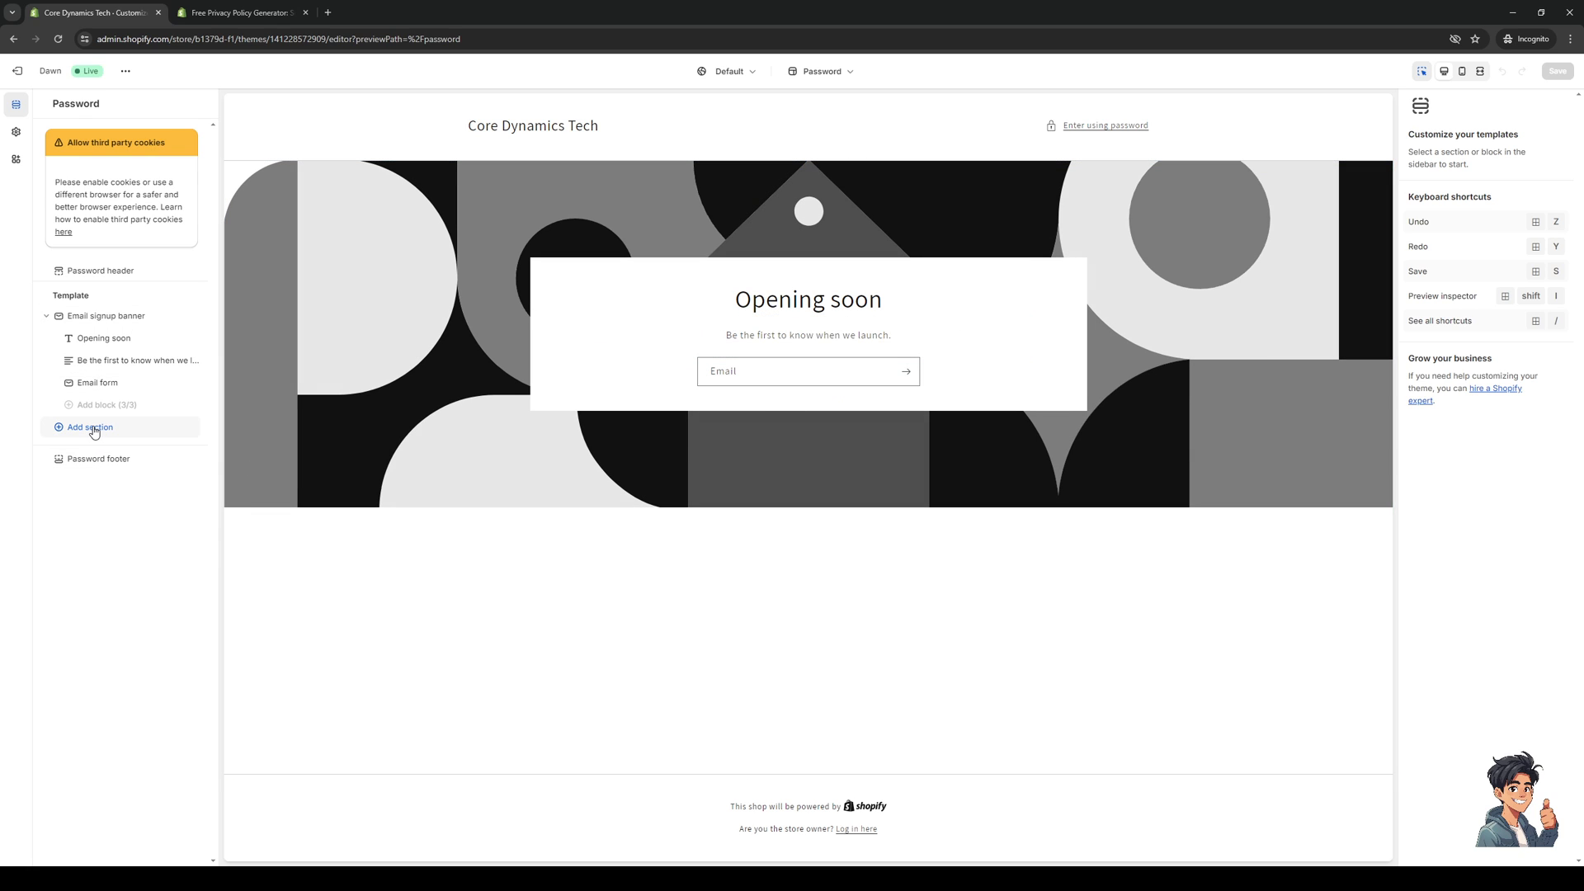
mouse_move(572, 475)
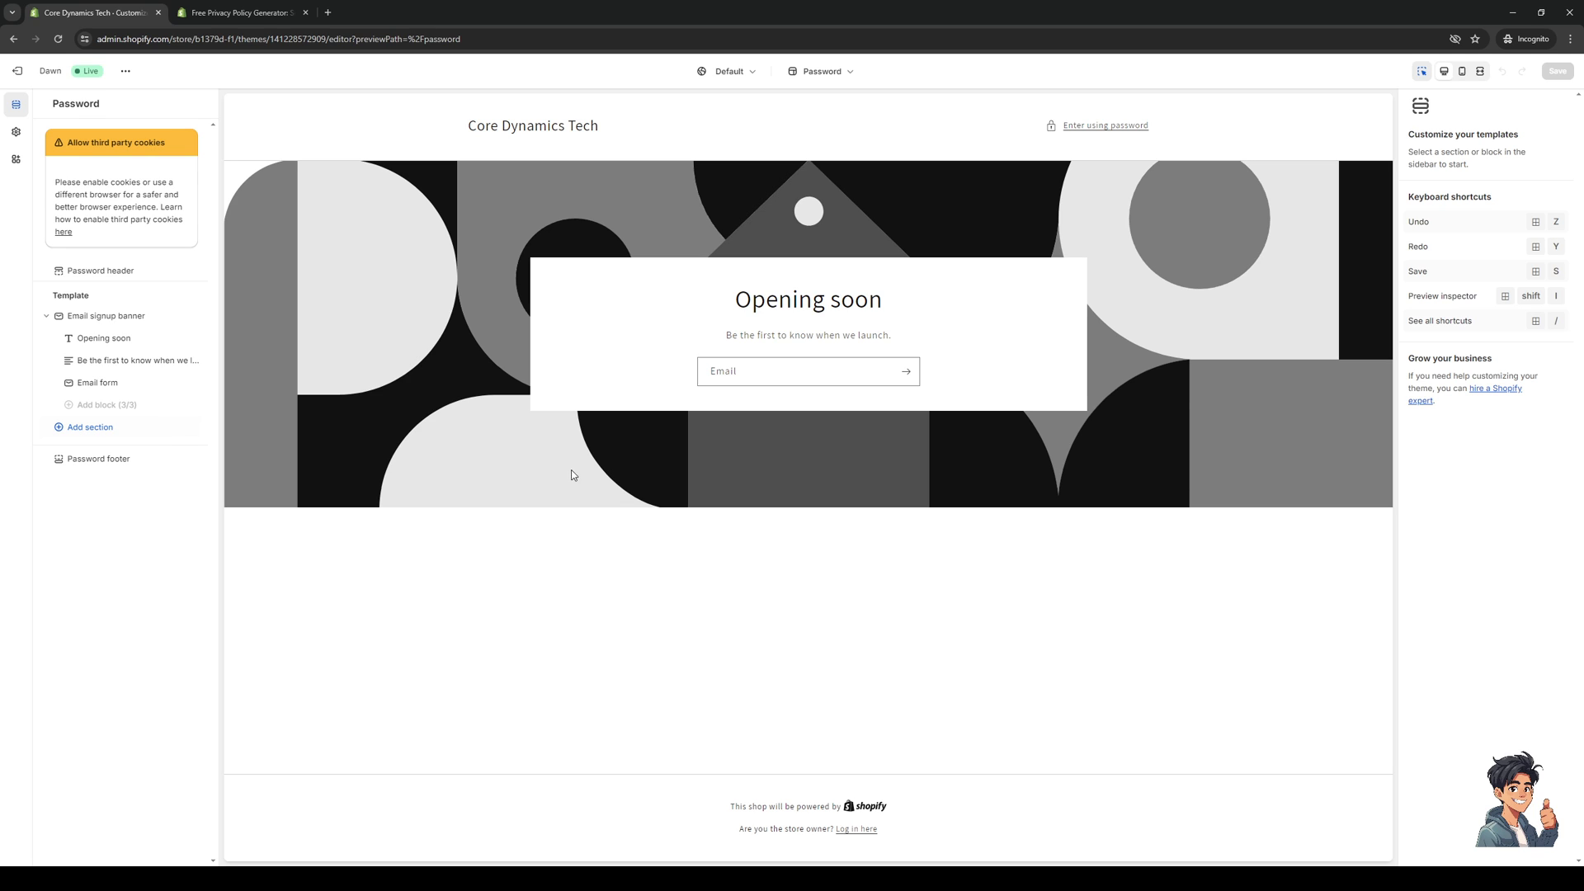
mouse_move(89, 426)
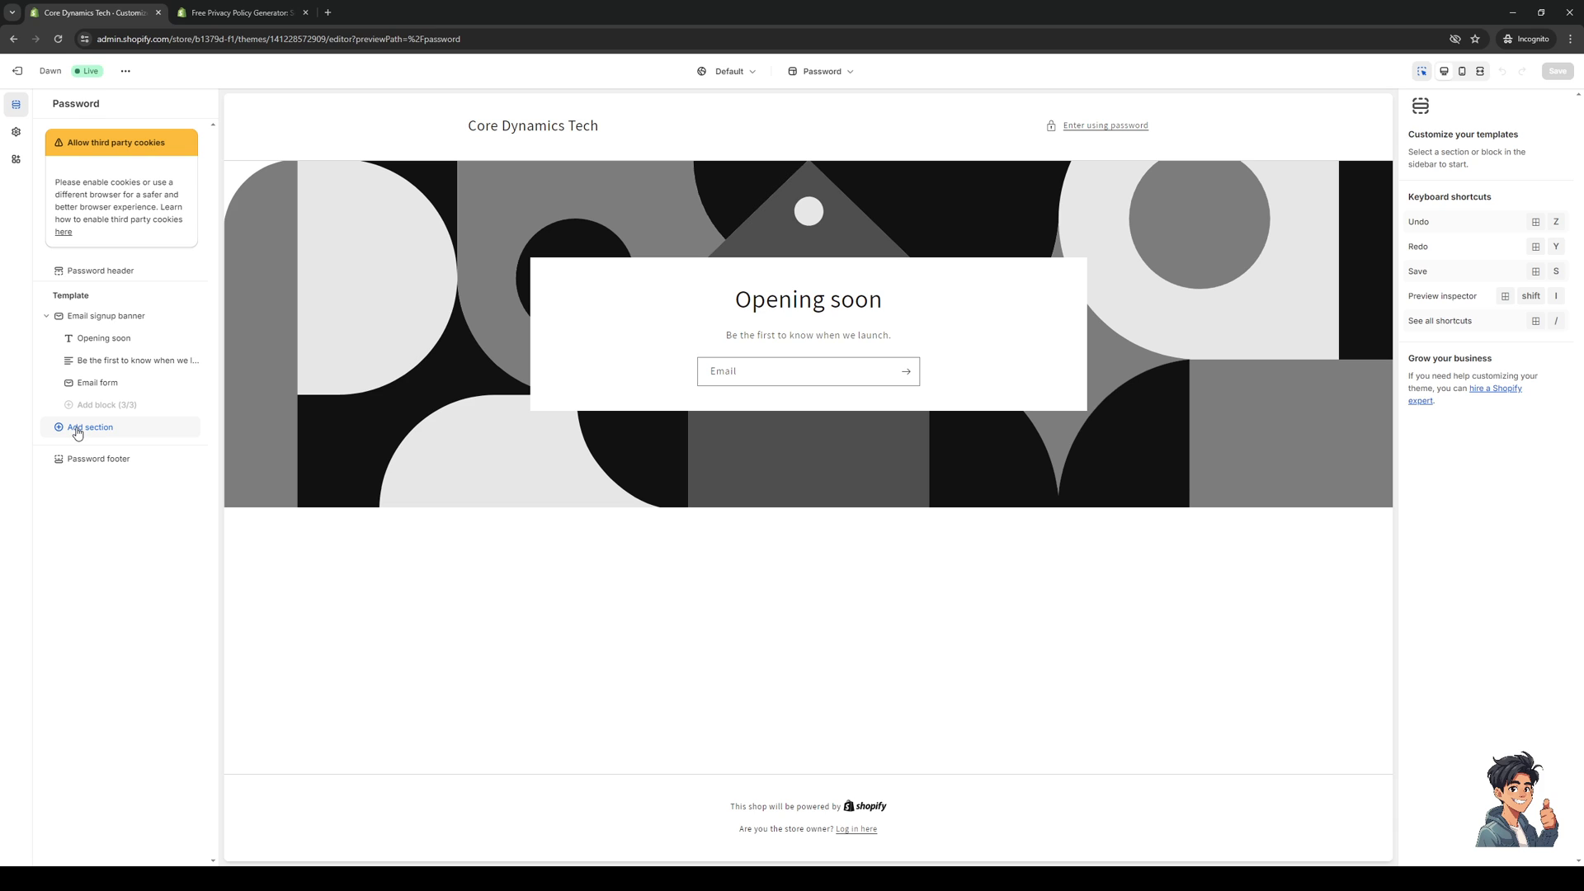
left_click(88, 426)
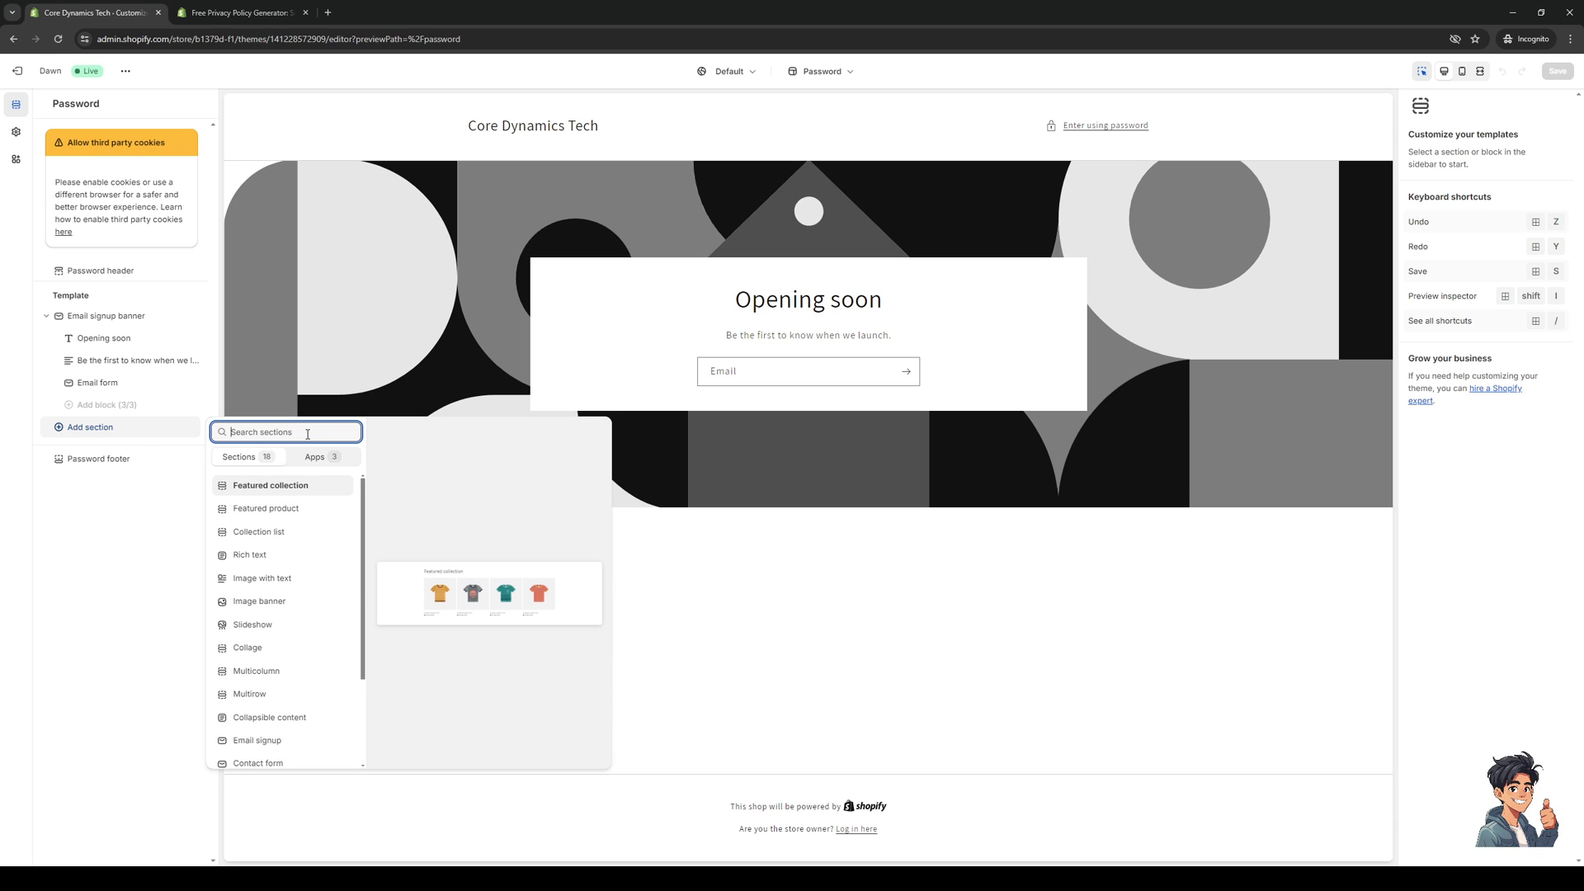
type("butt")
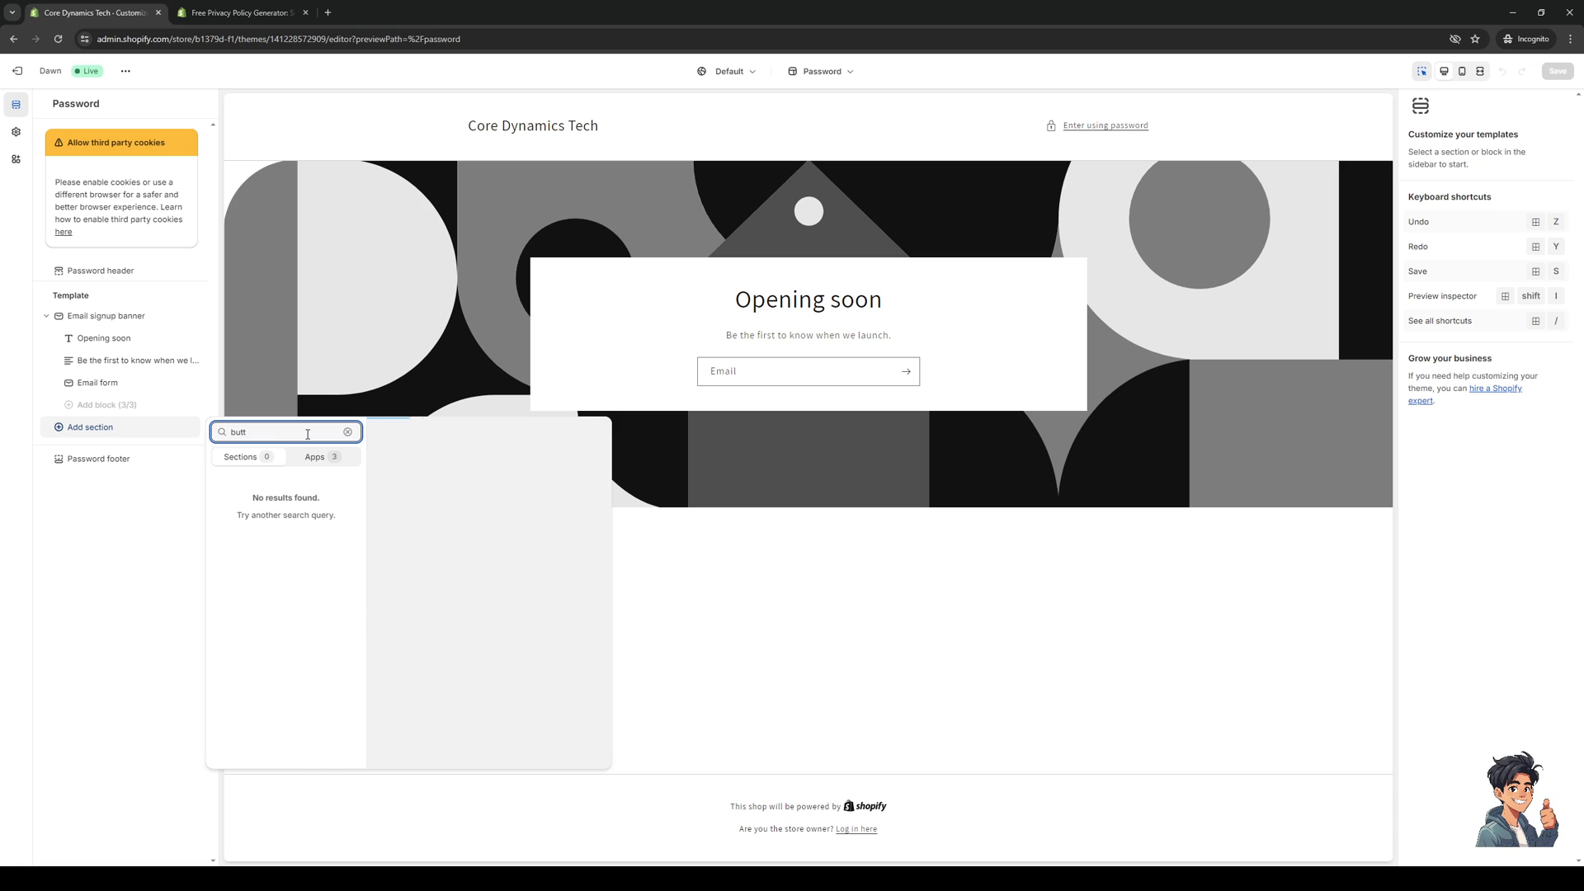
left_click(348, 432)
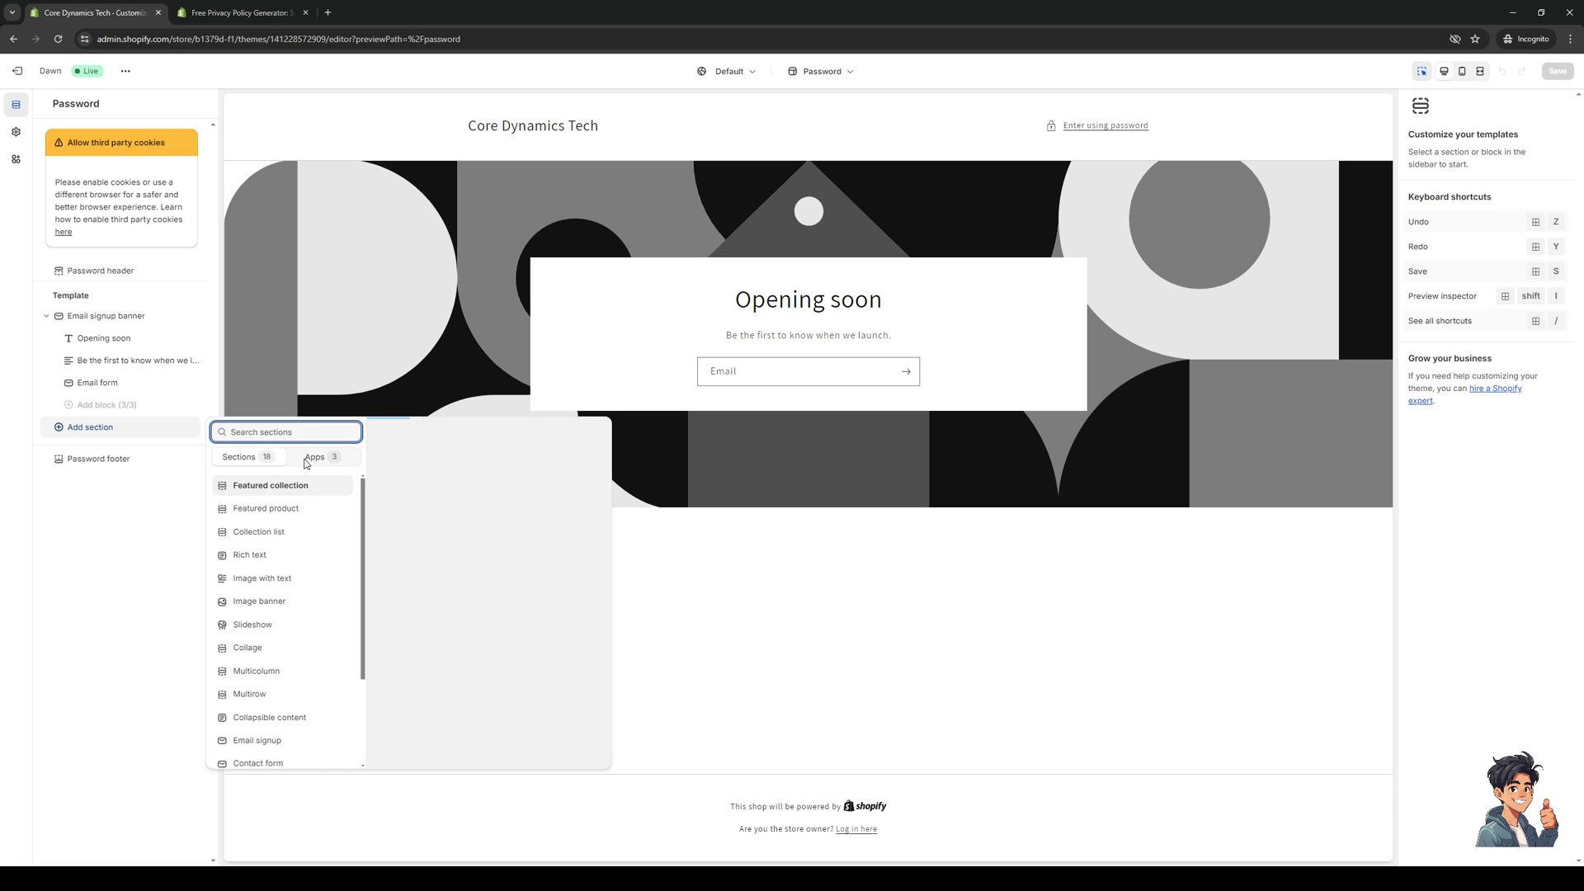
mouse_move(299, 554)
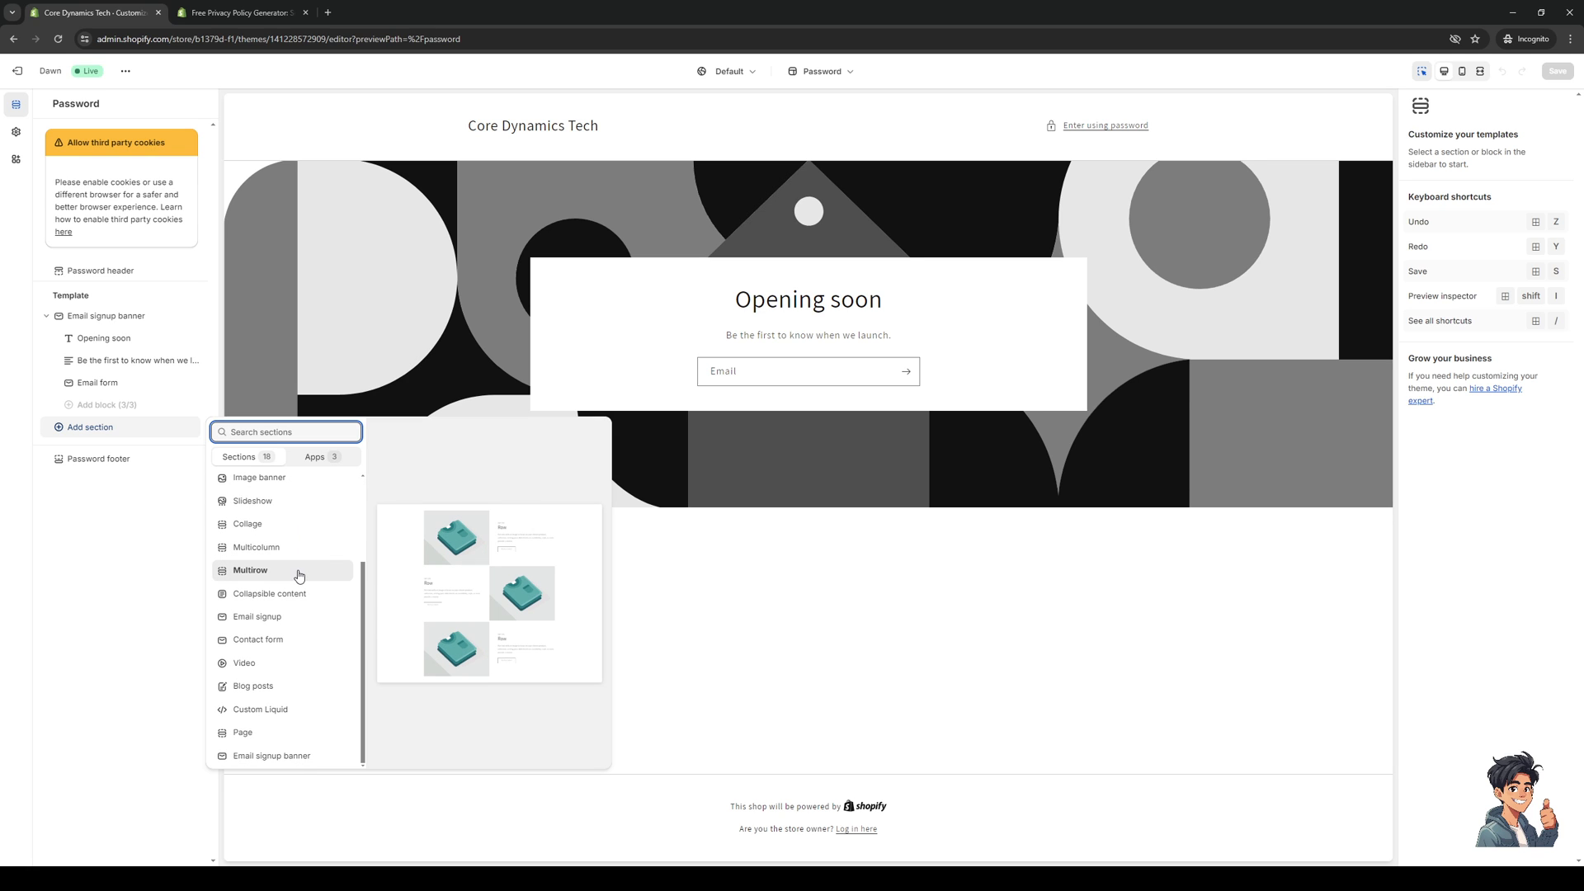
left_click(286, 557)
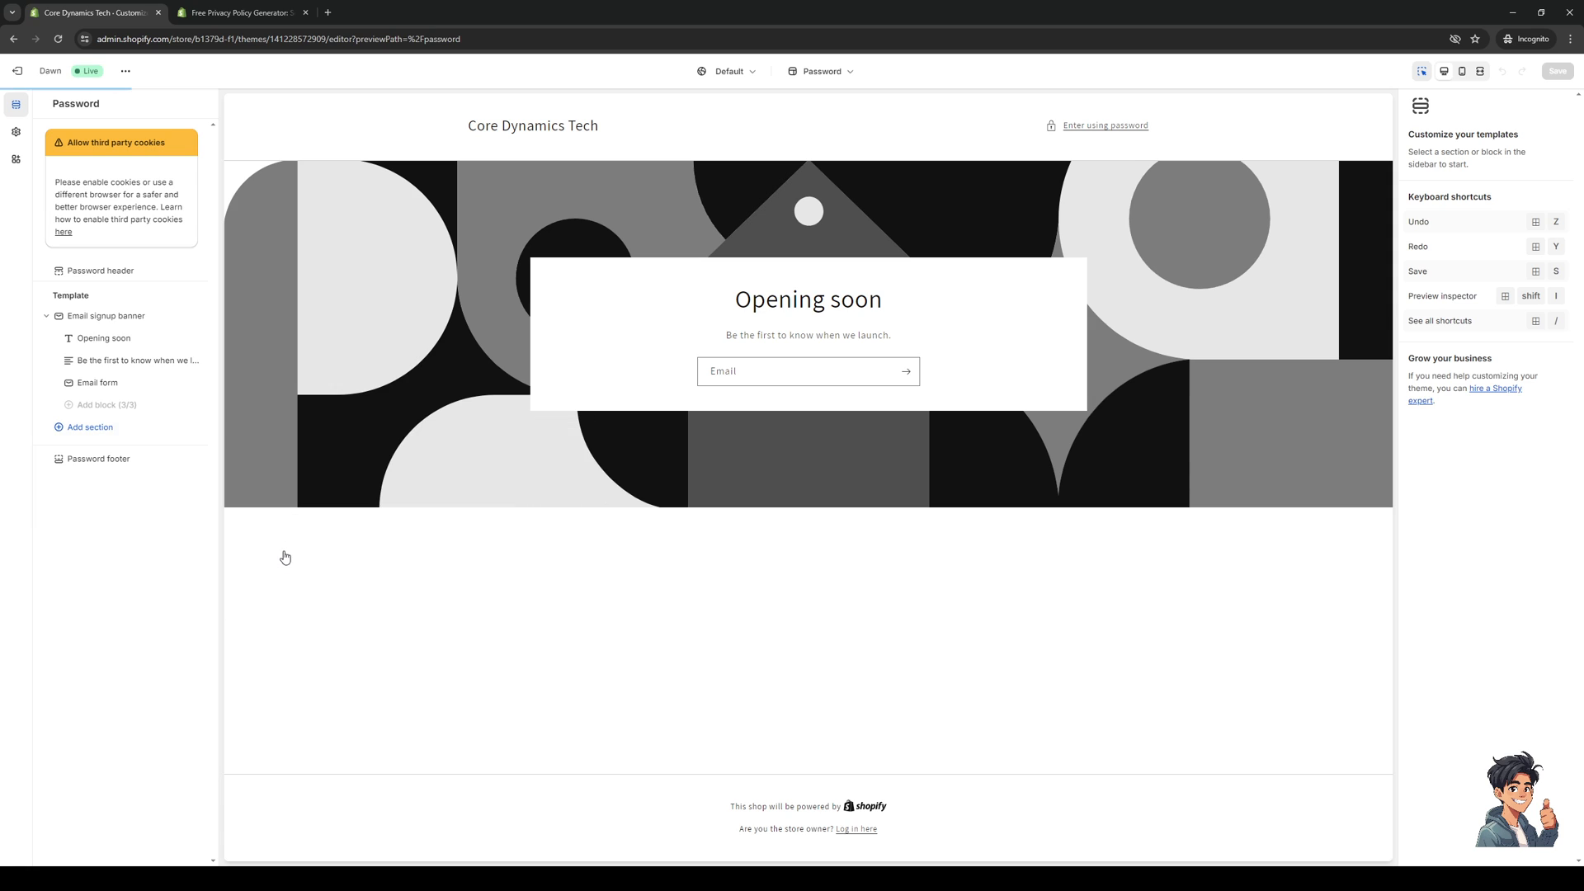
Step: Add a Rich text section and move it above Email signup banner
left_click(89, 426)
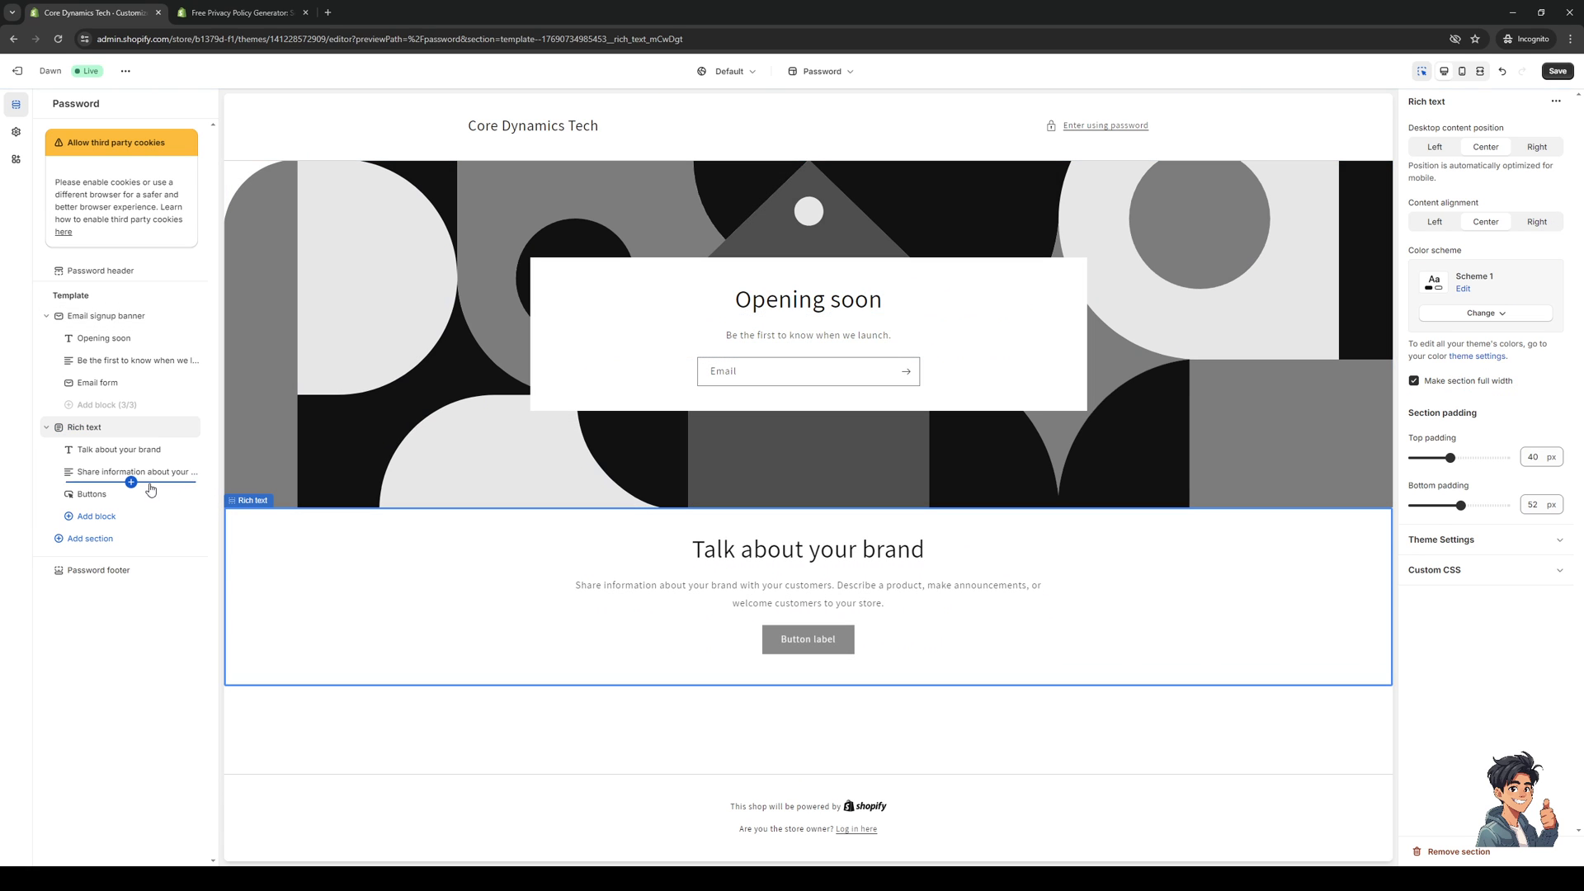
left_click(91, 494)
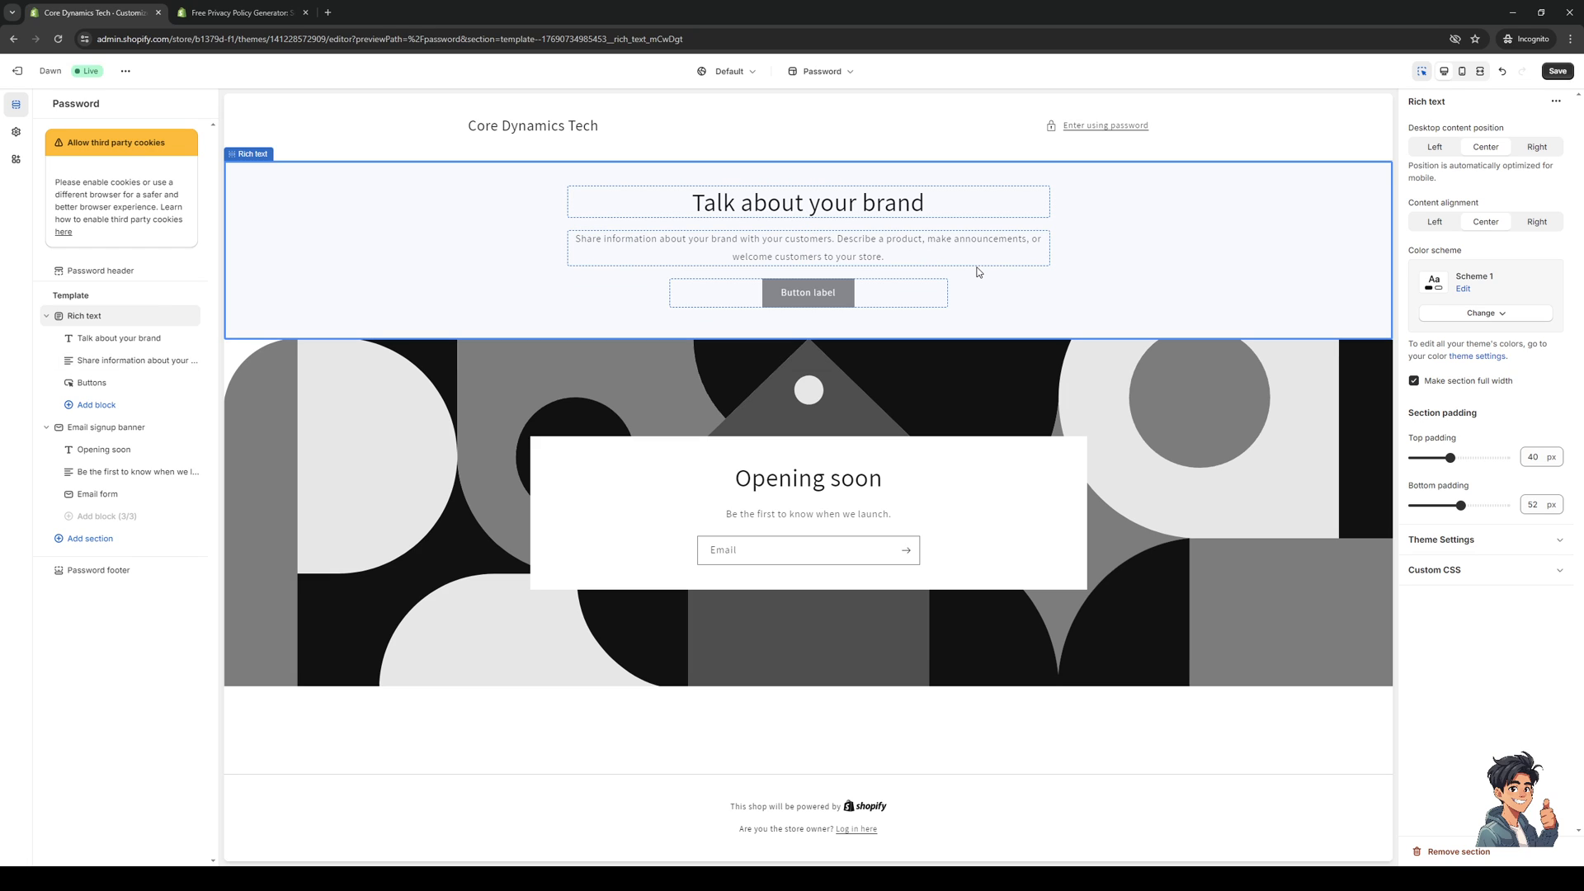
mouse_move(973, 292)
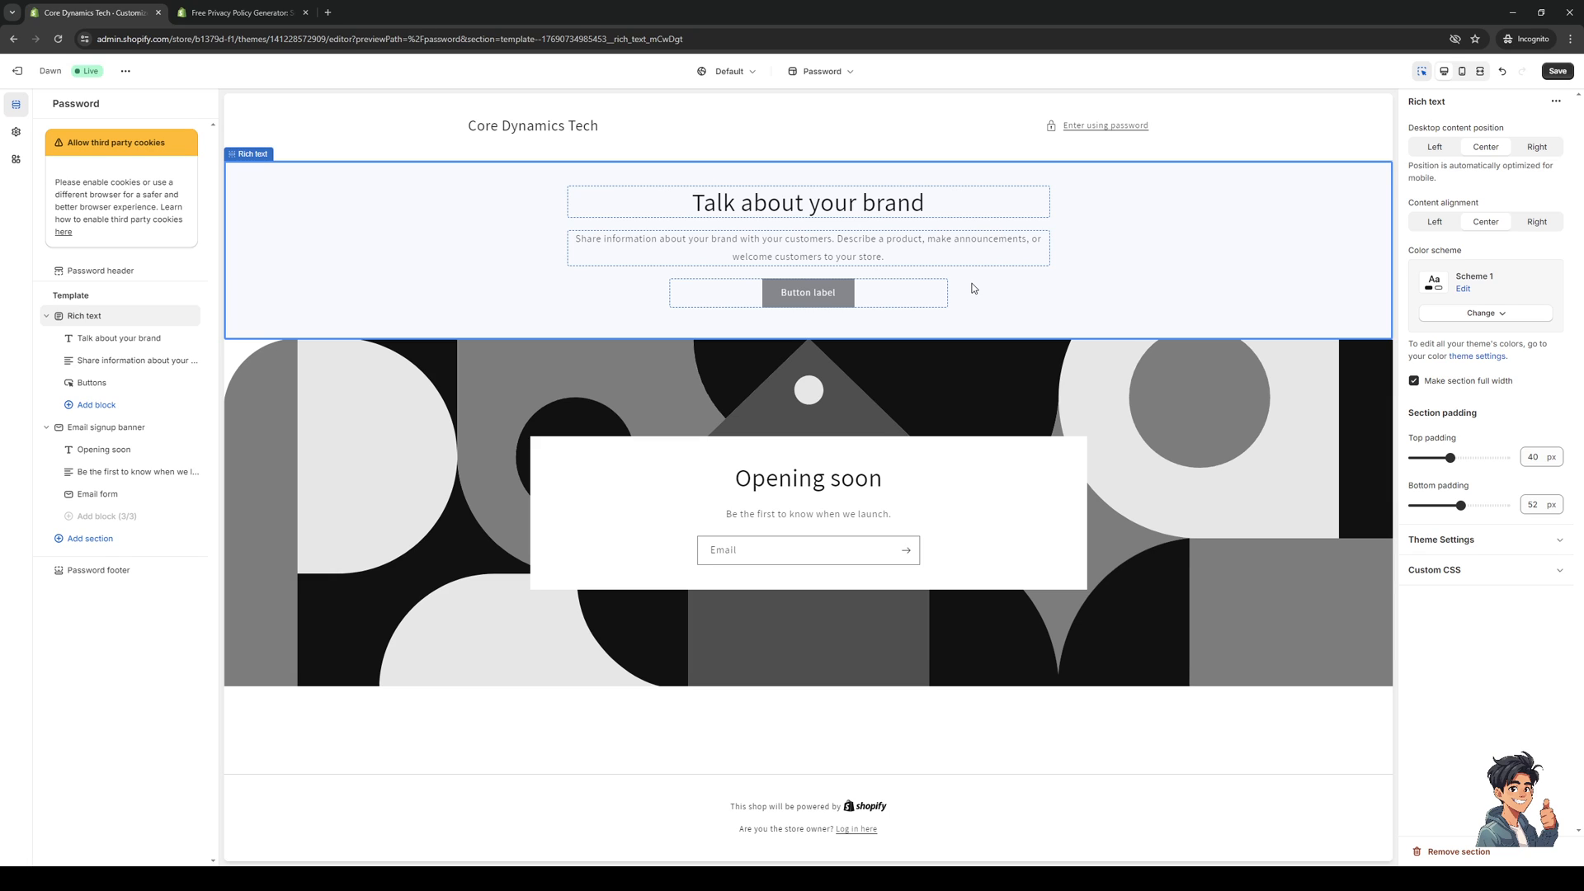
mouse_move(988, 300)
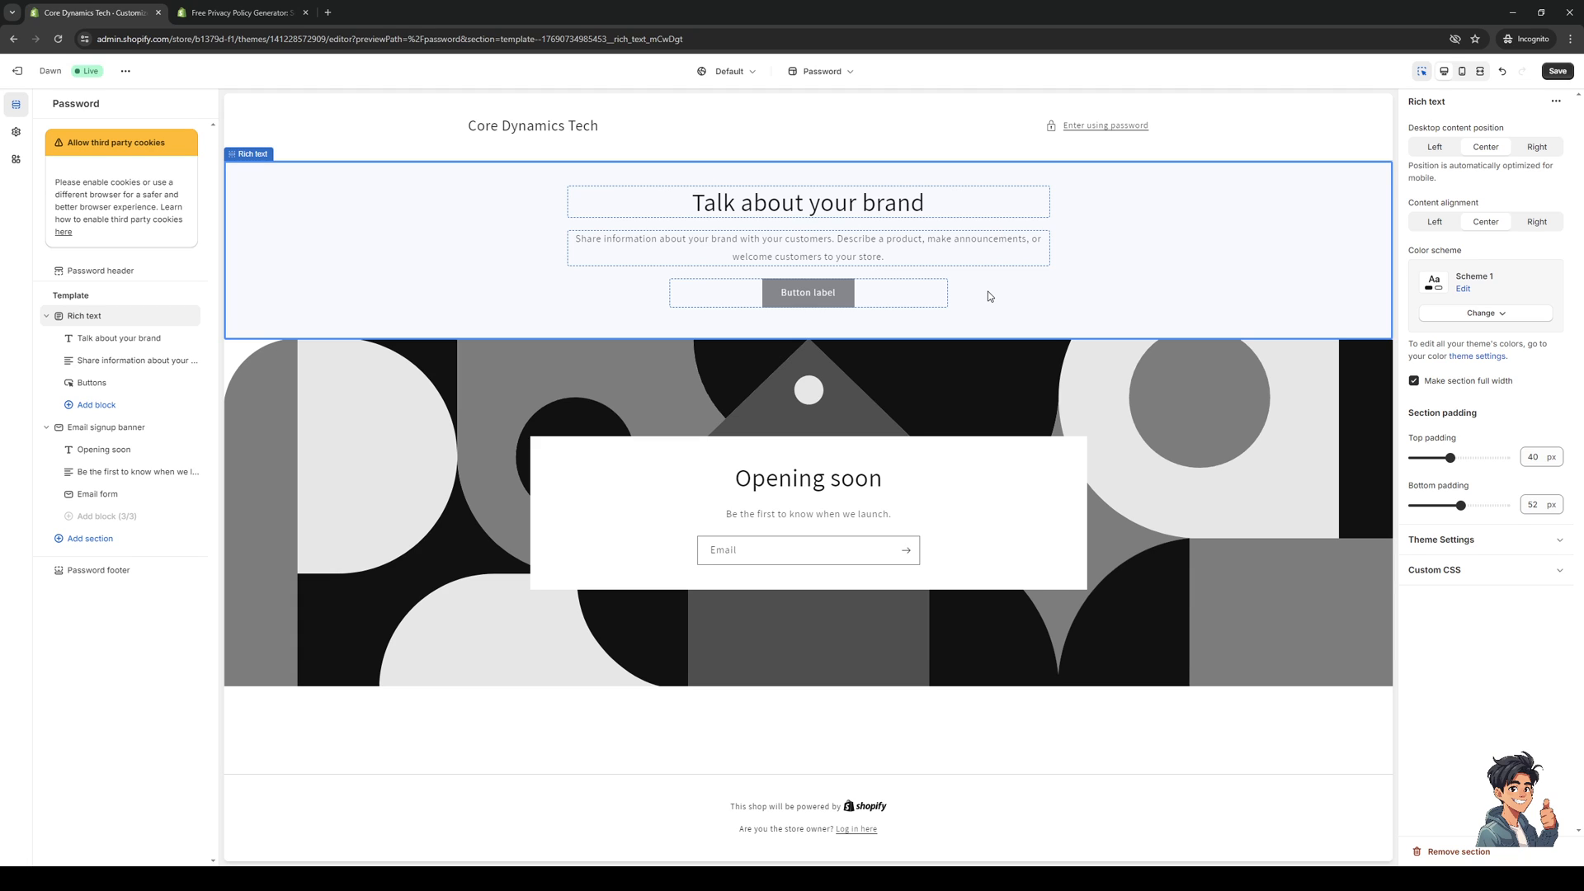
mouse_move(576, 323)
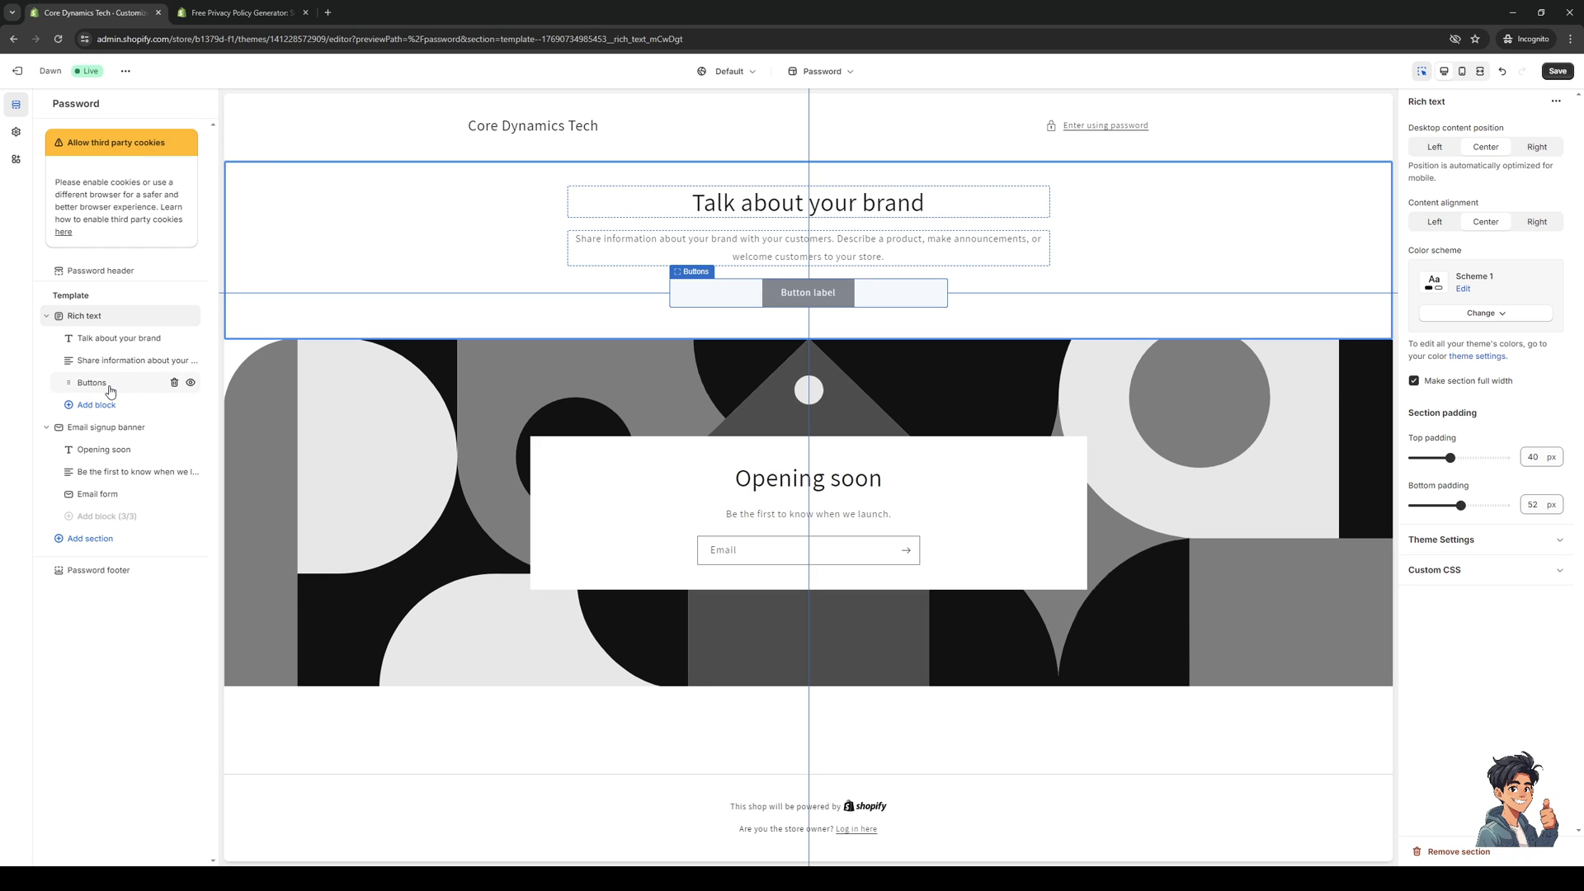
Step: Add another Buttons block under Rich text and select the button label
left_click(91, 382)
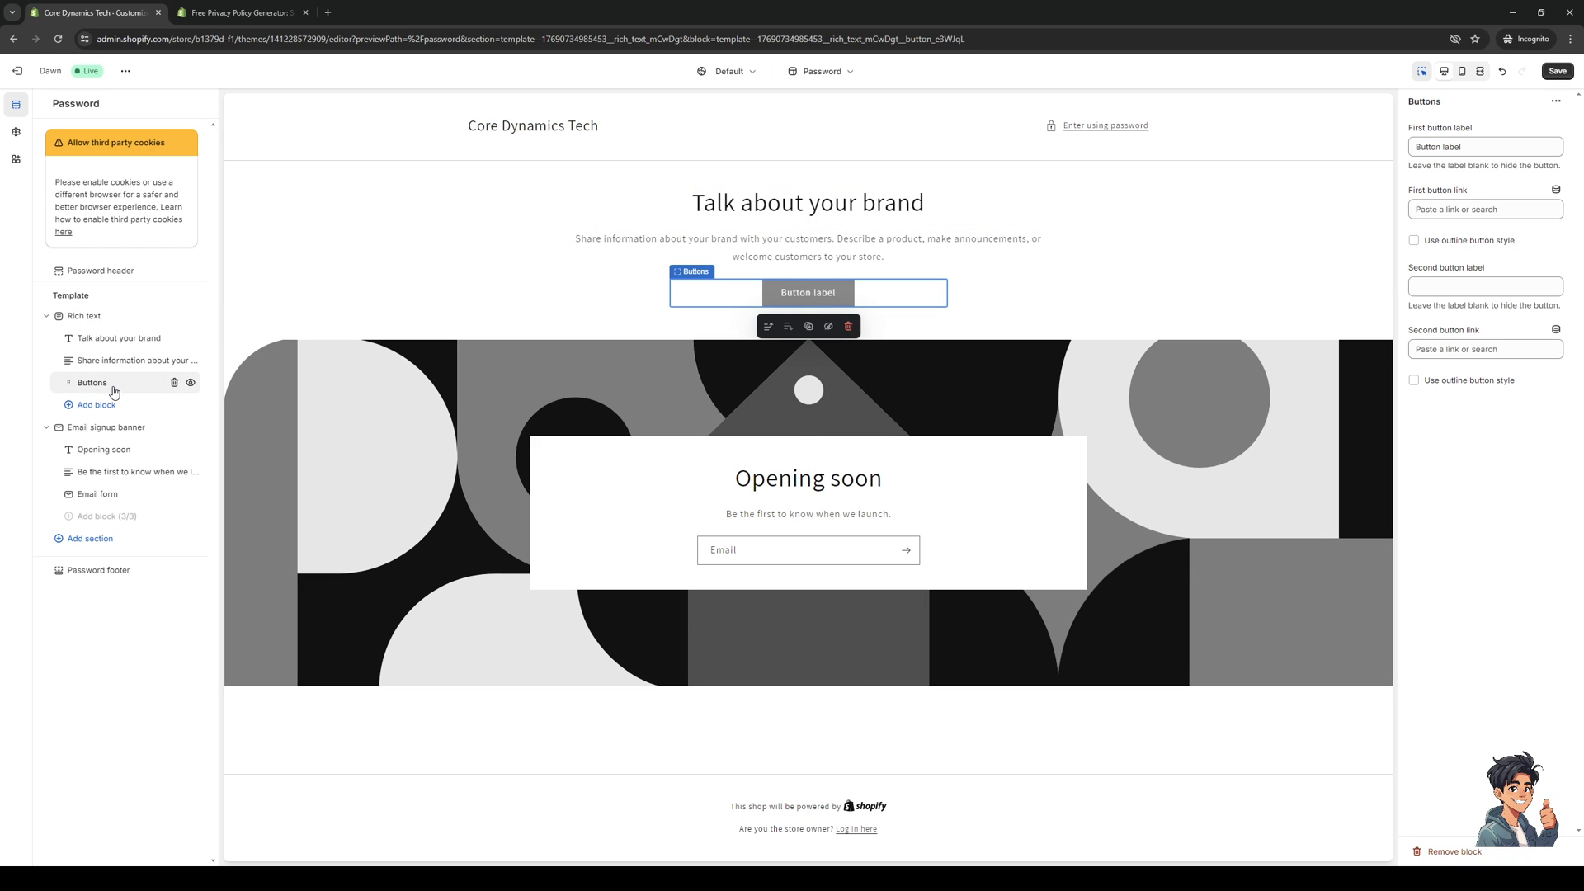
mouse_move(188, 412)
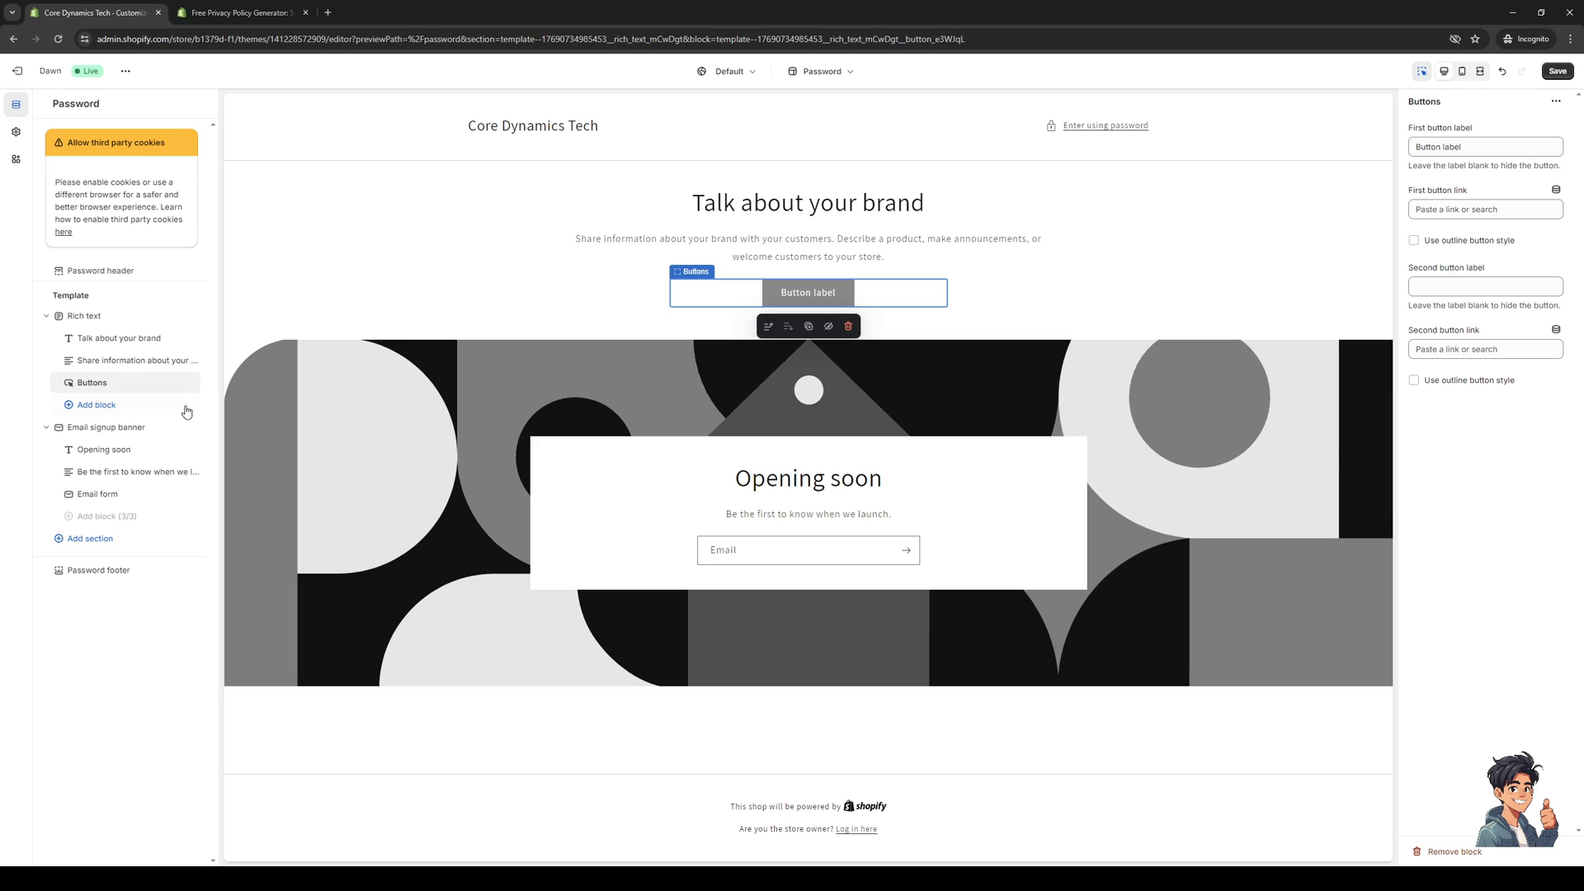
left_click(95, 405)
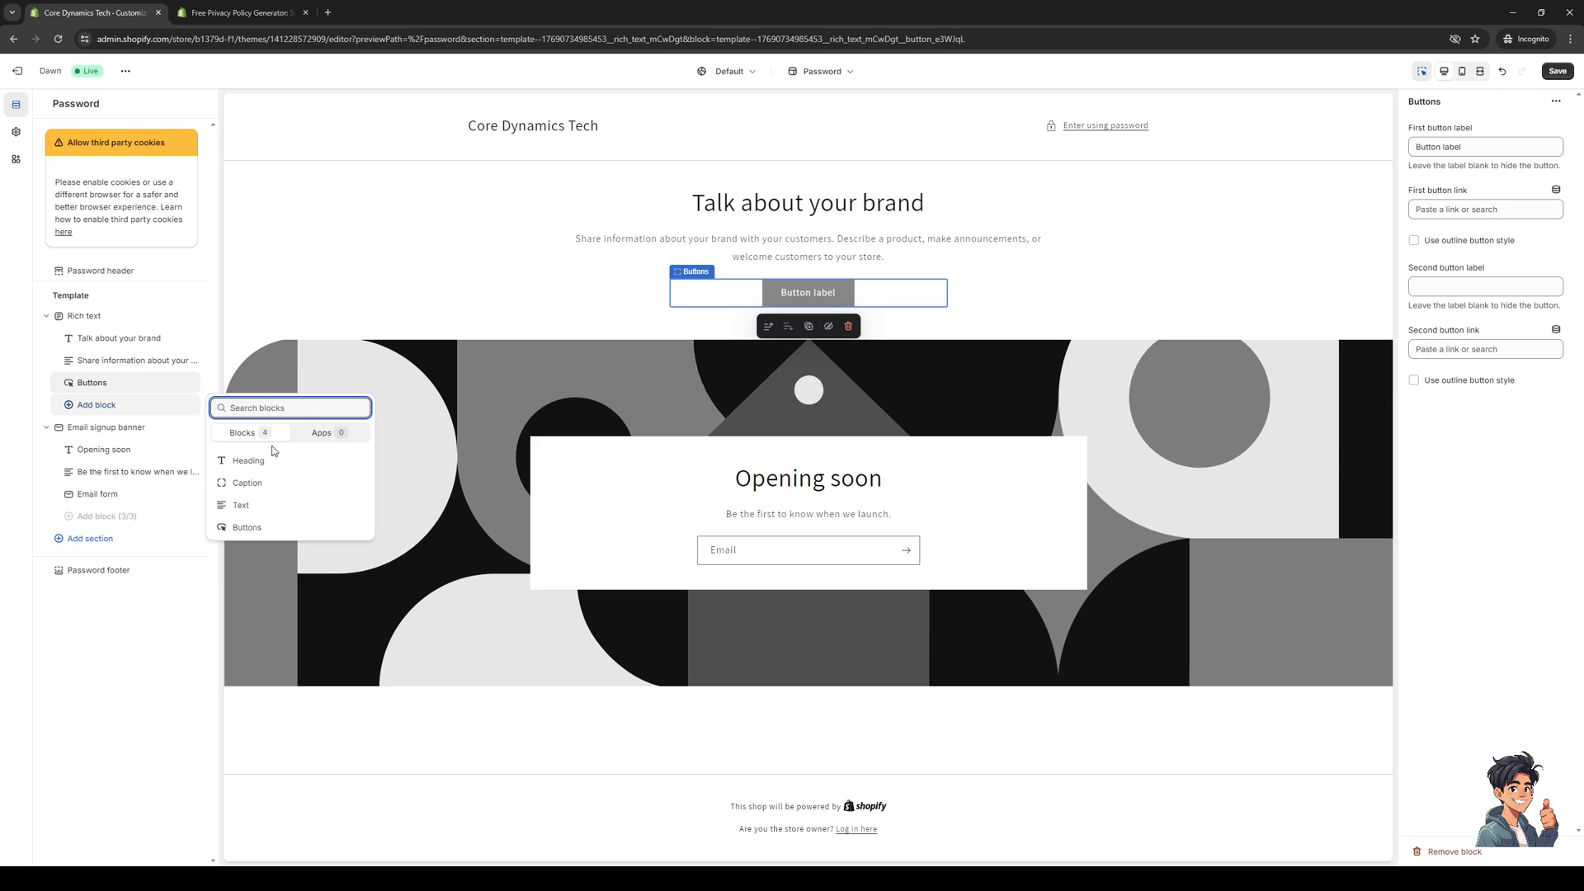
mouse_move(256, 495)
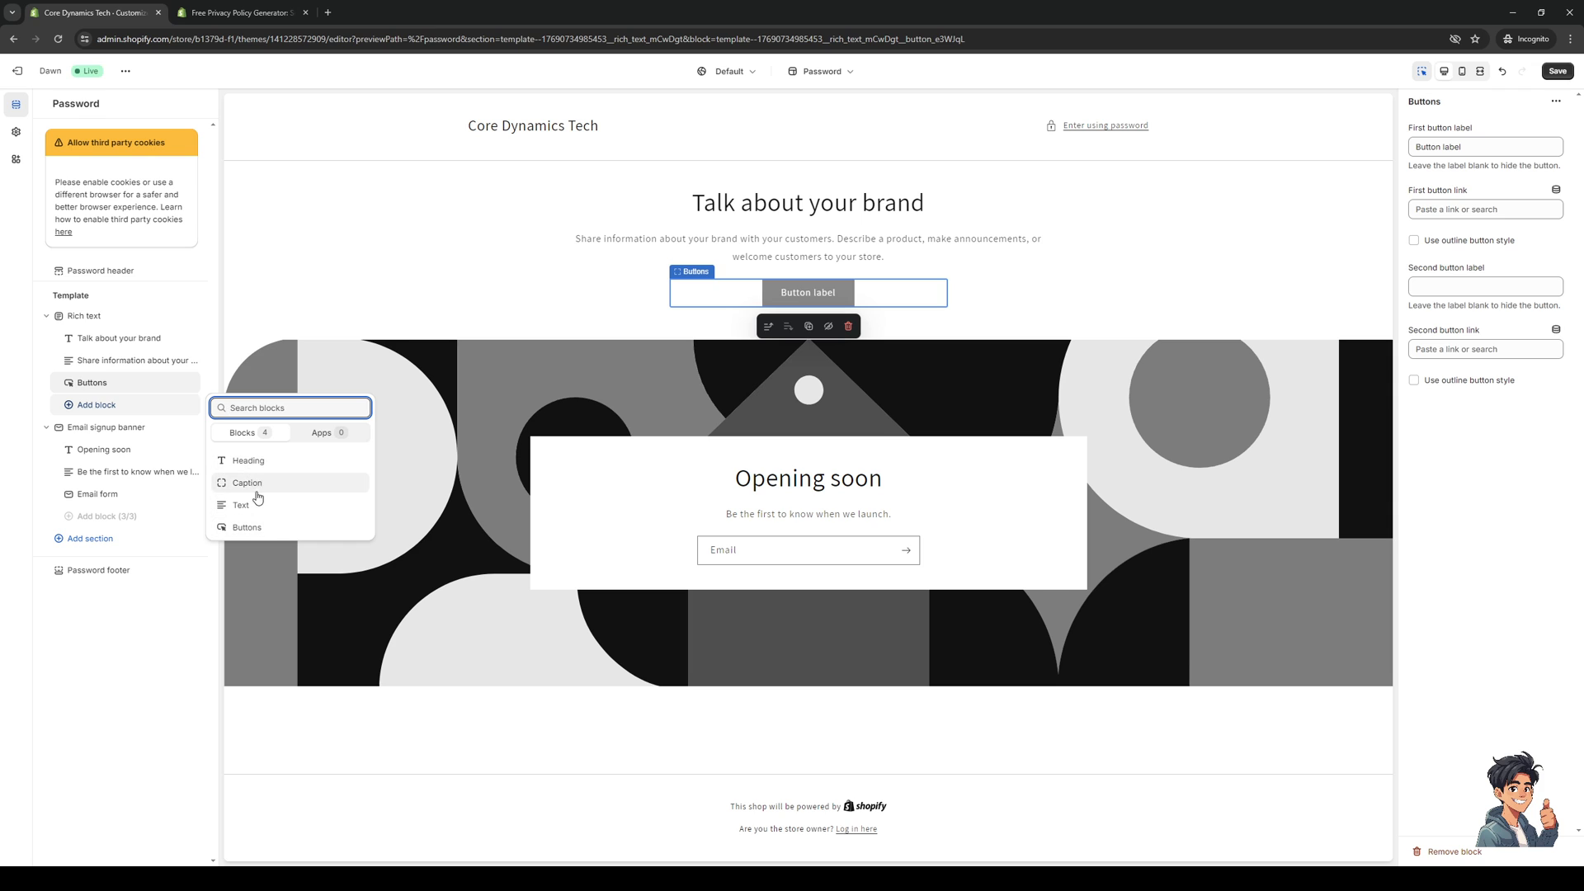
left_click(247, 526)
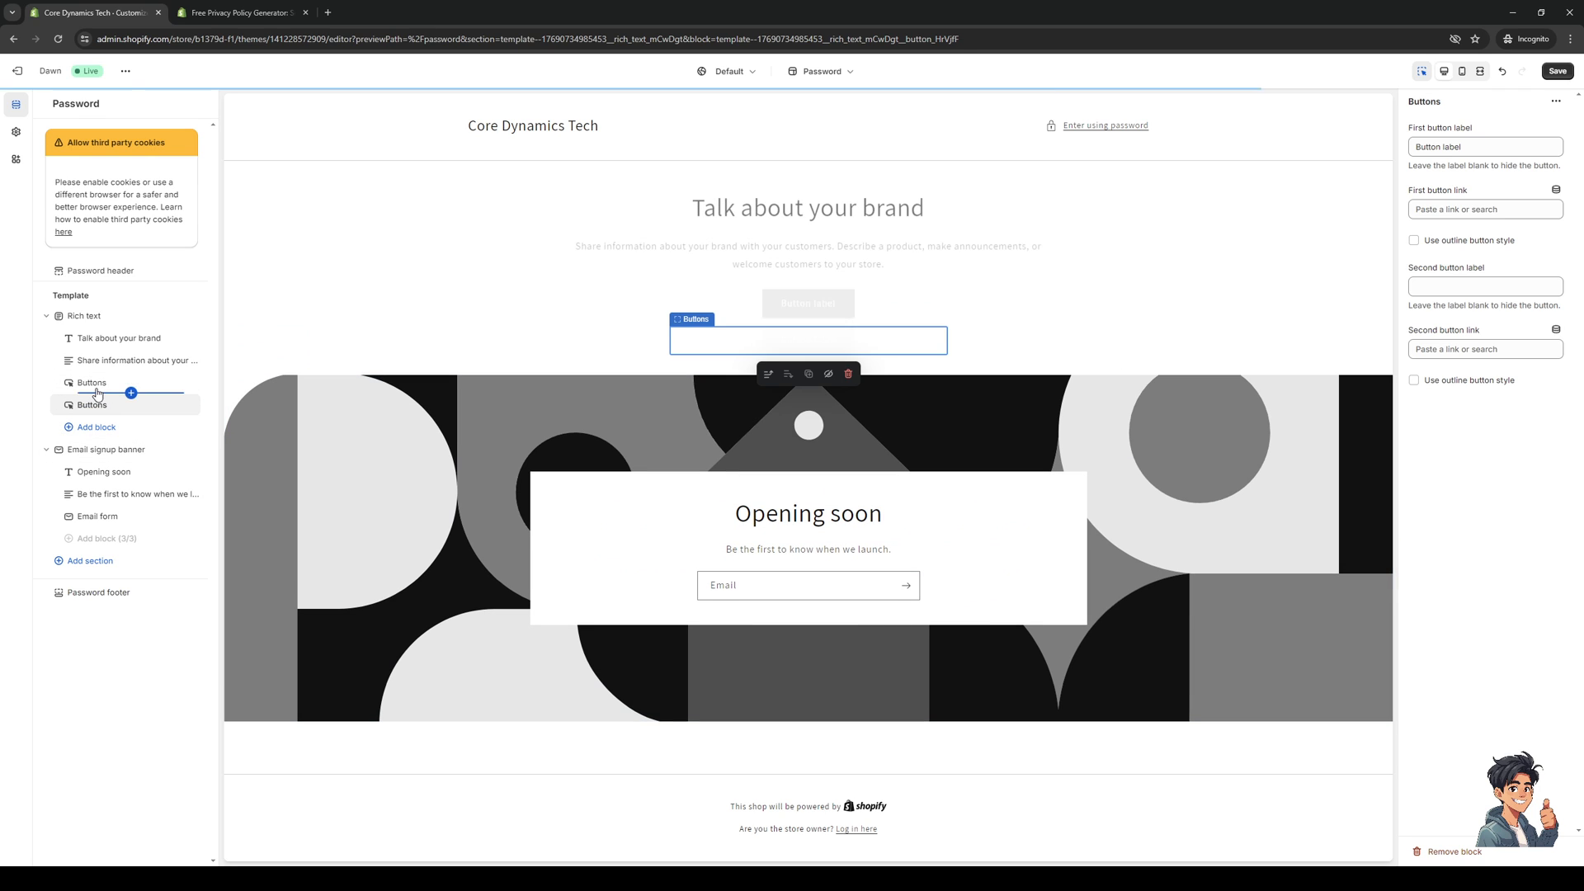
left_click(90, 382)
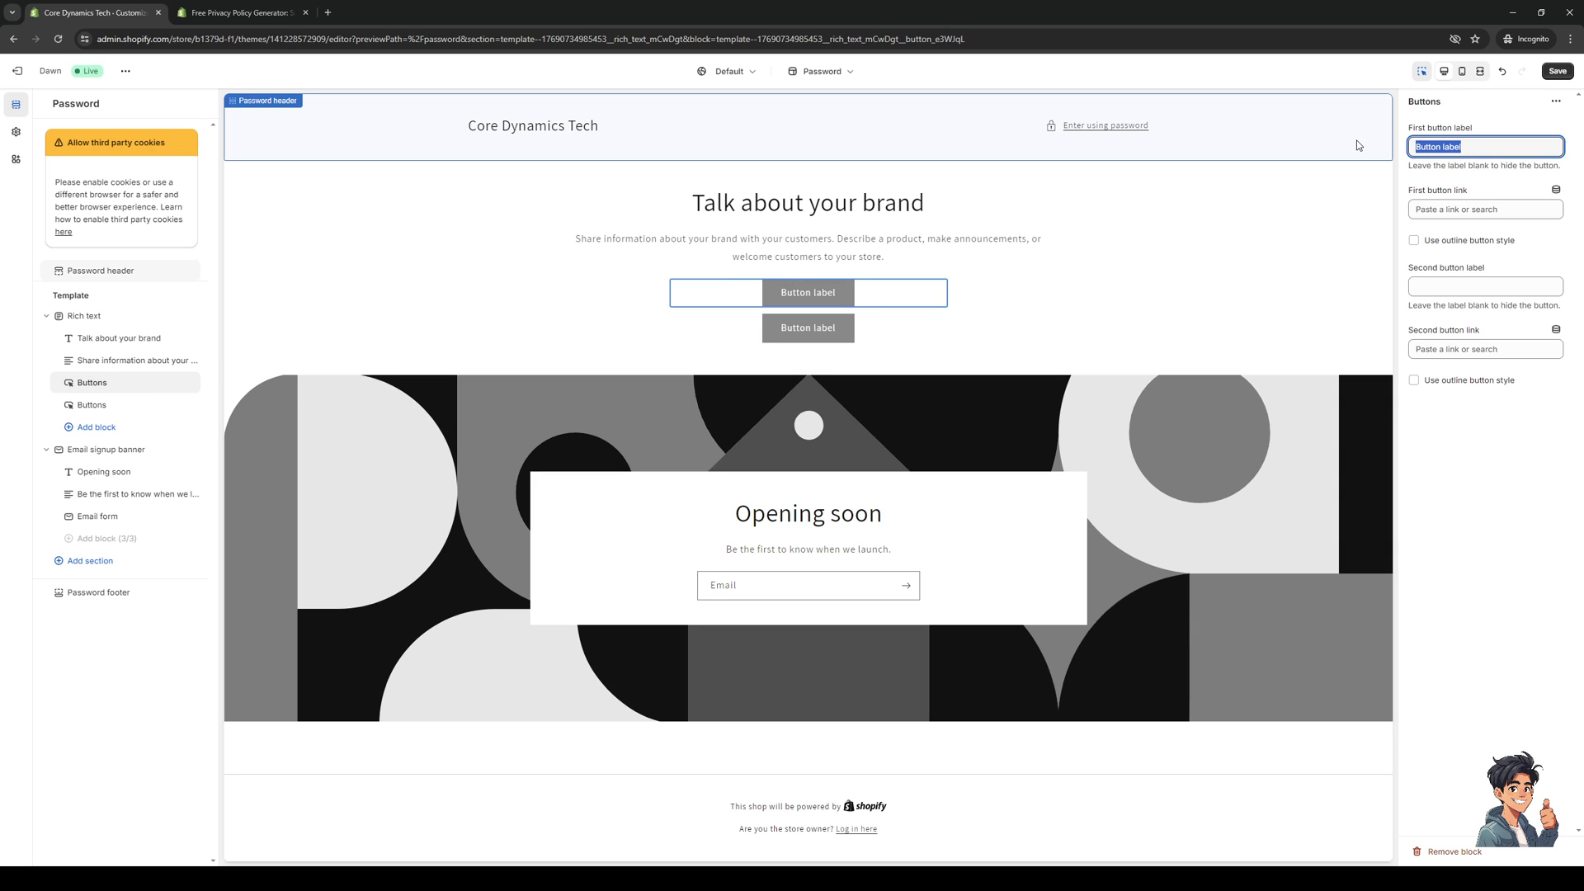
Step: Change the first button label to 'Skip to store'
type("Skip")
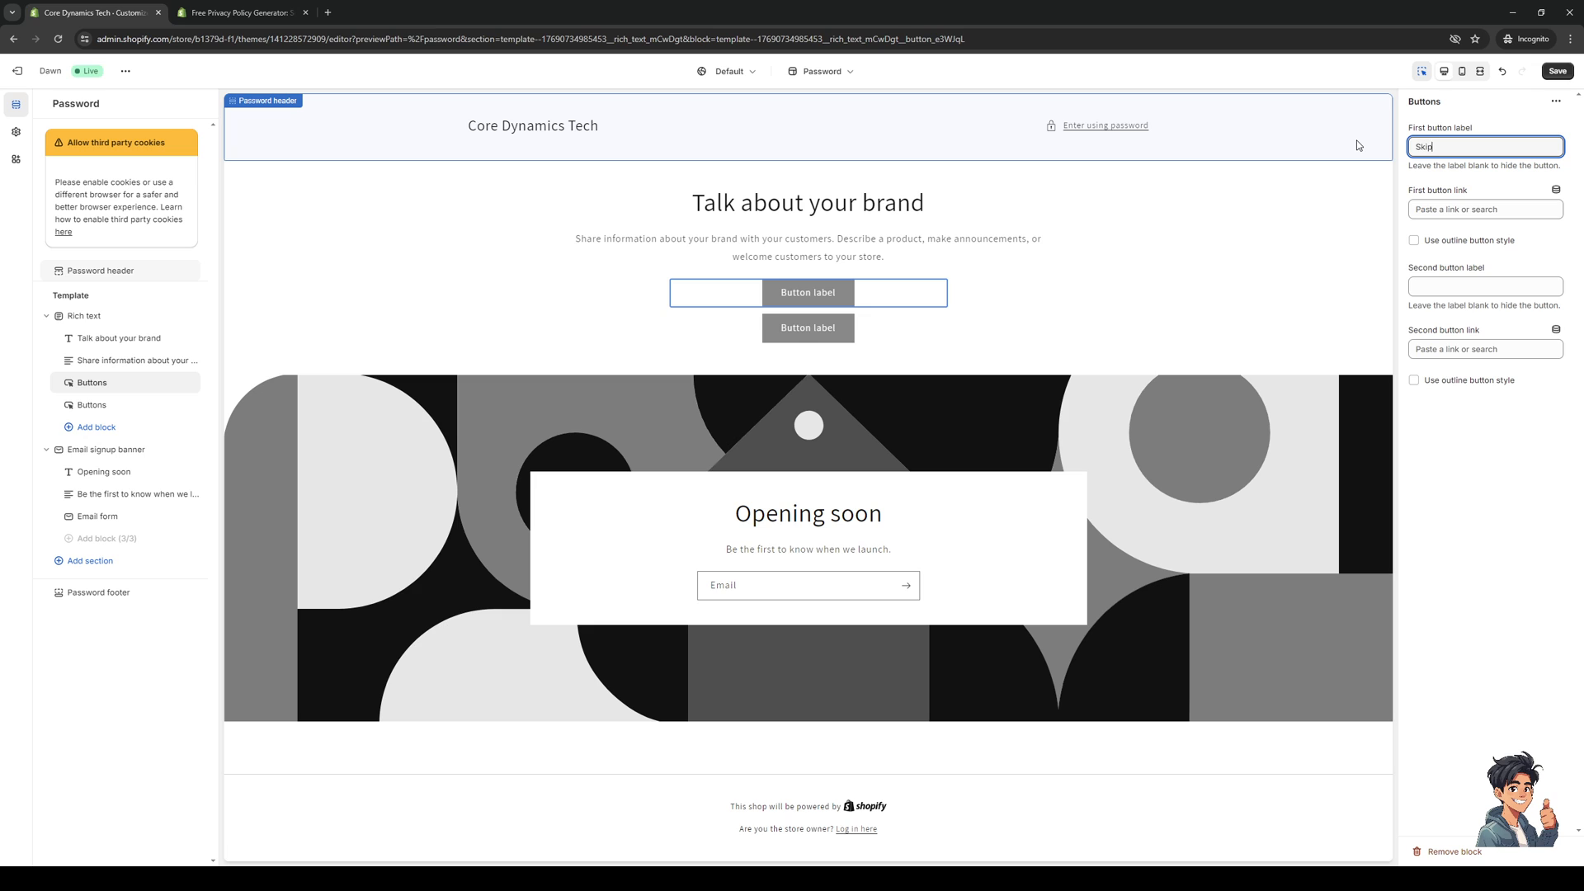
type("to store")
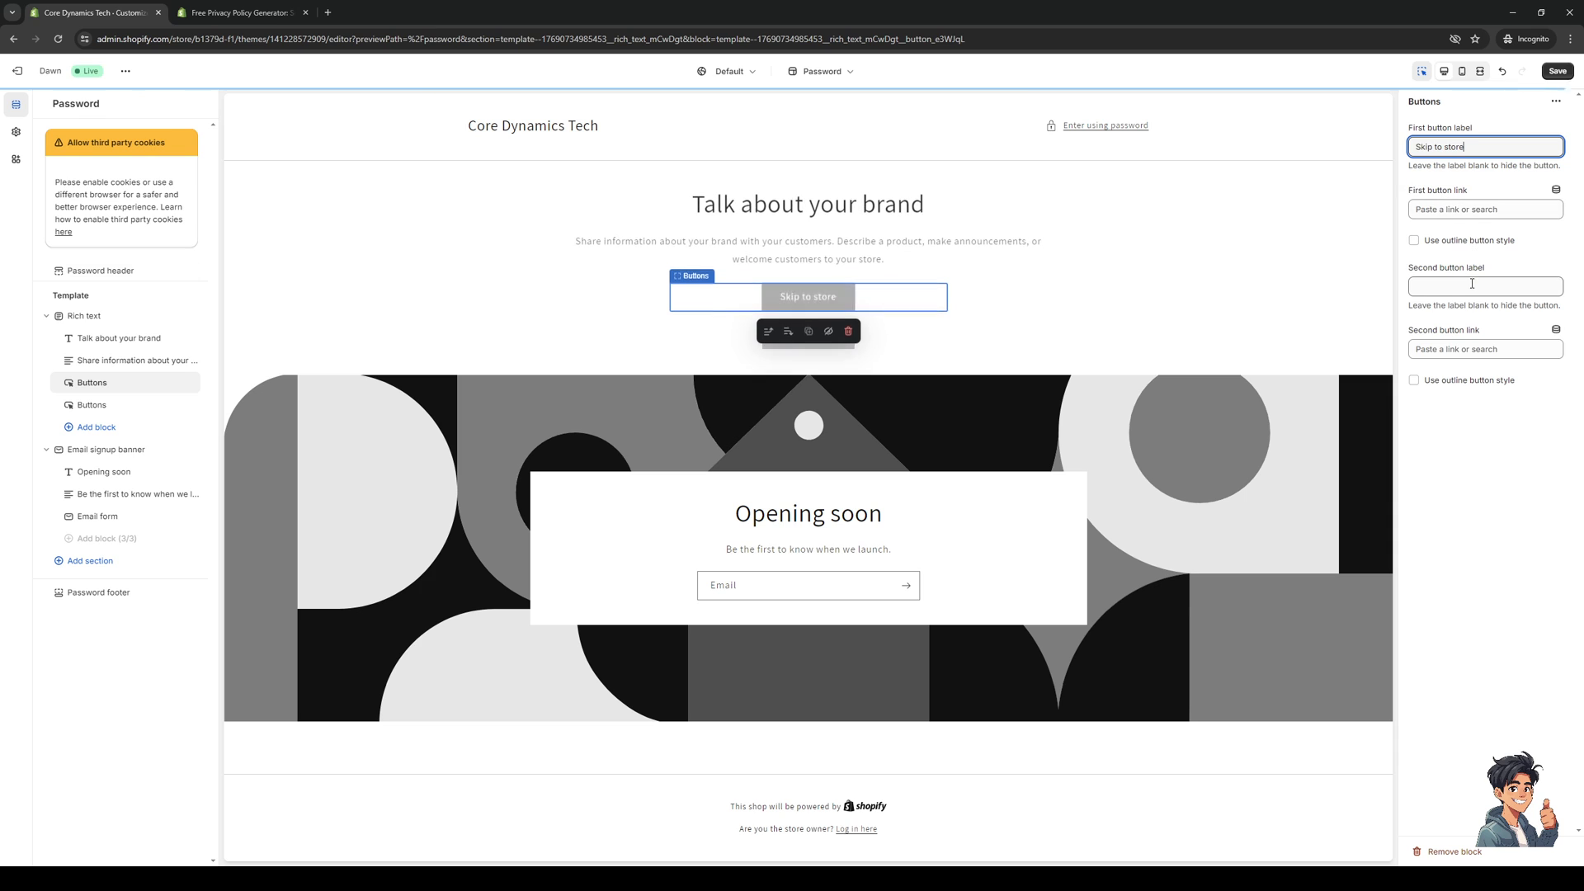
left_click(1484, 208)
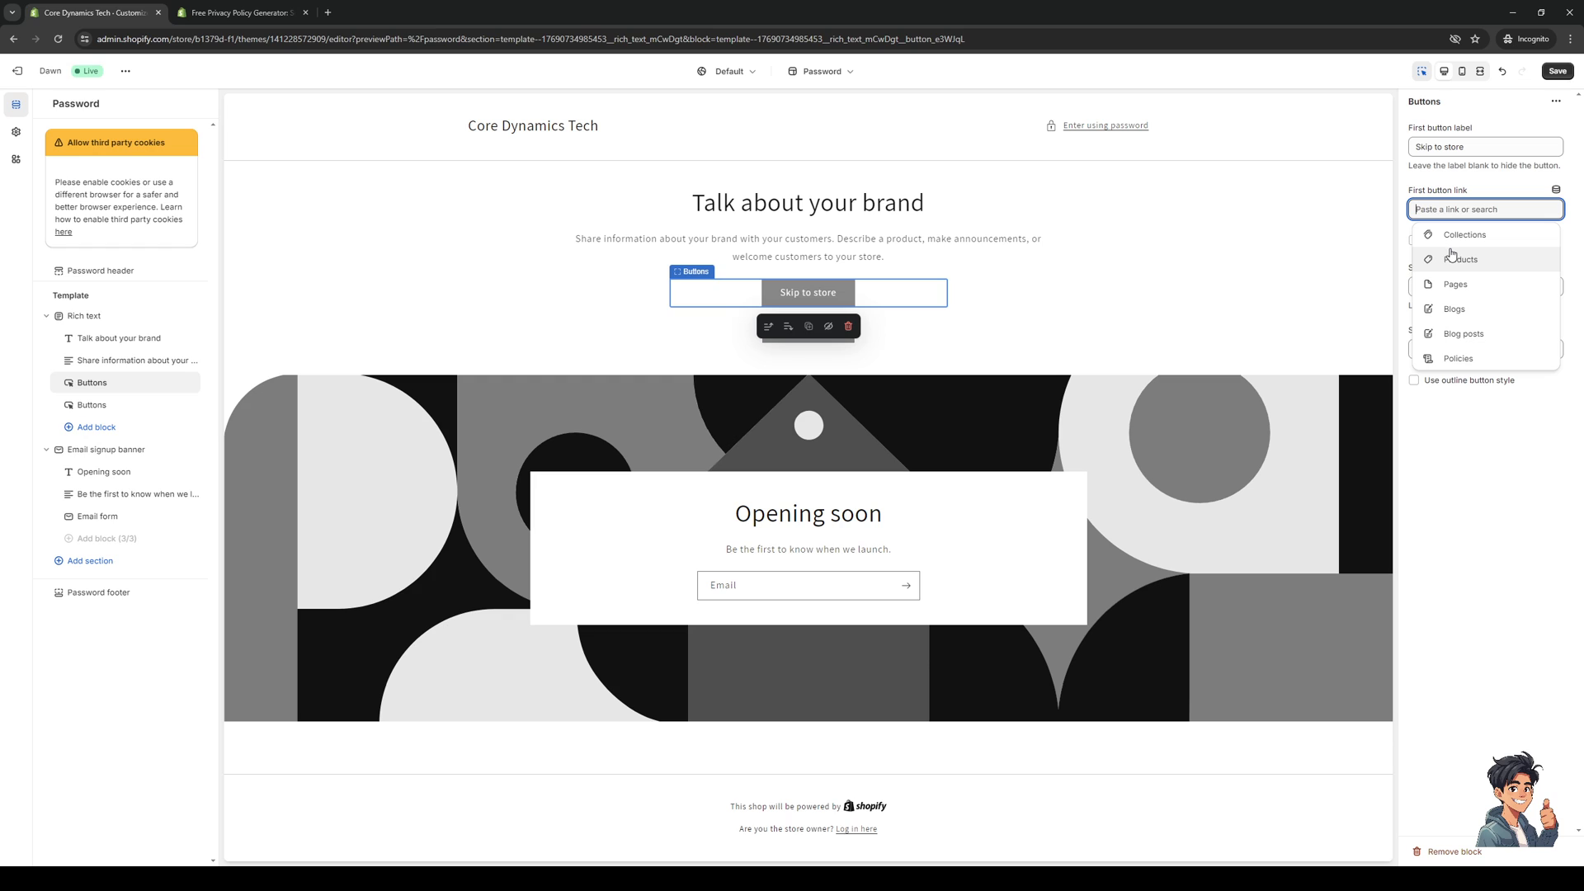
mouse_move(1452, 271)
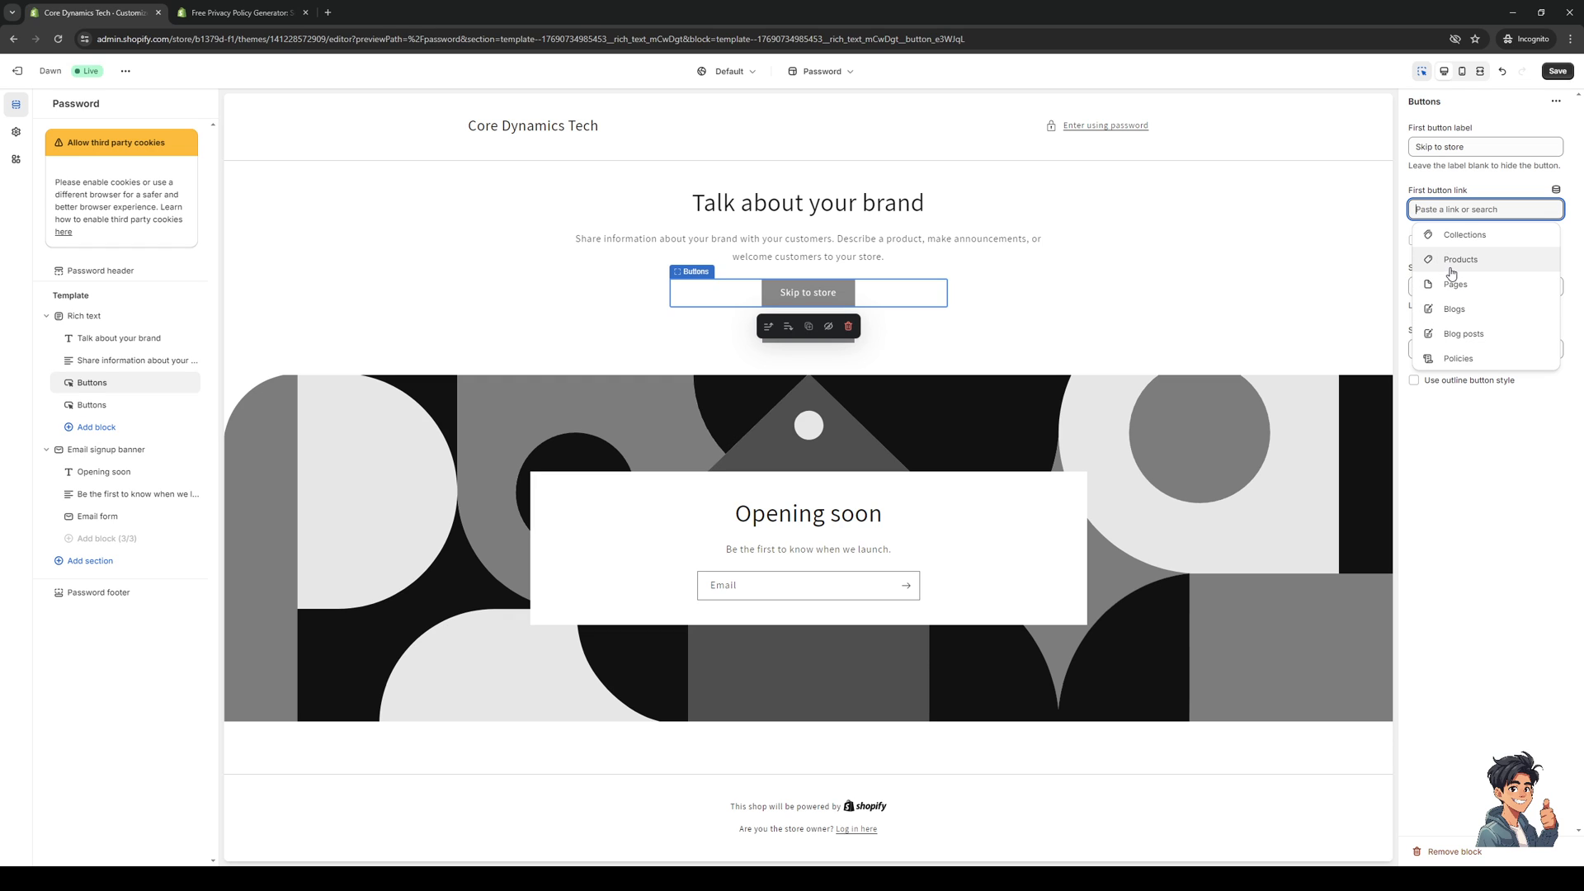
mouse_move(1470, 258)
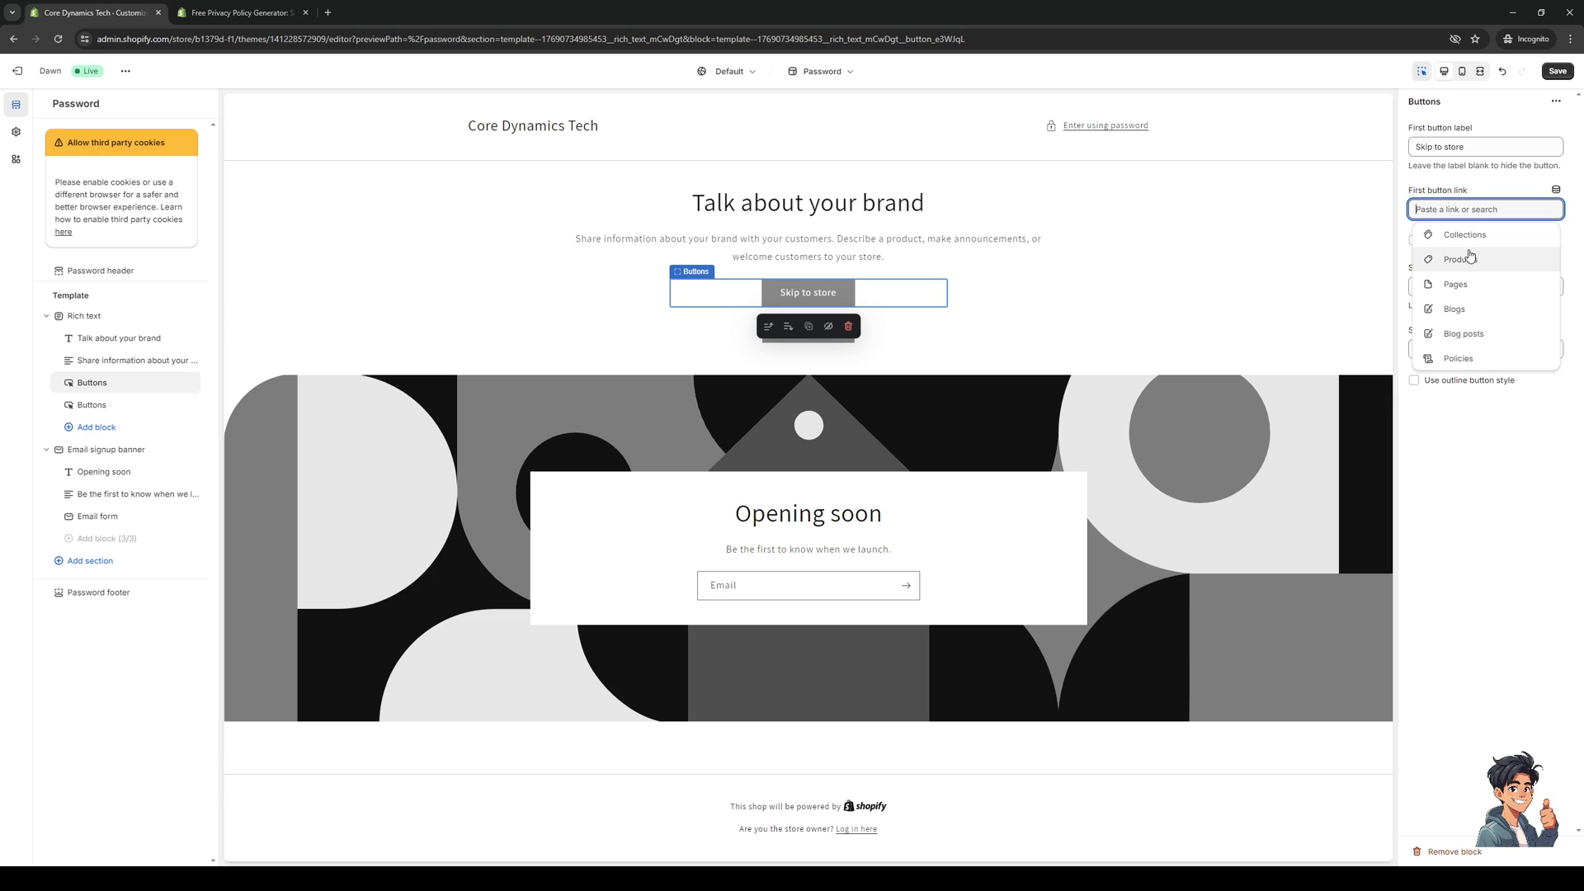
mouse_move(1478, 259)
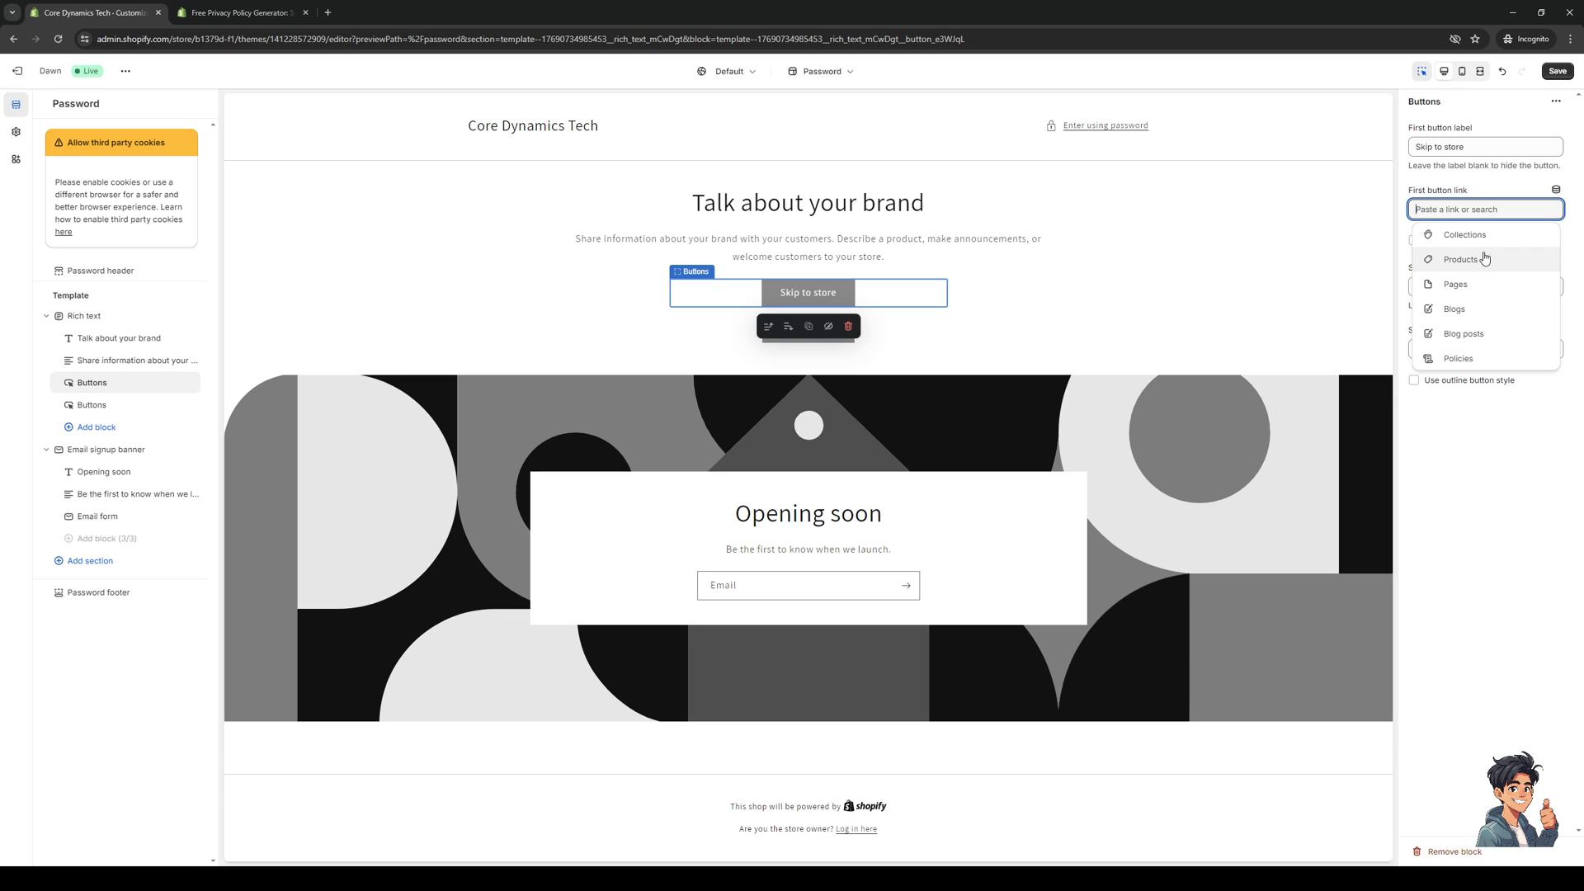
mouse_move(1476, 361)
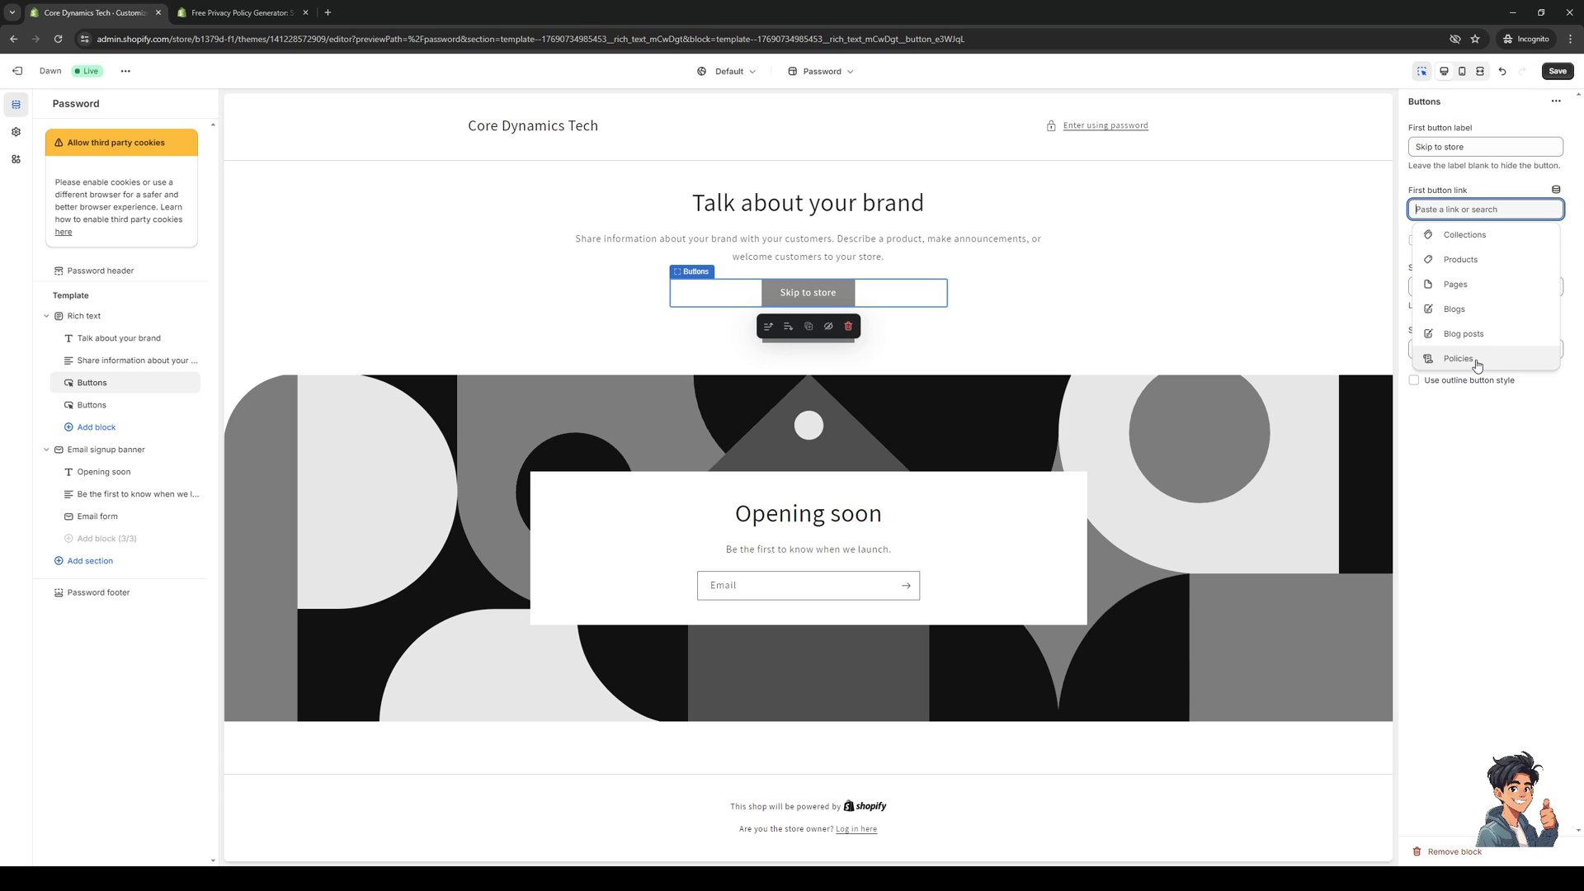
mouse_move(1478, 291)
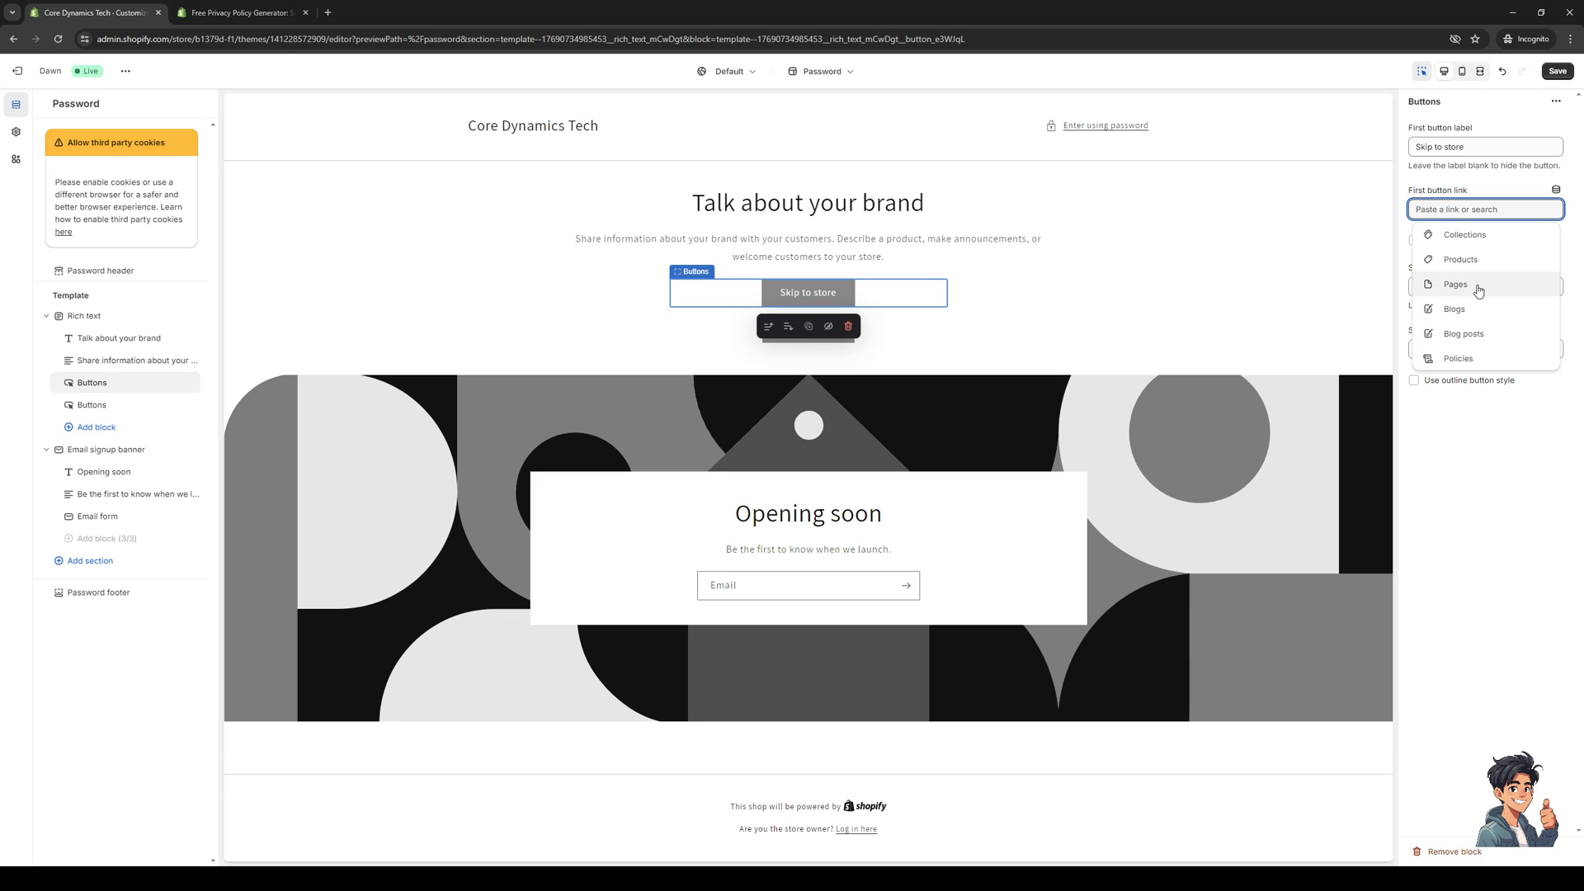
mouse_move(1476, 260)
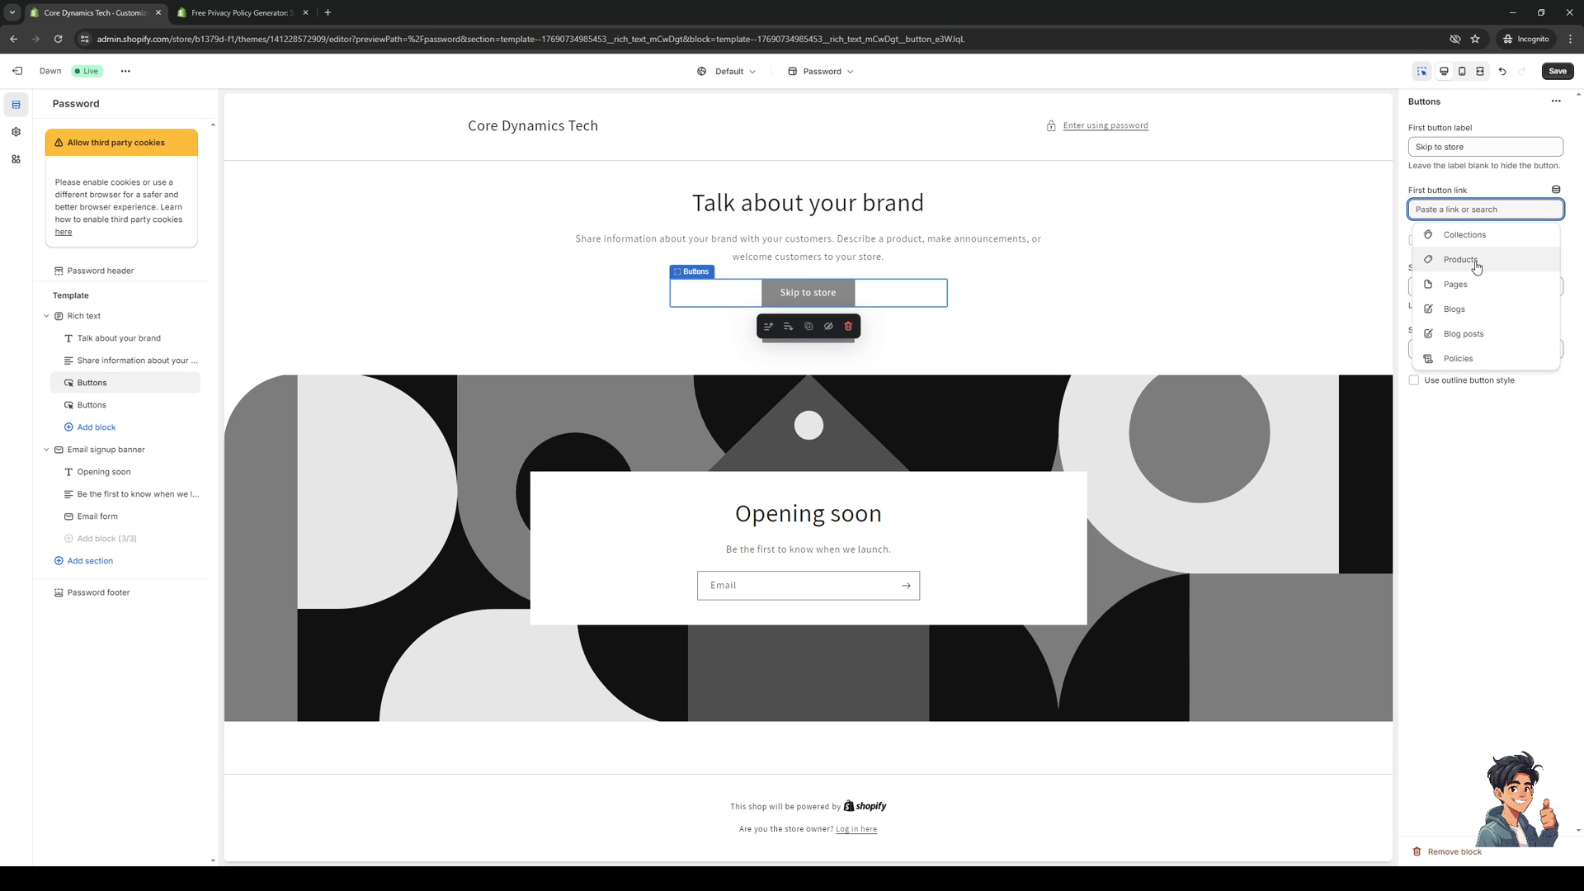
mouse_move(1459, 265)
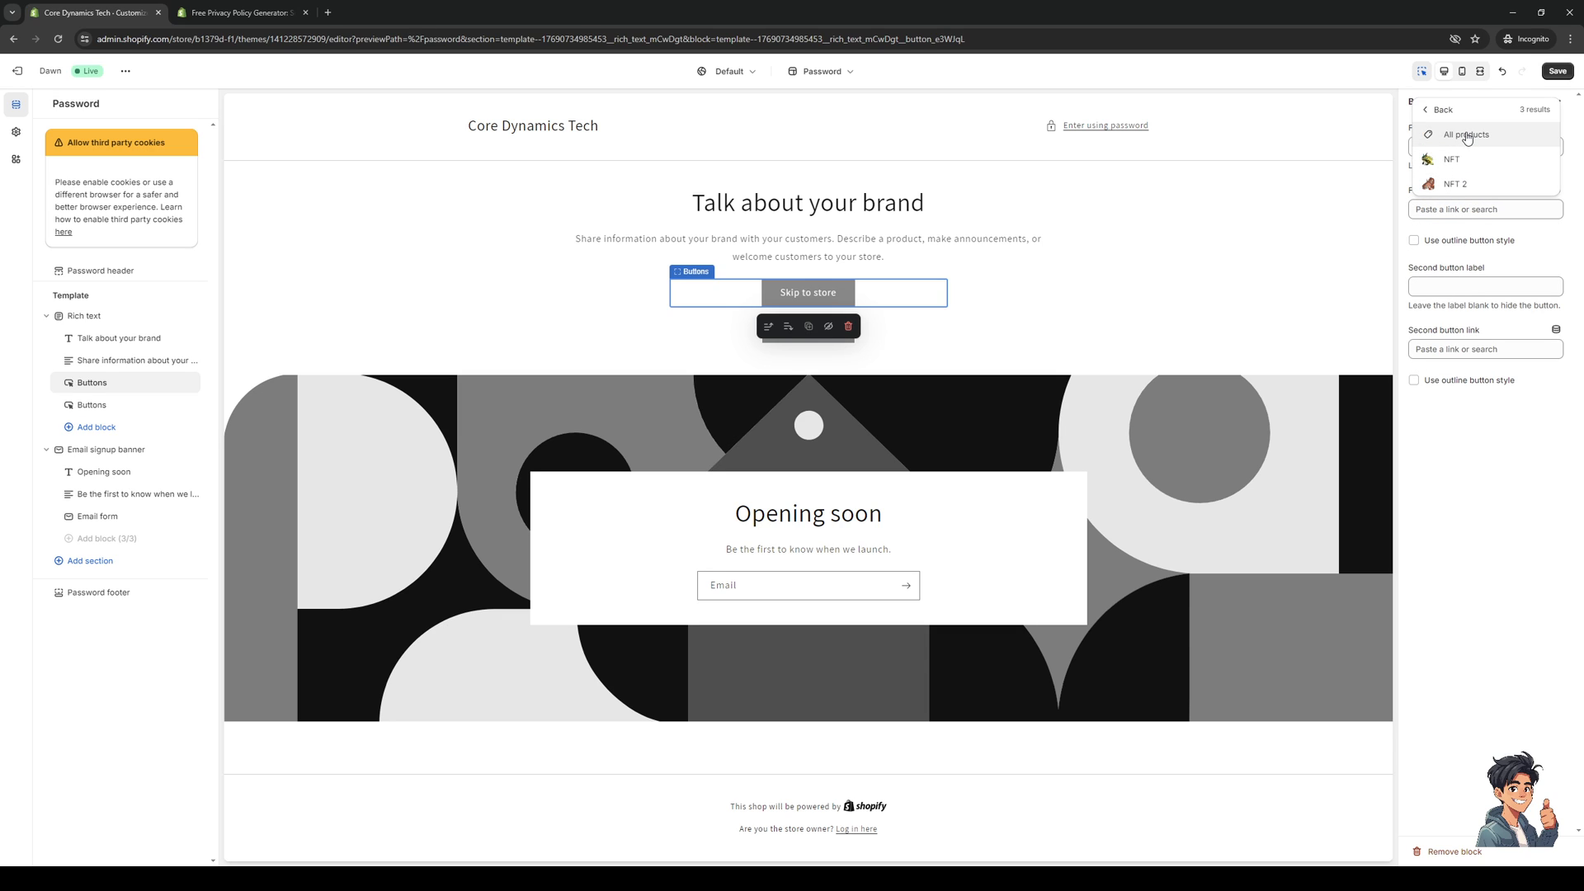
mouse_move(1448, 140)
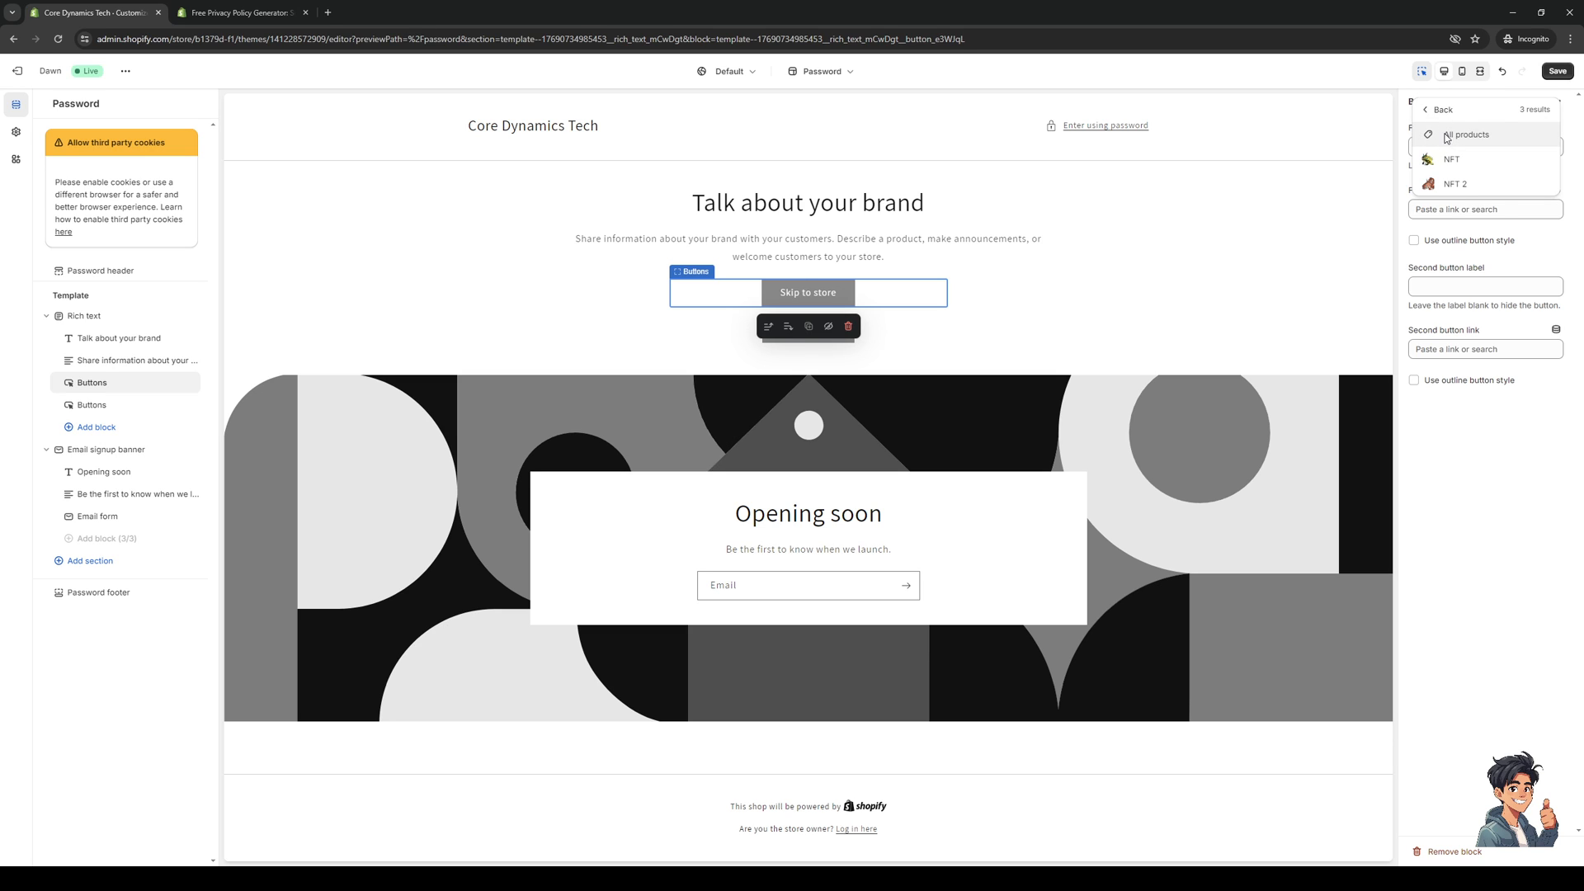
Step: Set the Skip to store button link to the All products collection
left_click(1467, 135)
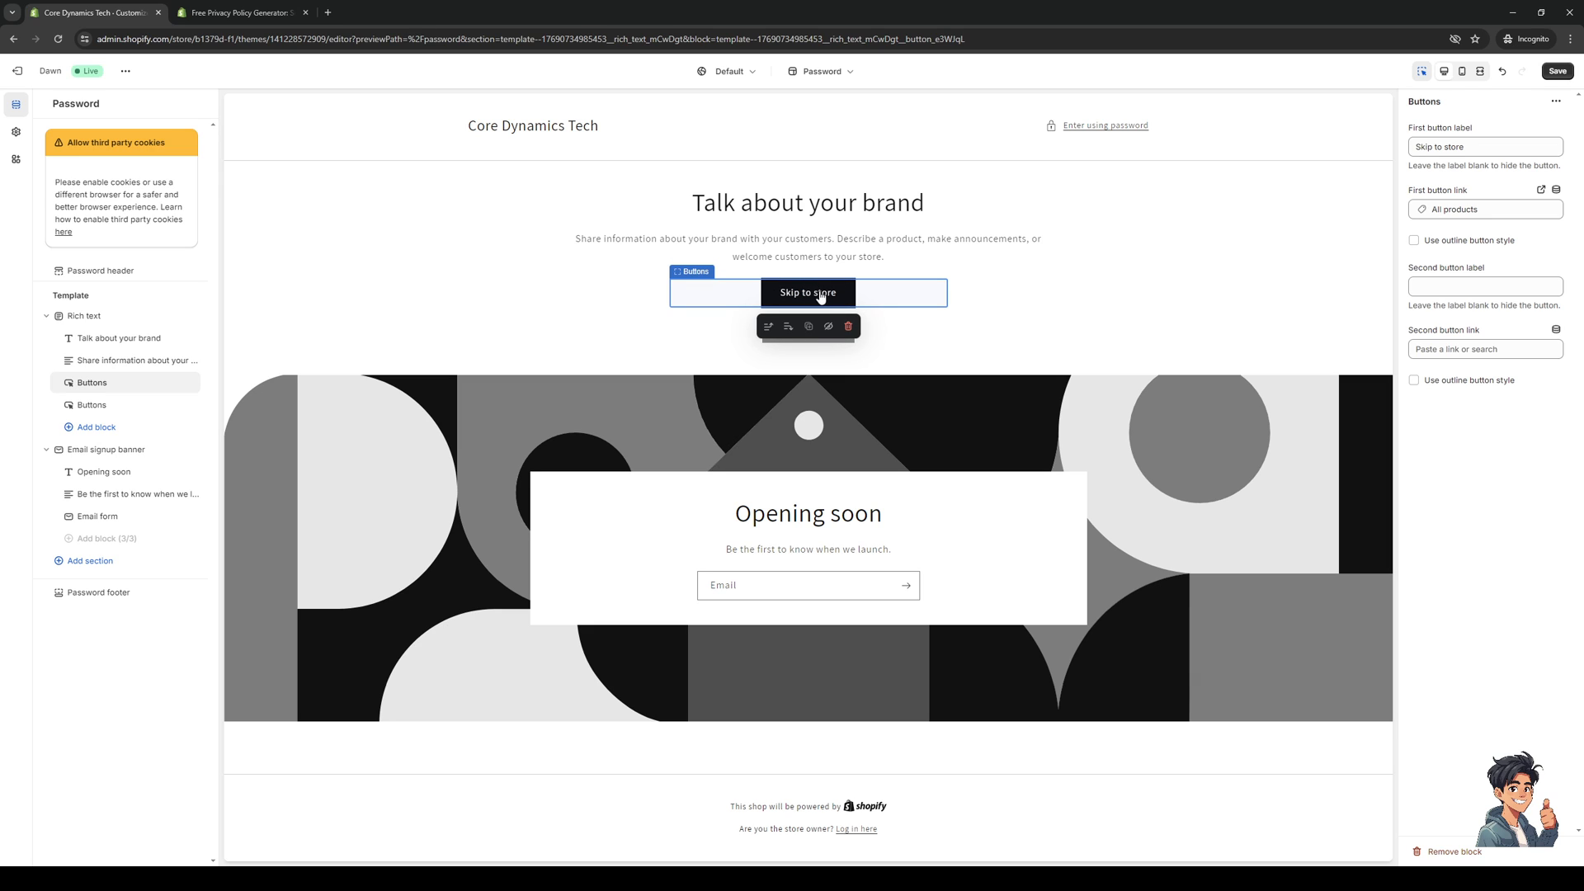
mouse_move(1462, 320)
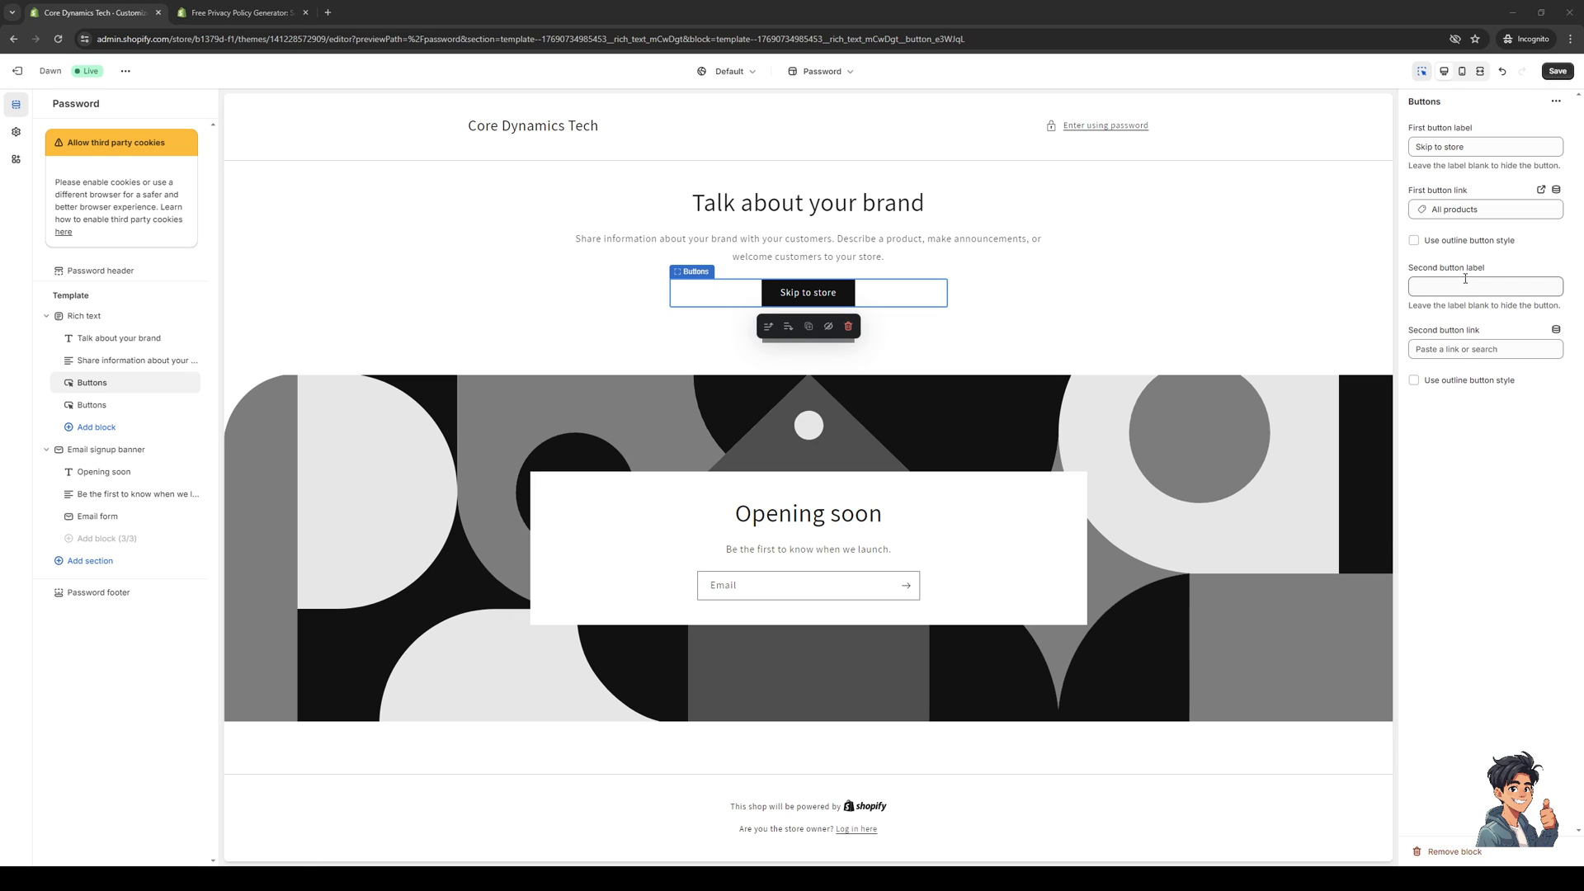
left_click(1484, 286)
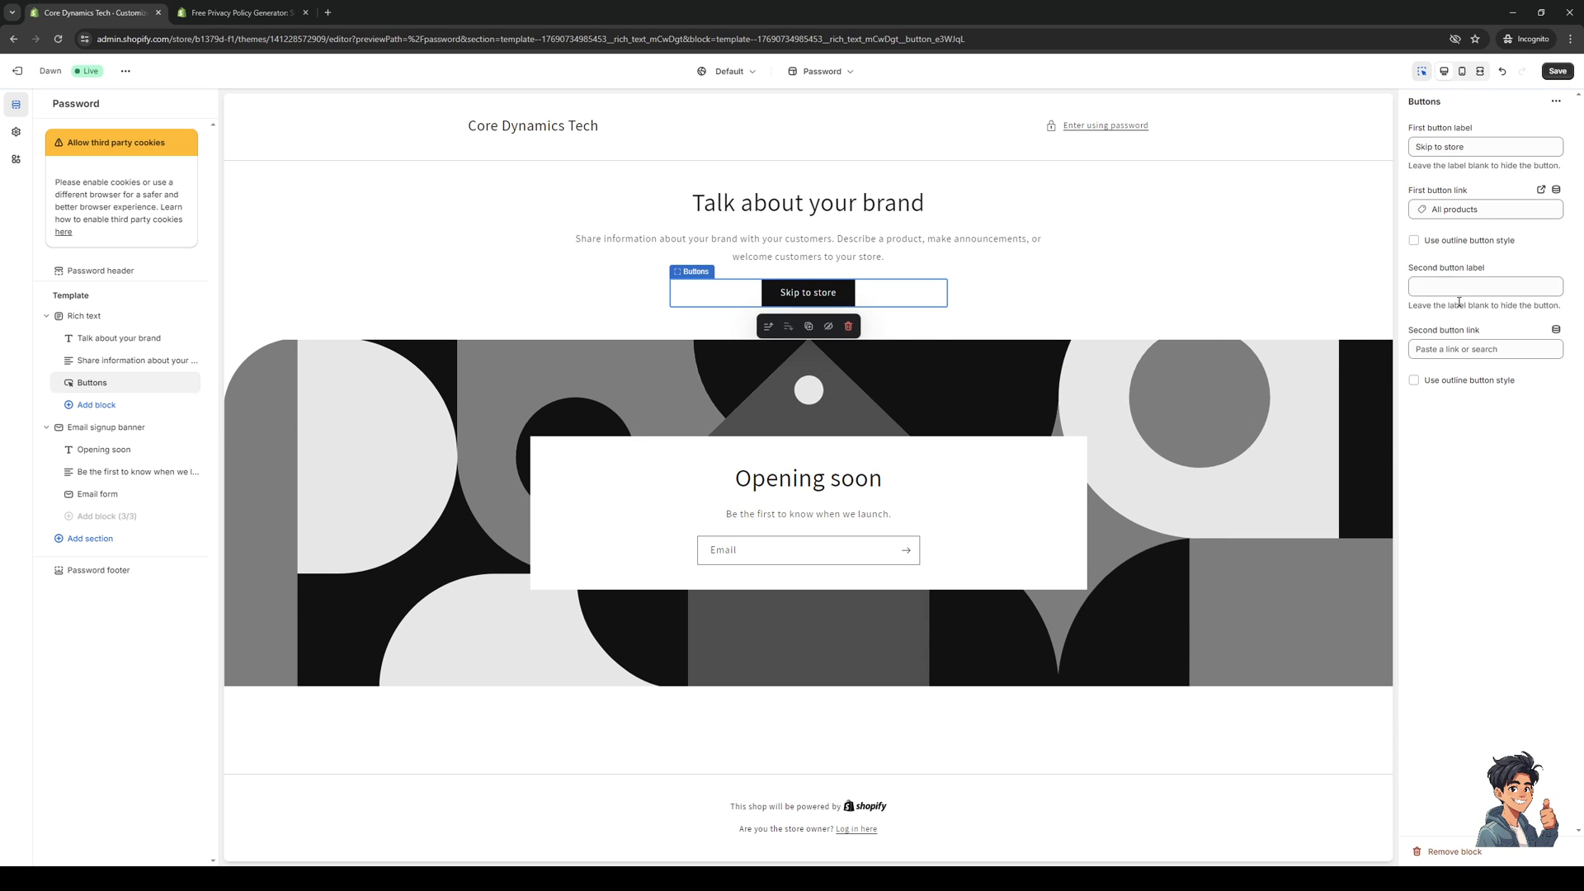
mouse_move(738, 276)
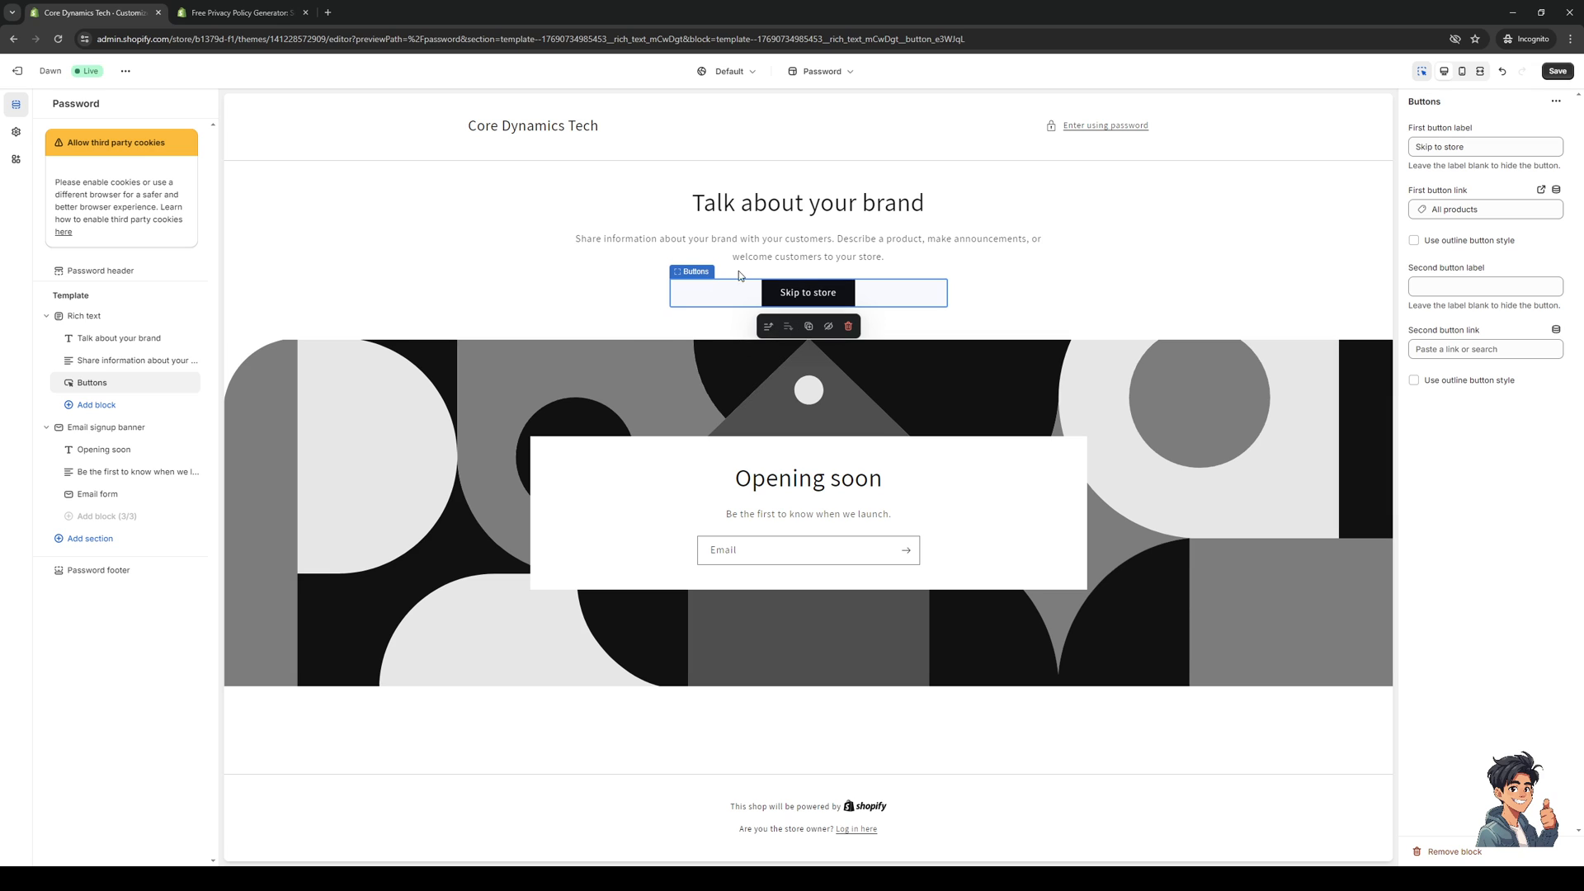
mouse_move(620, 322)
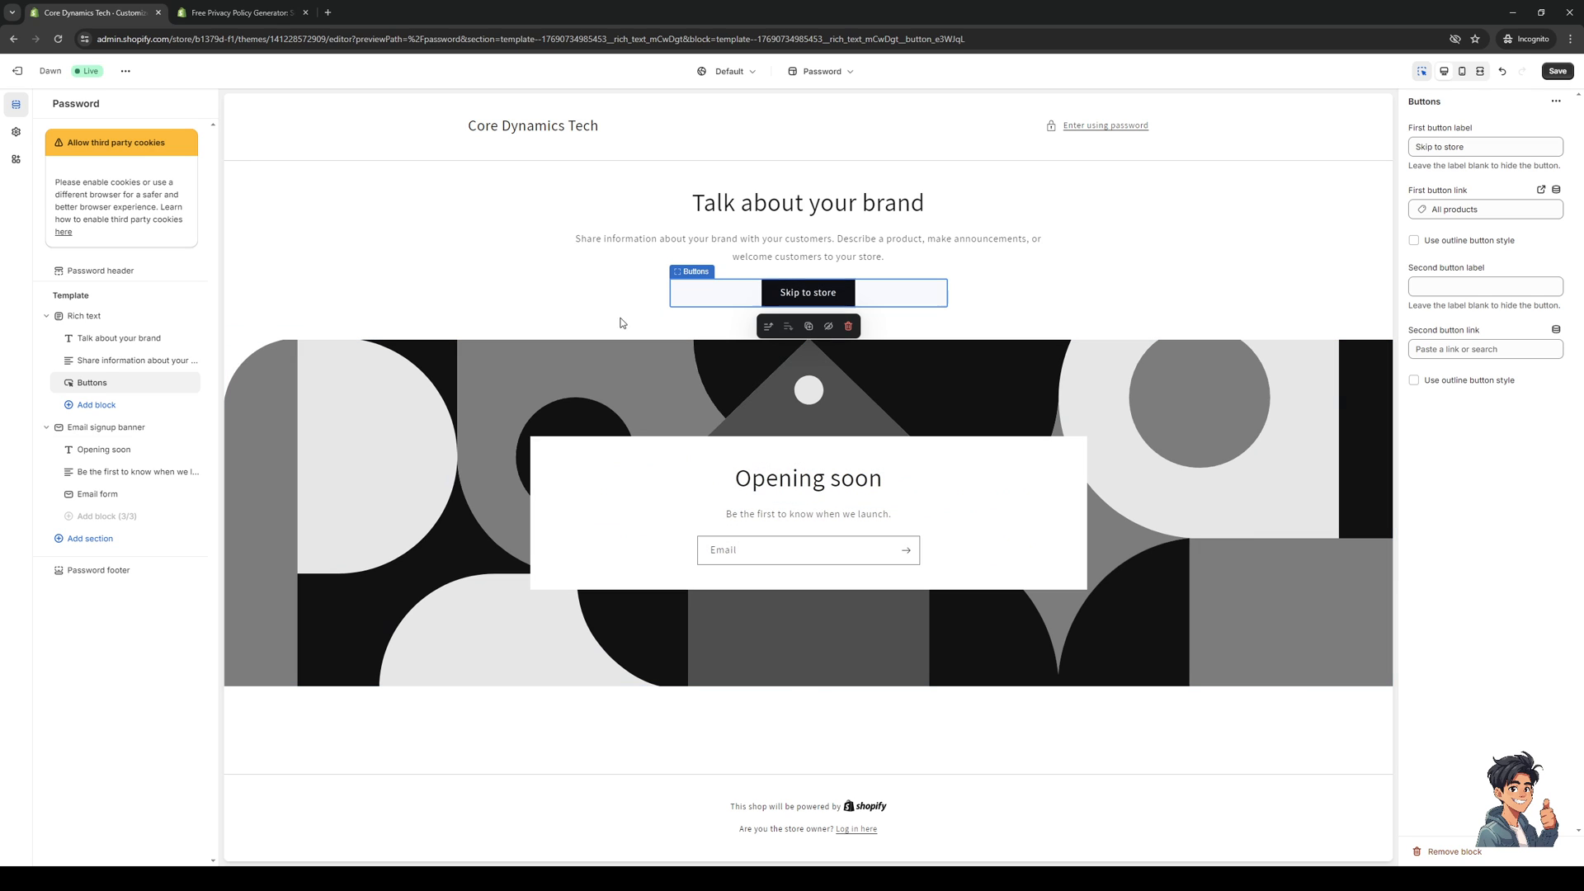
mouse_move(18, 69)
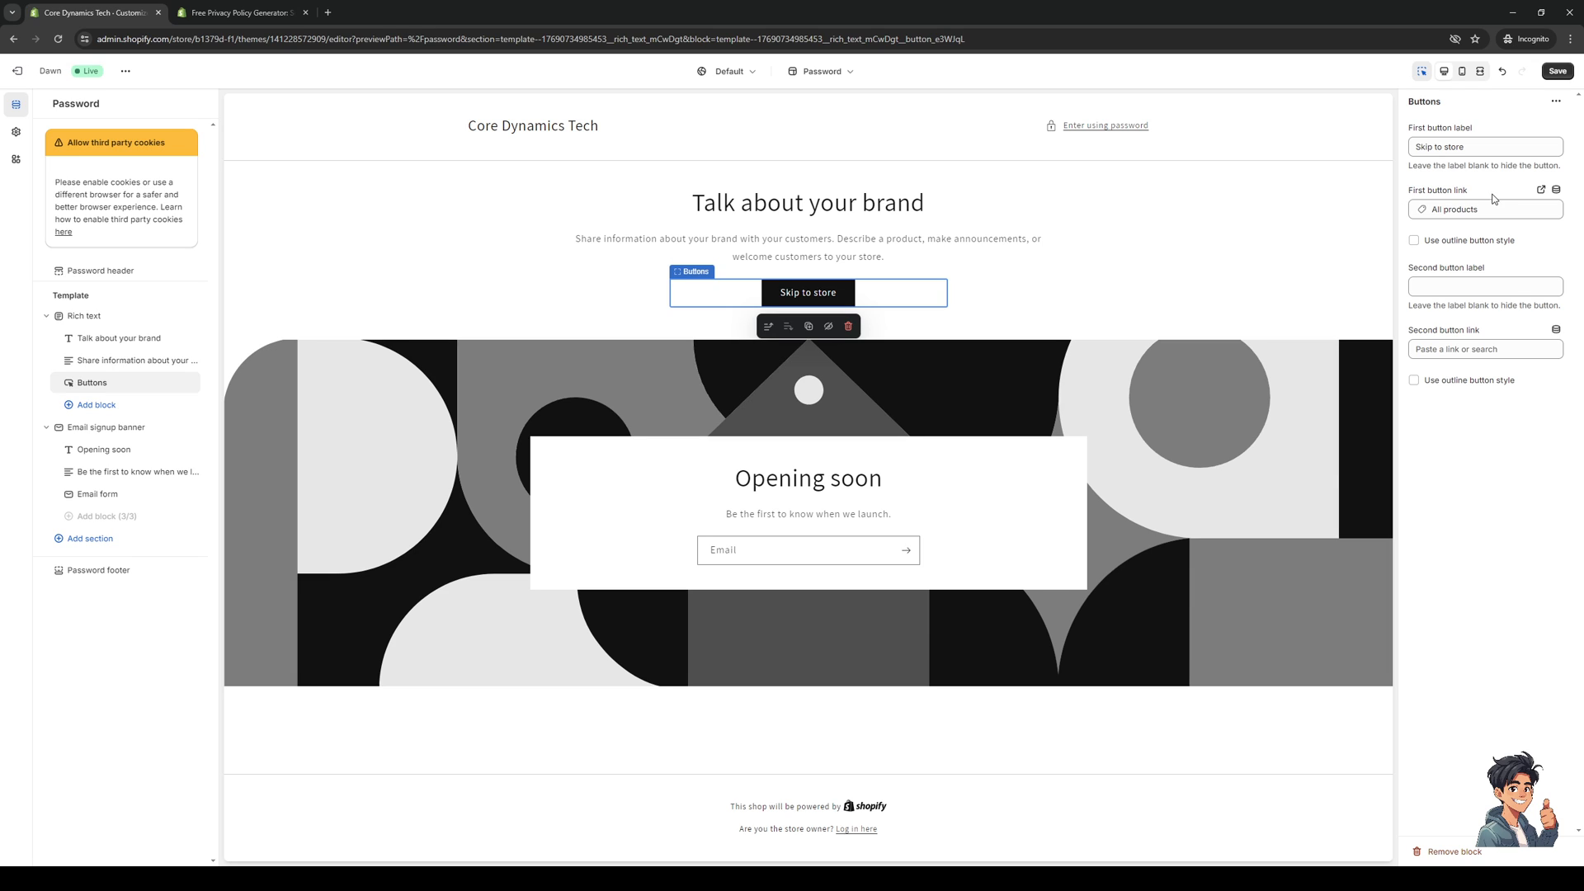
mouse_move(18, 70)
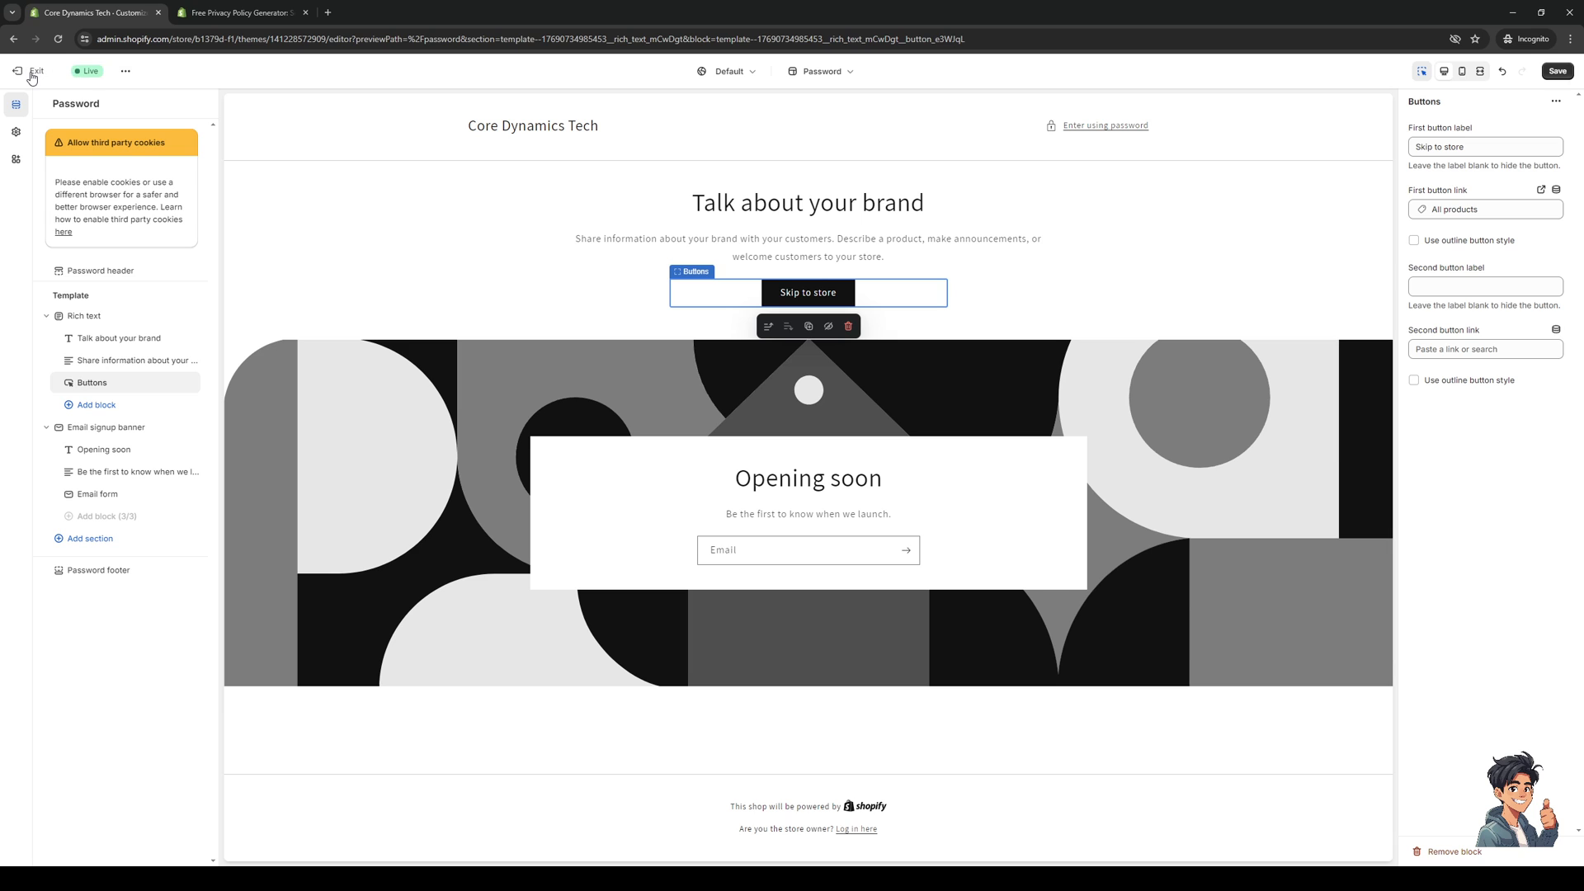
Step: Exit the theme editor, discarding unsaved changes, back to the Themes page
left_click(37, 71)
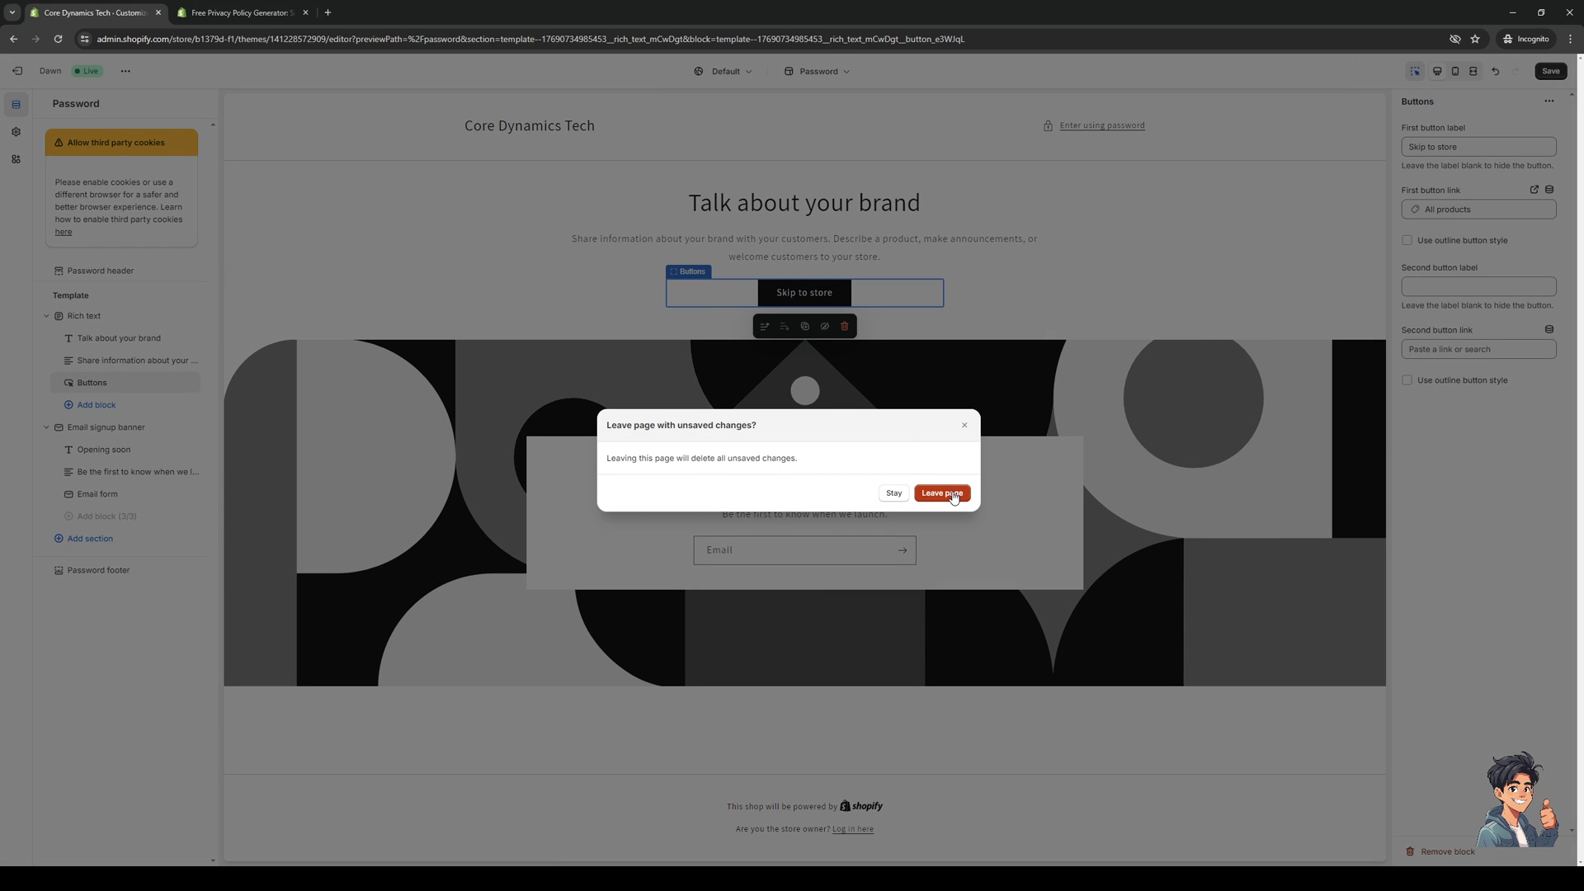
left_click(940, 493)
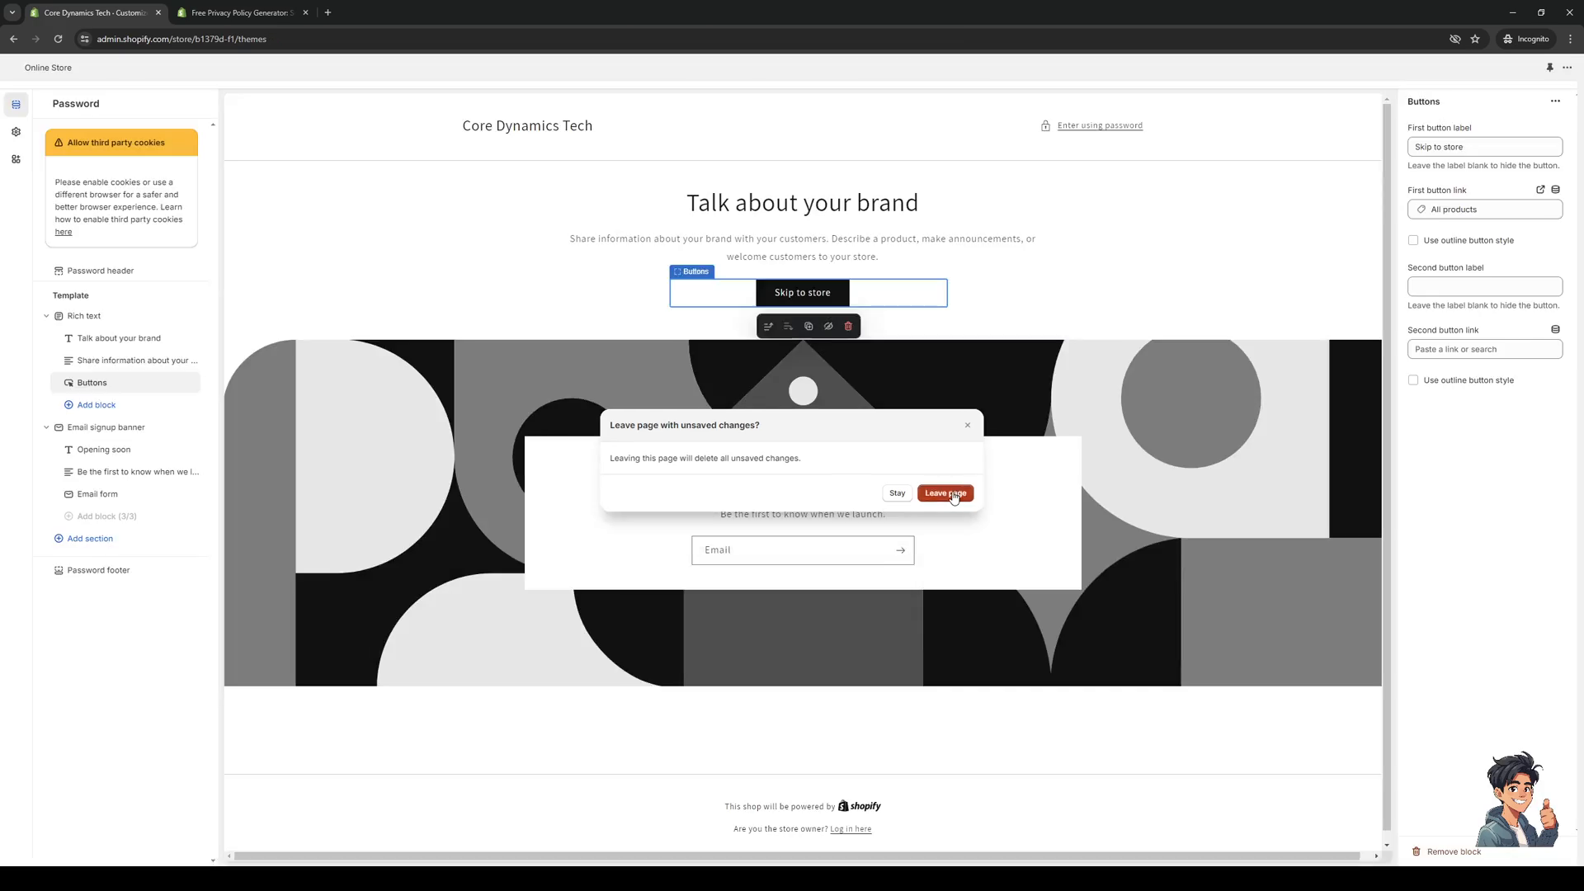
left_click(944, 494)
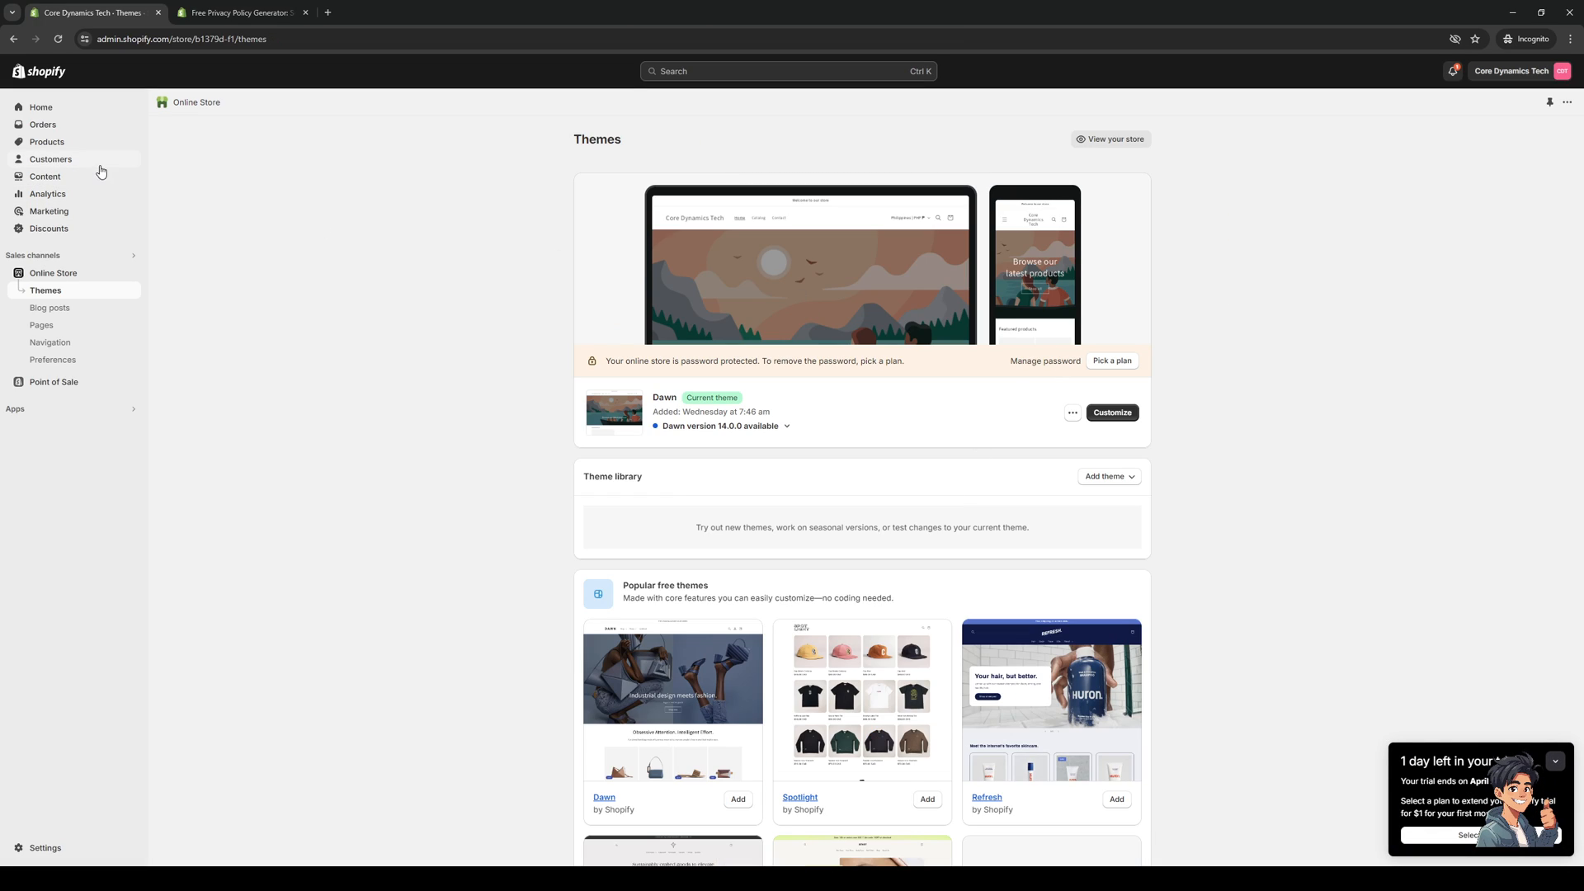
Step: Go to the admin Home page and collapse the trial-extension promotion
left_click(40, 107)
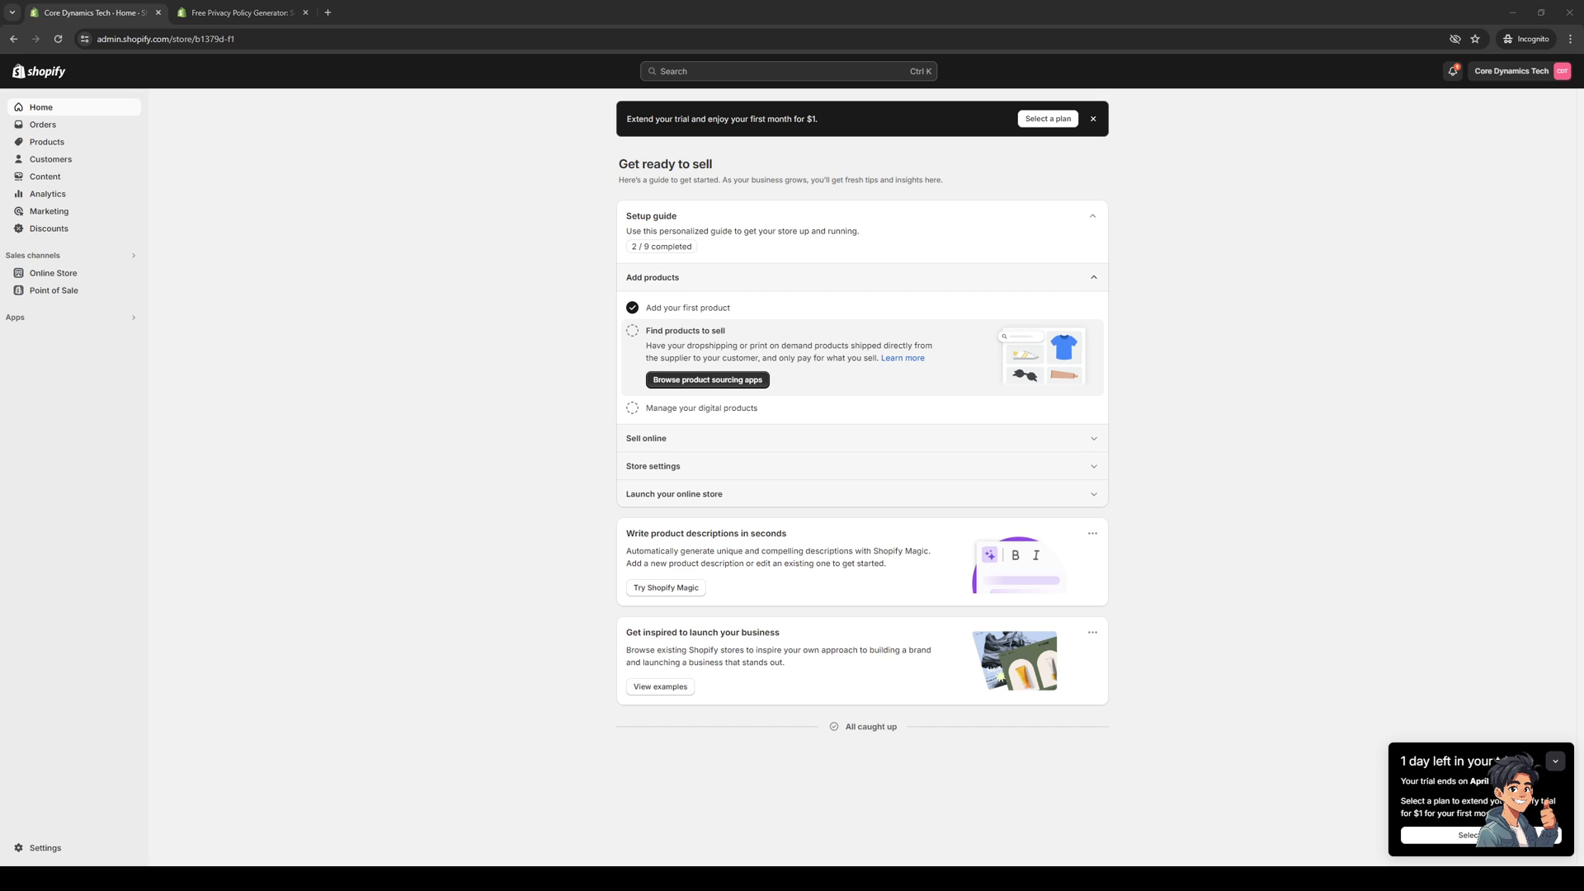
mouse_move(522, 575)
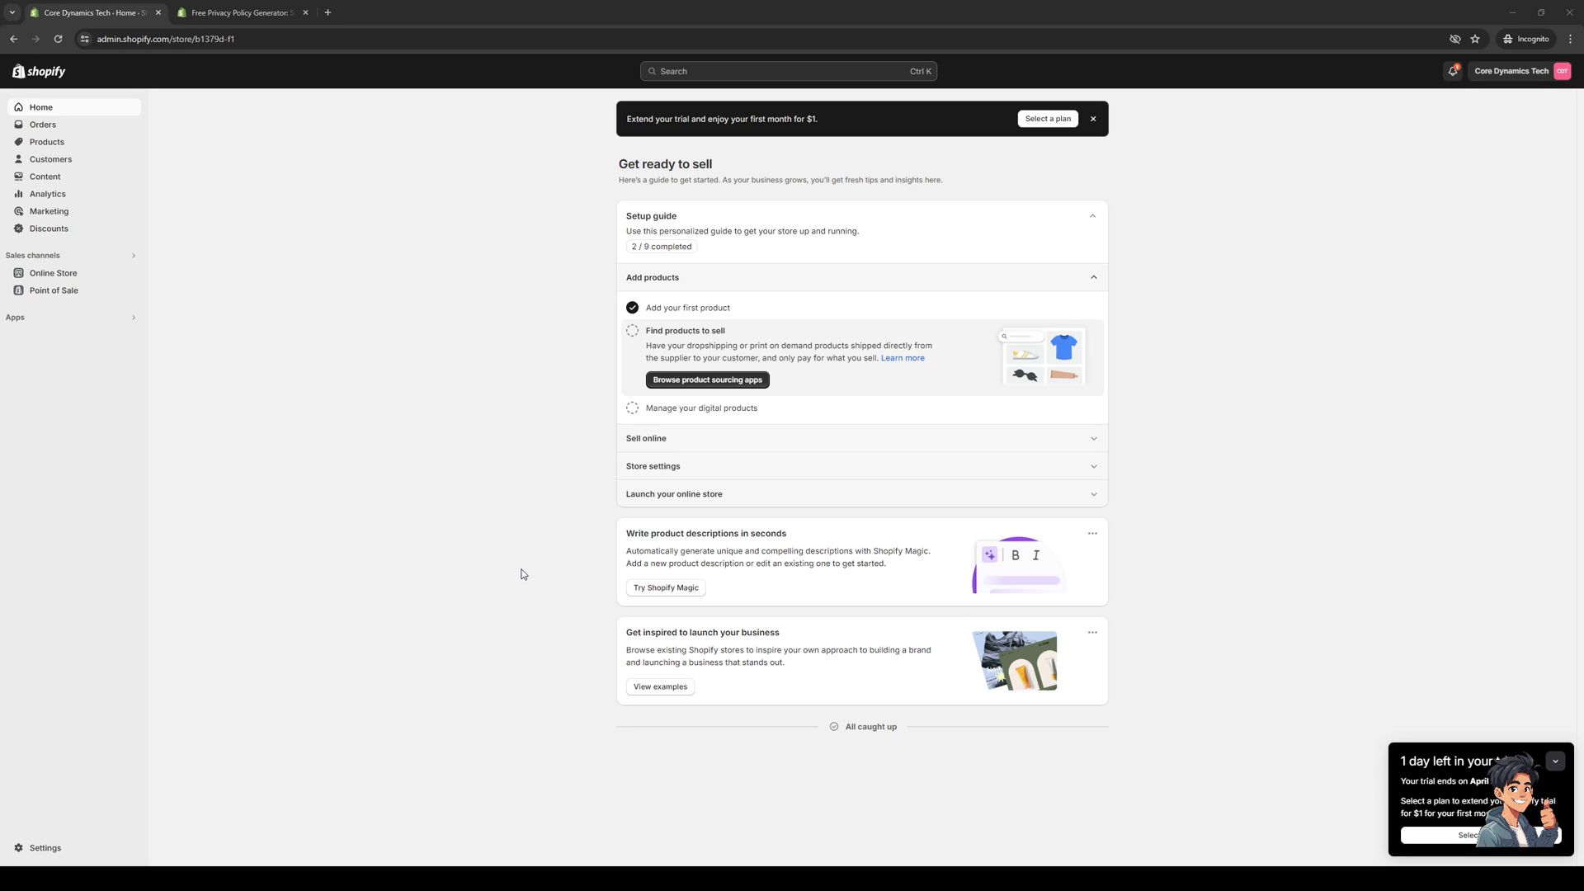
left_click(1554, 761)
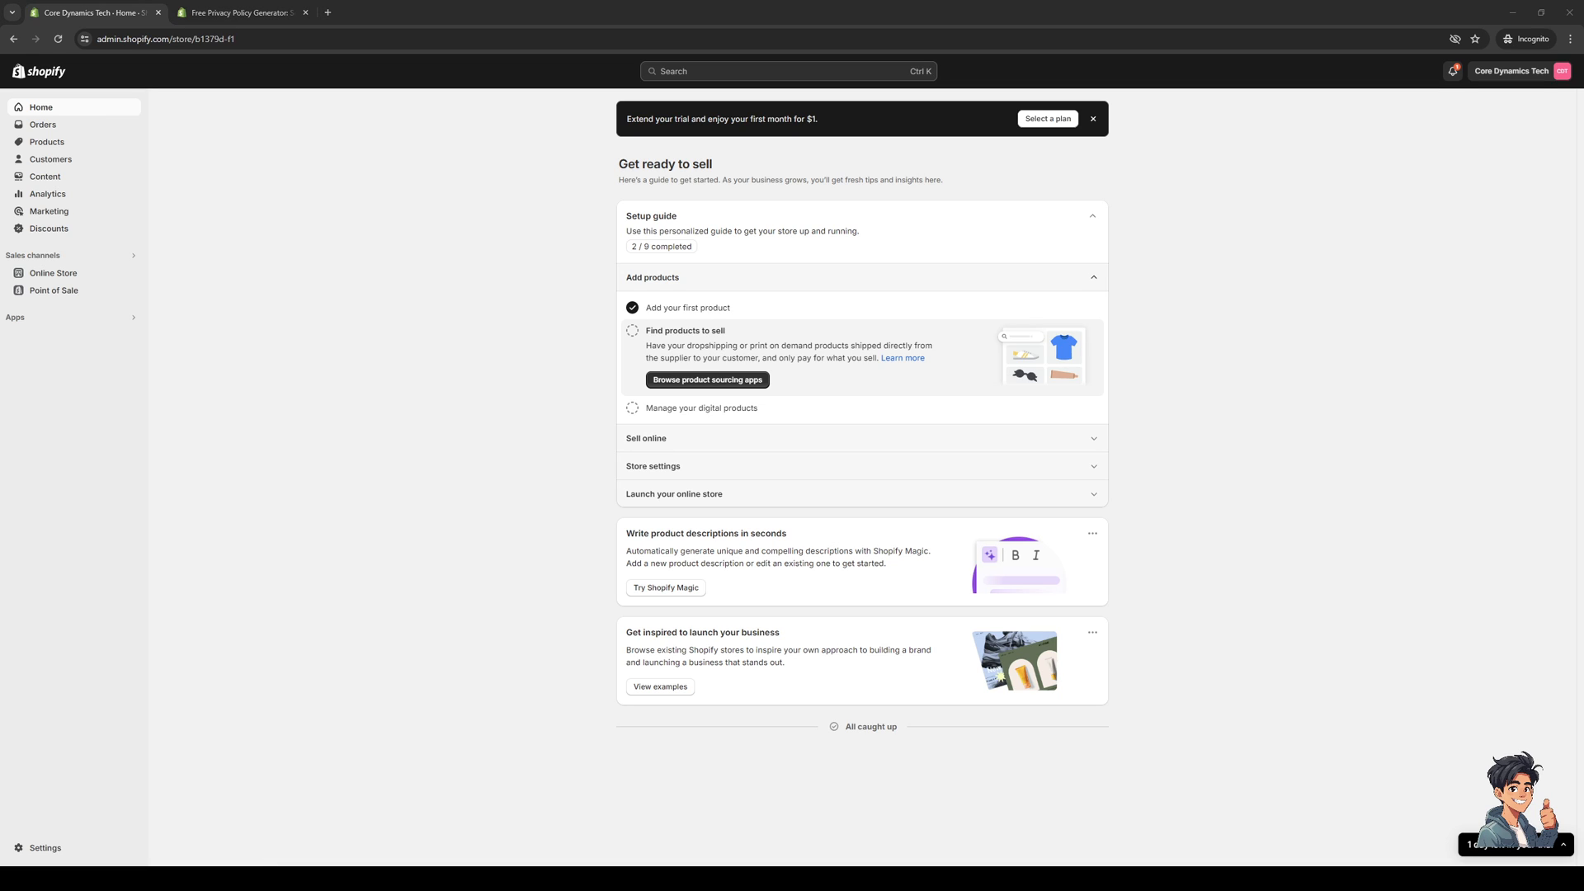
mouse_move(1008, 607)
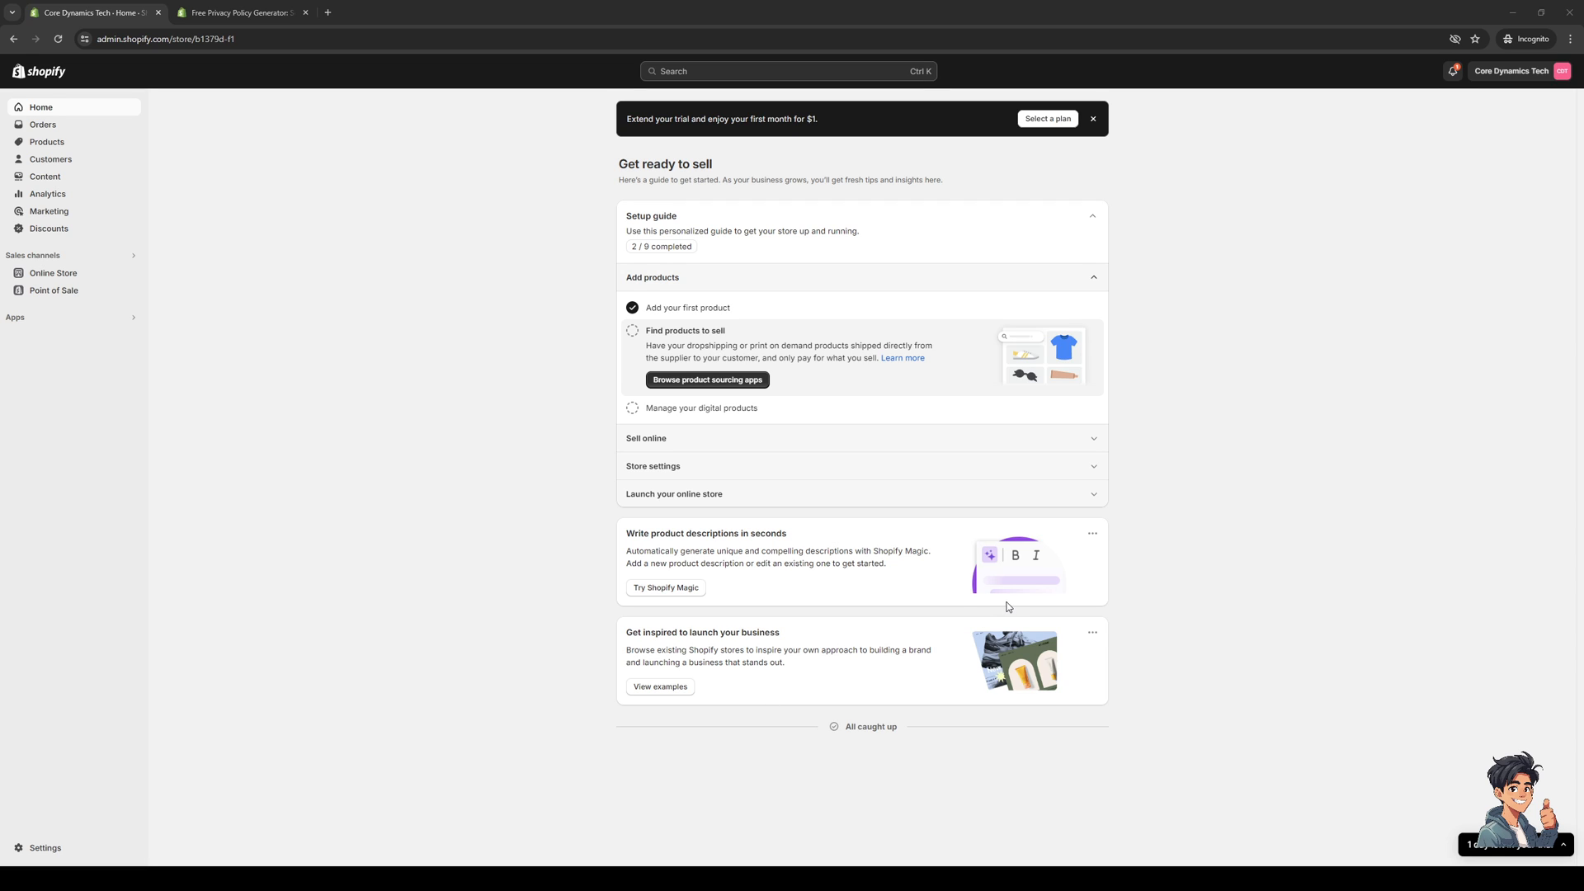